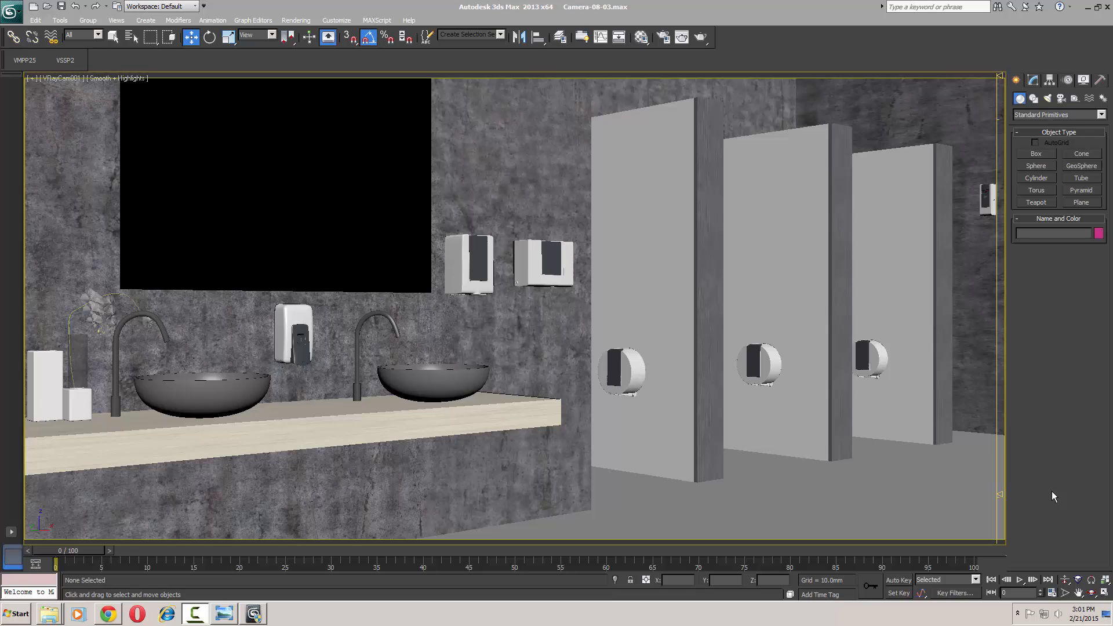
{"action": "mouse_move", "coordinate": [533, 210]}
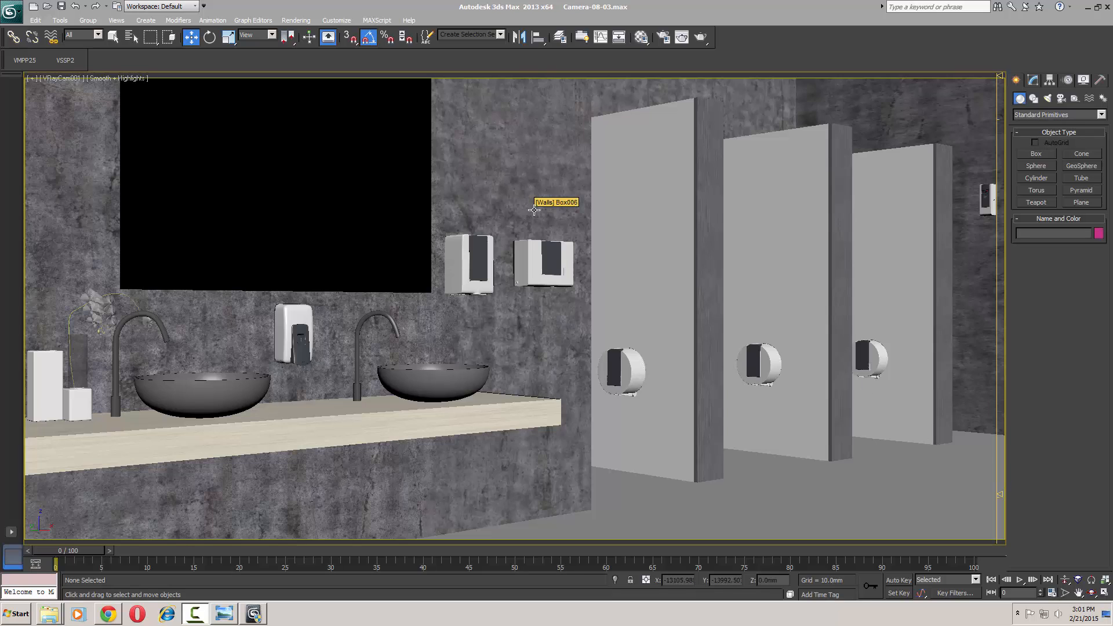
{"action": "mouse_move", "coordinate": [333, 571]}
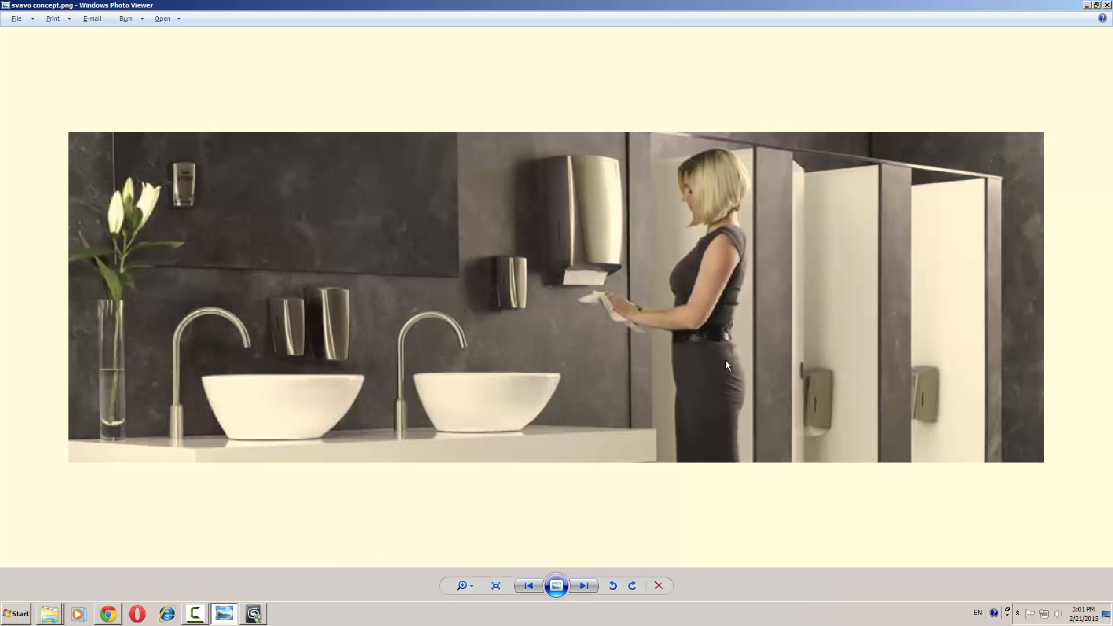
{"action": "mouse_move", "coordinate": [466, 206]}
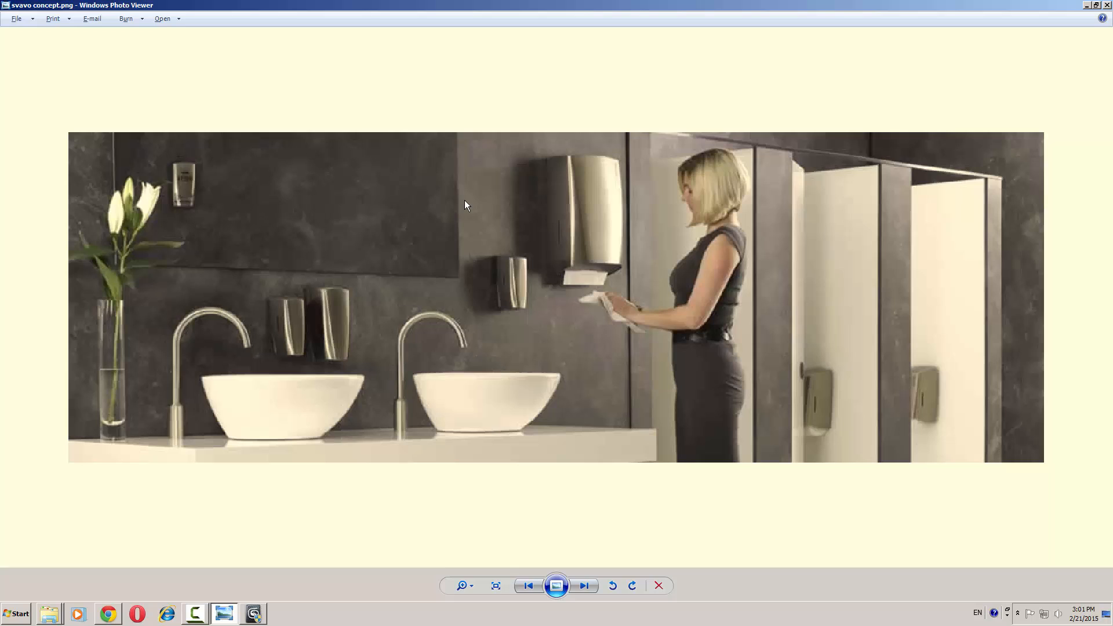
{"action": "mouse_move", "coordinate": [906, 210]}
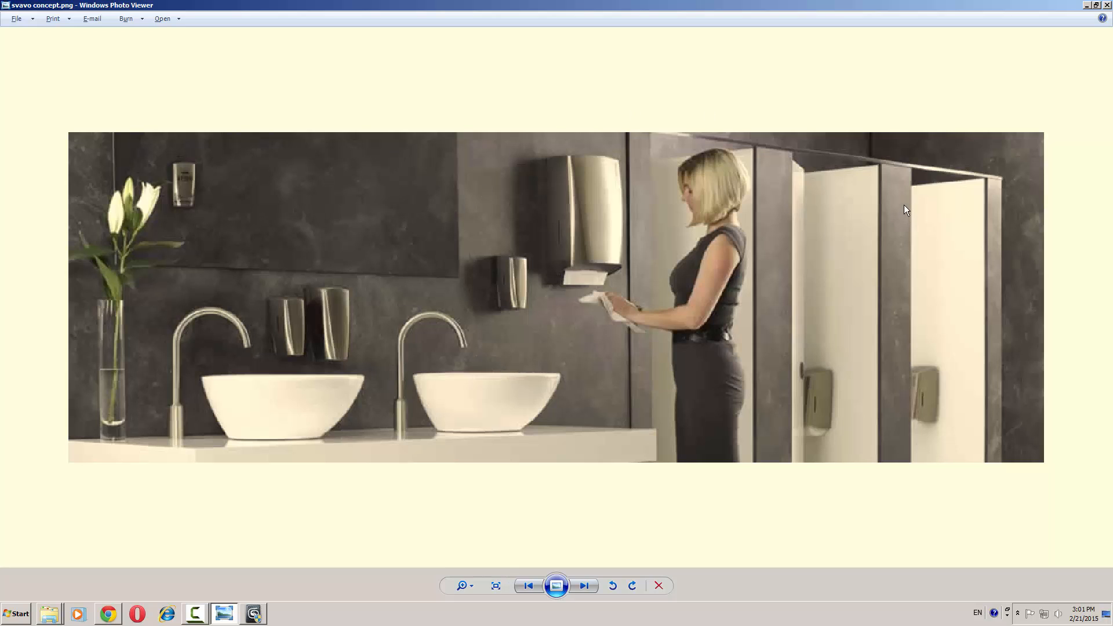
{"action": "mouse_move", "coordinate": [925, 178]}
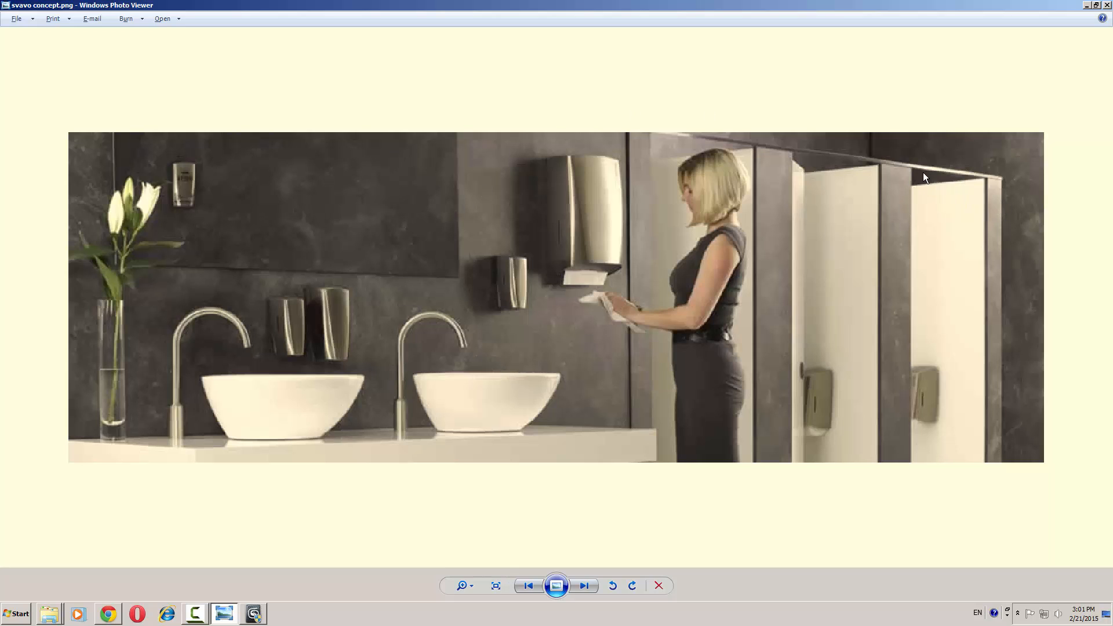
{"action": "mouse_move", "coordinate": [994, 279]}
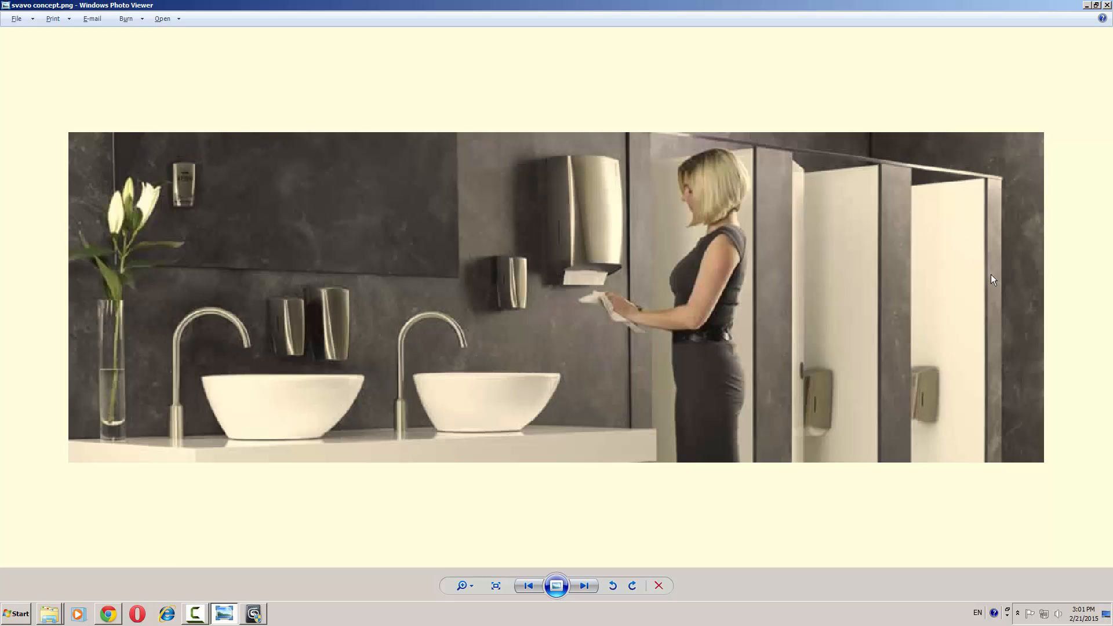
{"action": "mouse_move", "coordinate": [1036, 198]}
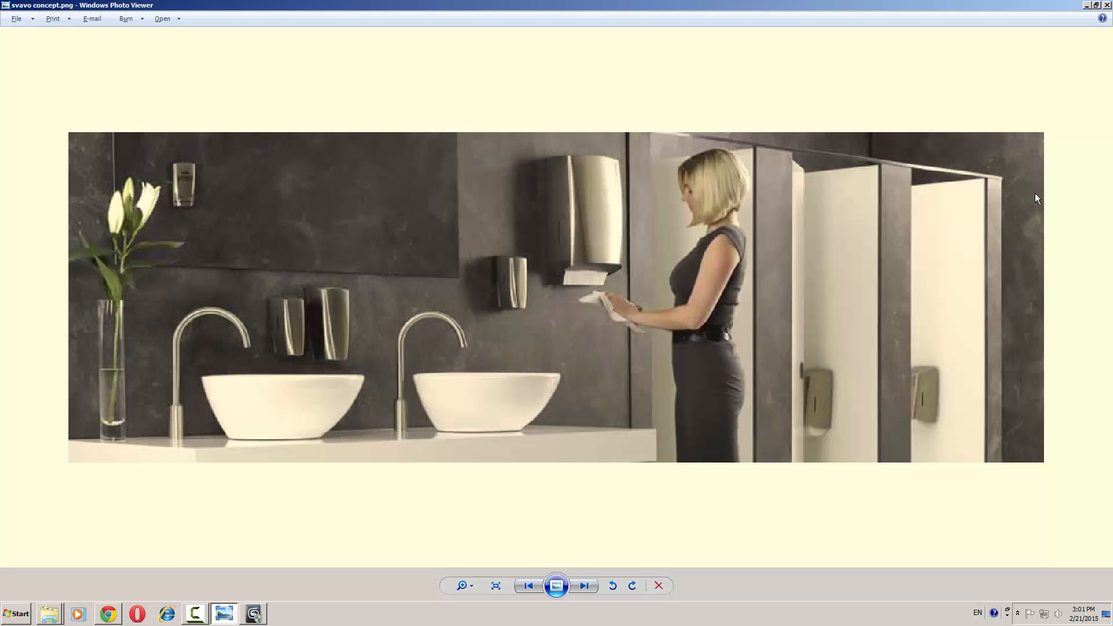
{"action": "mouse_move", "coordinate": [1036, 175]}
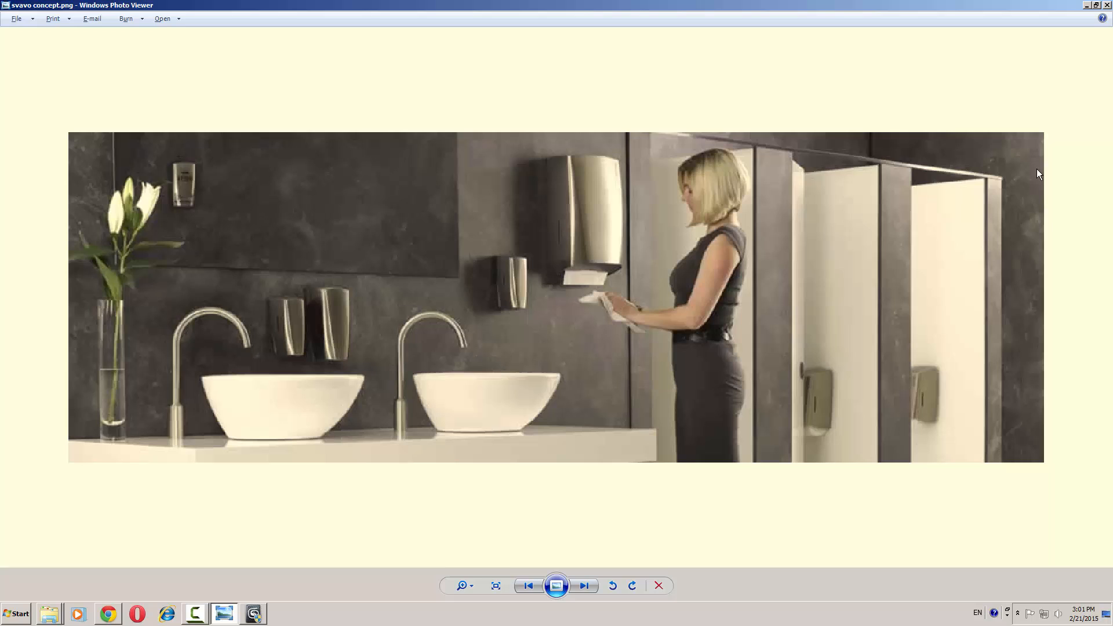
{"action": "mouse_move", "coordinate": [552, 176]}
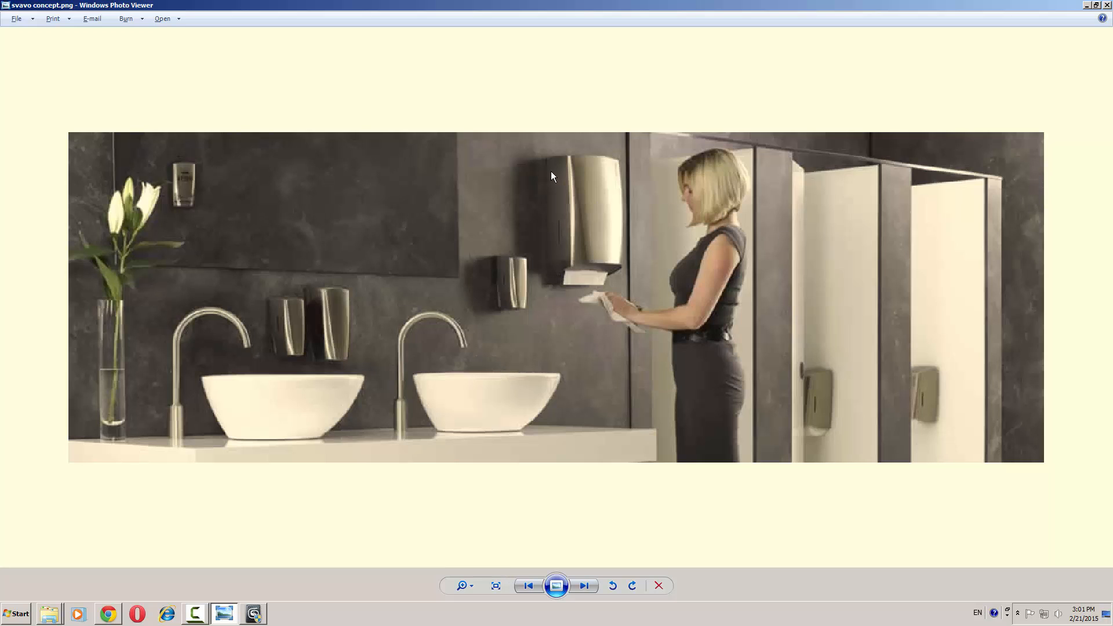
{"action": "mouse_move", "coordinate": [530, 209]}
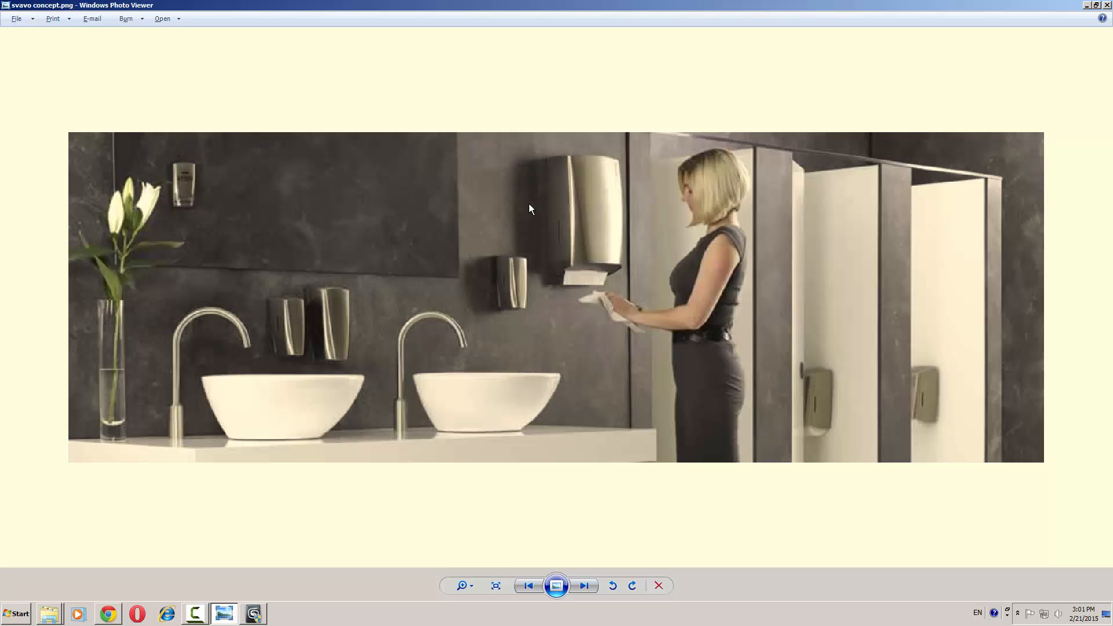
{"action": "mouse_move", "coordinate": [33, 215]}
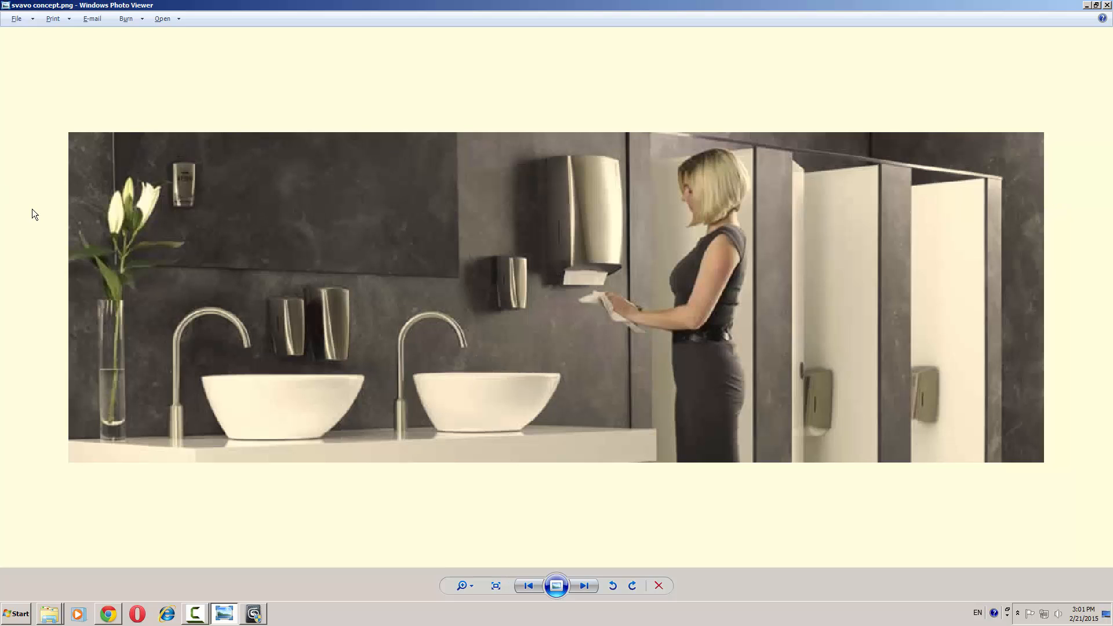
{"action": "mouse_move", "coordinate": [117, 252]}
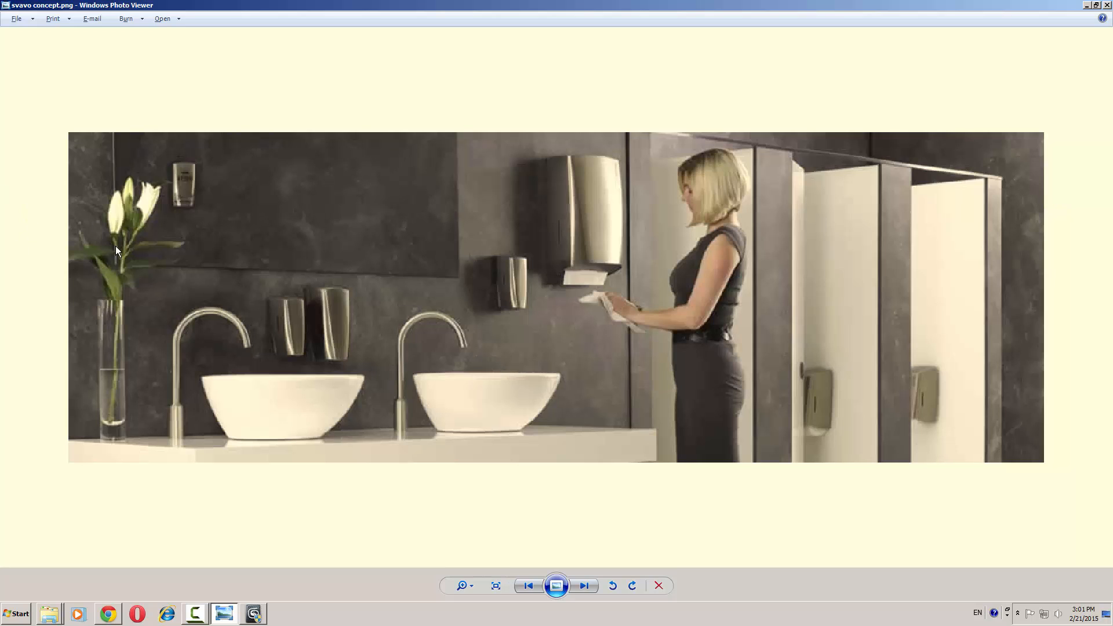
{"action": "mouse_move", "coordinate": [176, 182]}
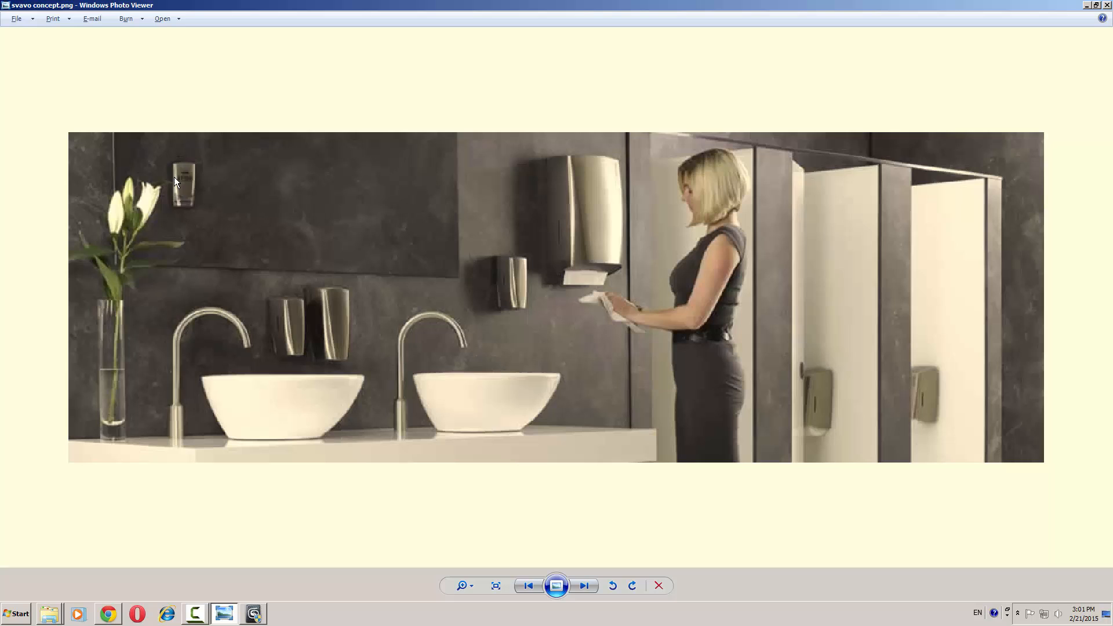
{"action": "mouse_move", "coordinate": [178, 197]}
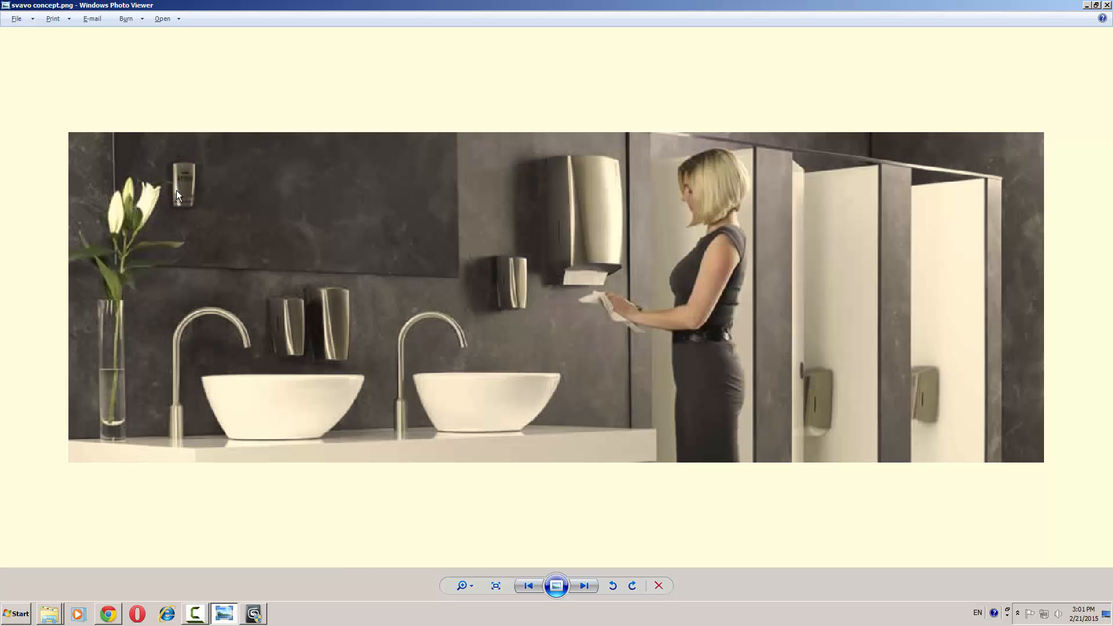
{"action": "mouse_move", "coordinate": [4, 236]}
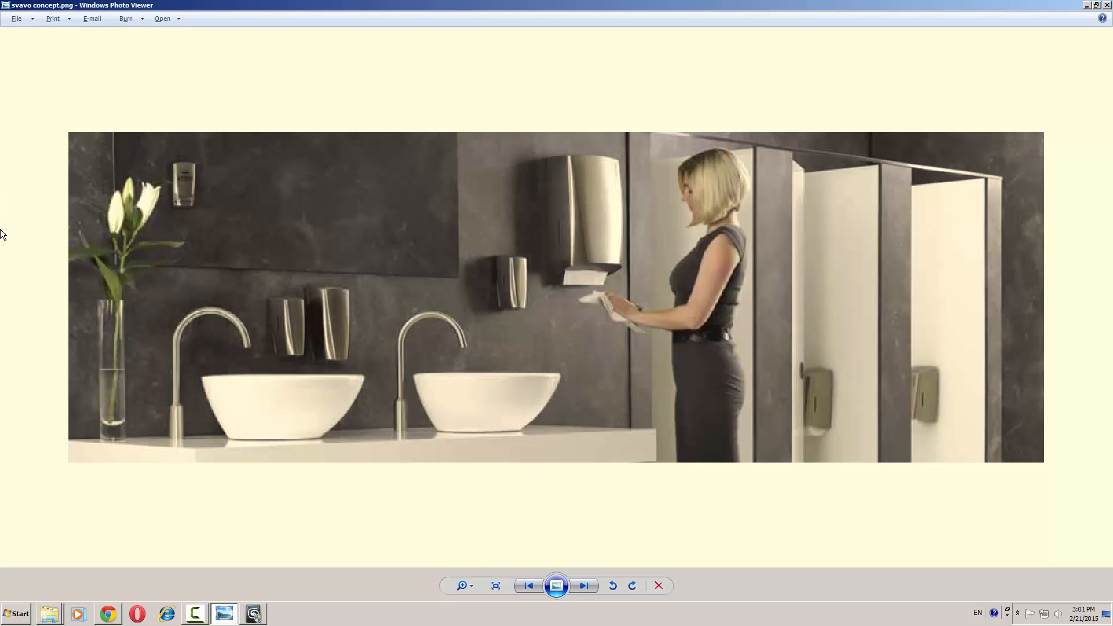
{"action": "mouse_move", "coordinate": [161, 374]}
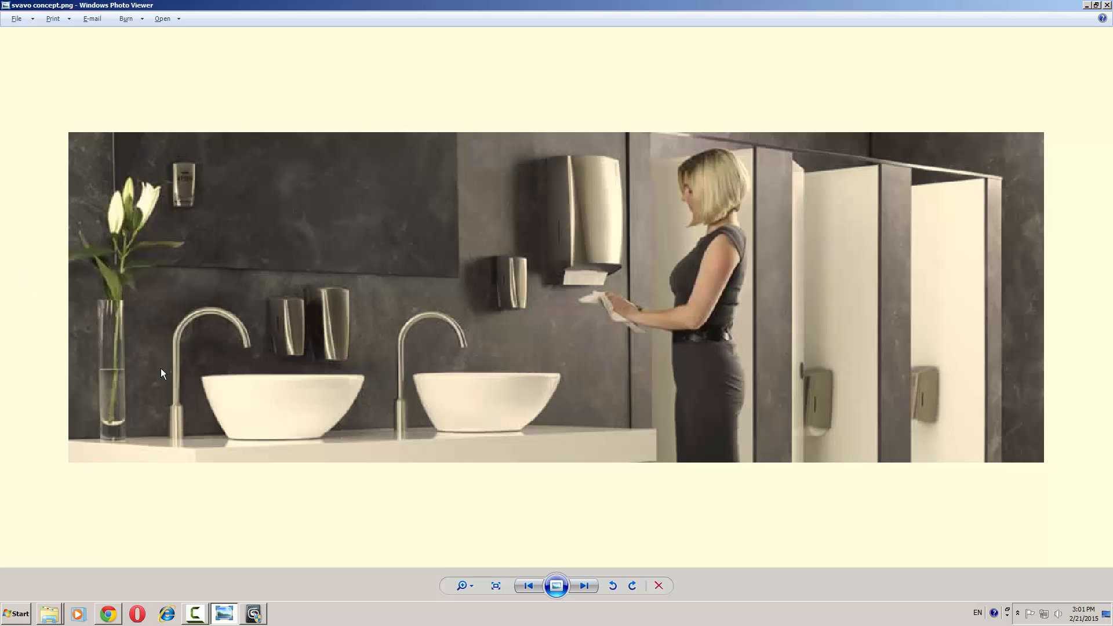
{"action": "mouse_move", "coordinate": [211, 392]}
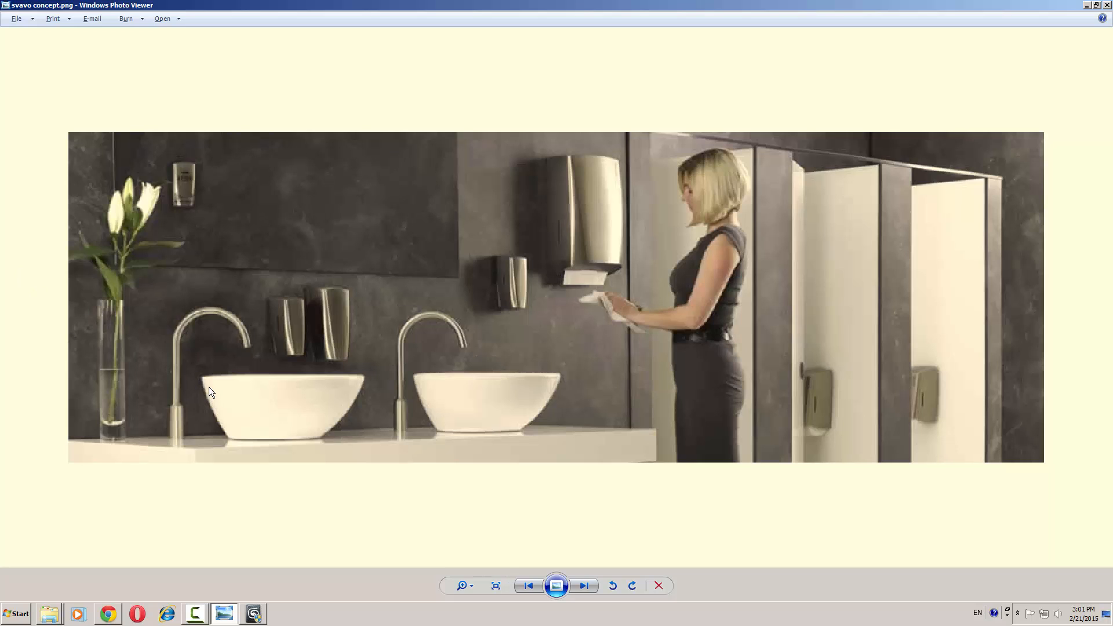
{"action": "mouse_move", "coordinate": [1093, 13]}
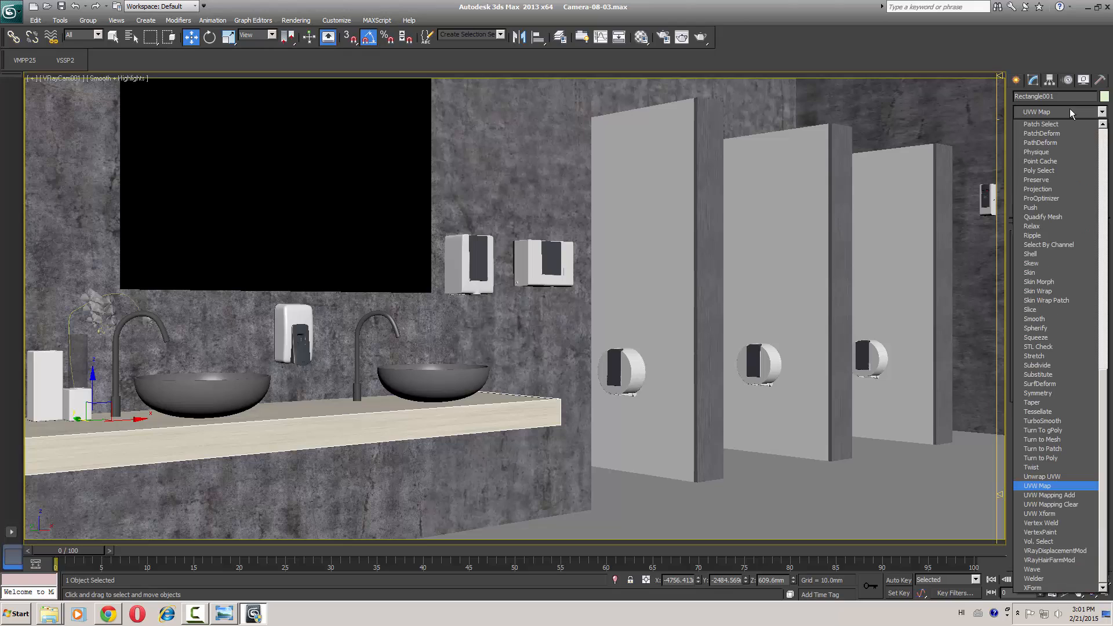
Give the countertop a UVW Map modifier with Box mapping for a finer stone texture.
{"action": "left_click", "coordinate": [1036, 486]}
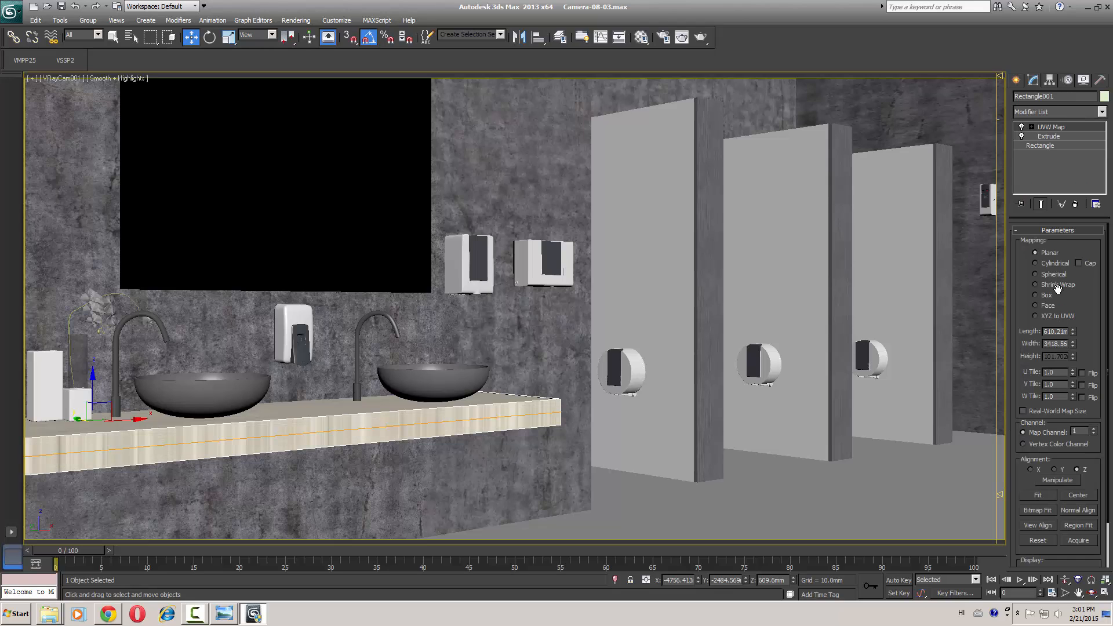
{"action": "left_click", "coordinate": [1036, 295]}
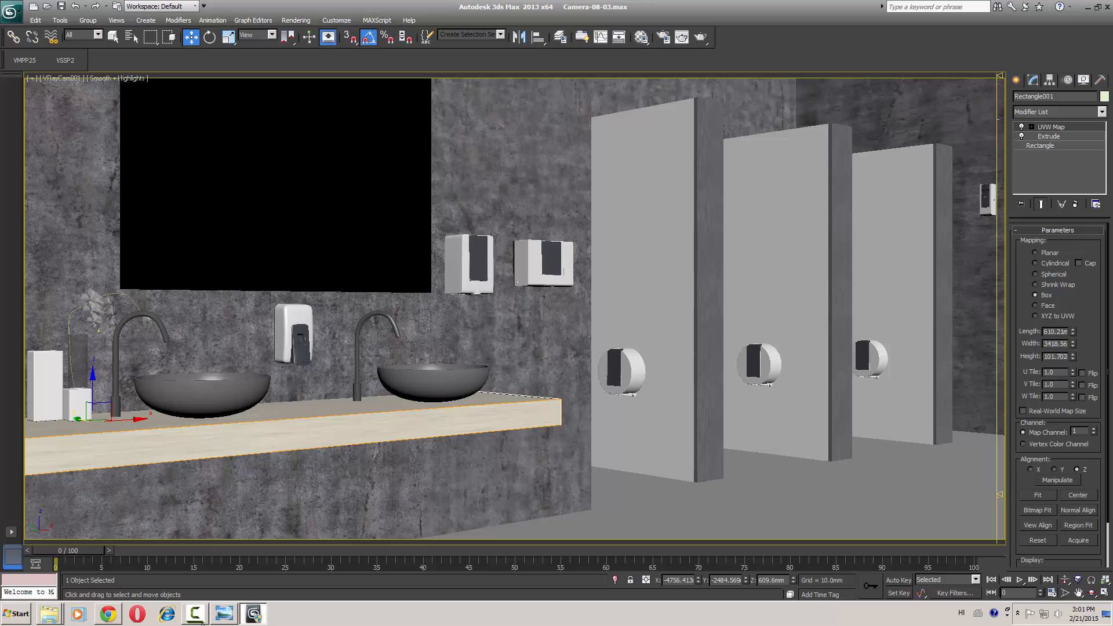
{"action": "mouse_move", "coordinate": [561, 296]}
{"action": "type", "text": "500"}
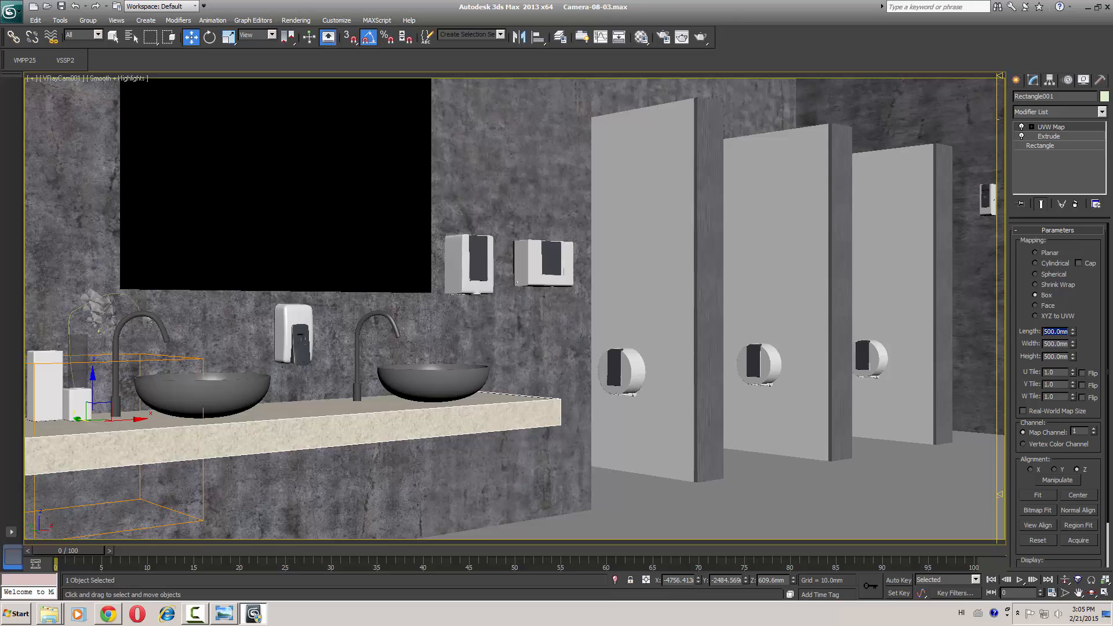
{"action": "mouse_move", "coordinate": [312, 404]}
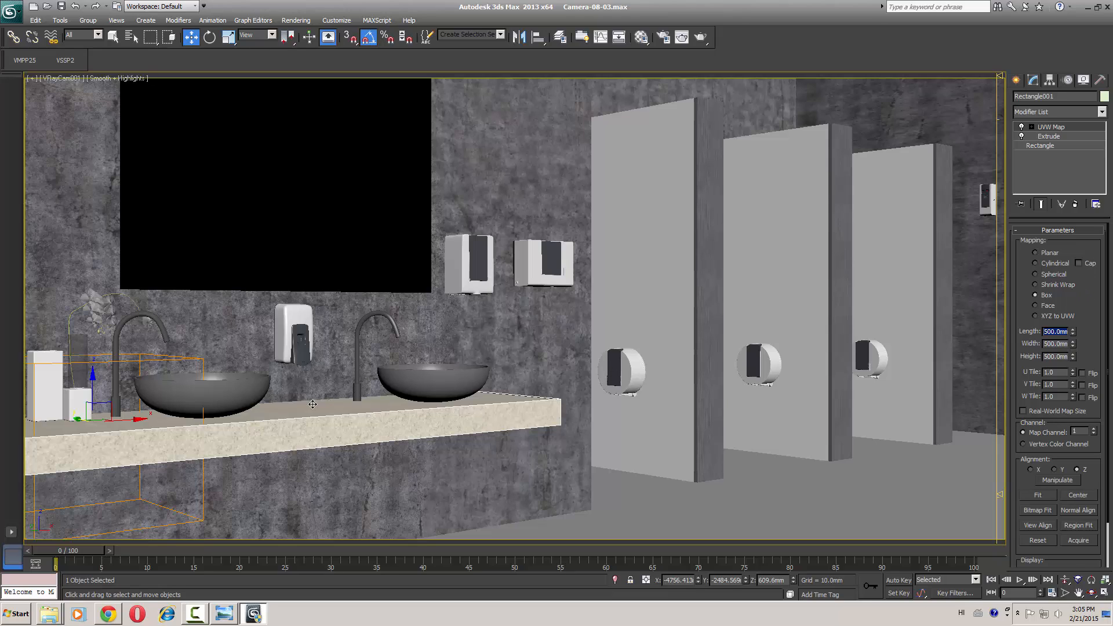
{"action": "mouse_move", "coordinate": [363, 333]}
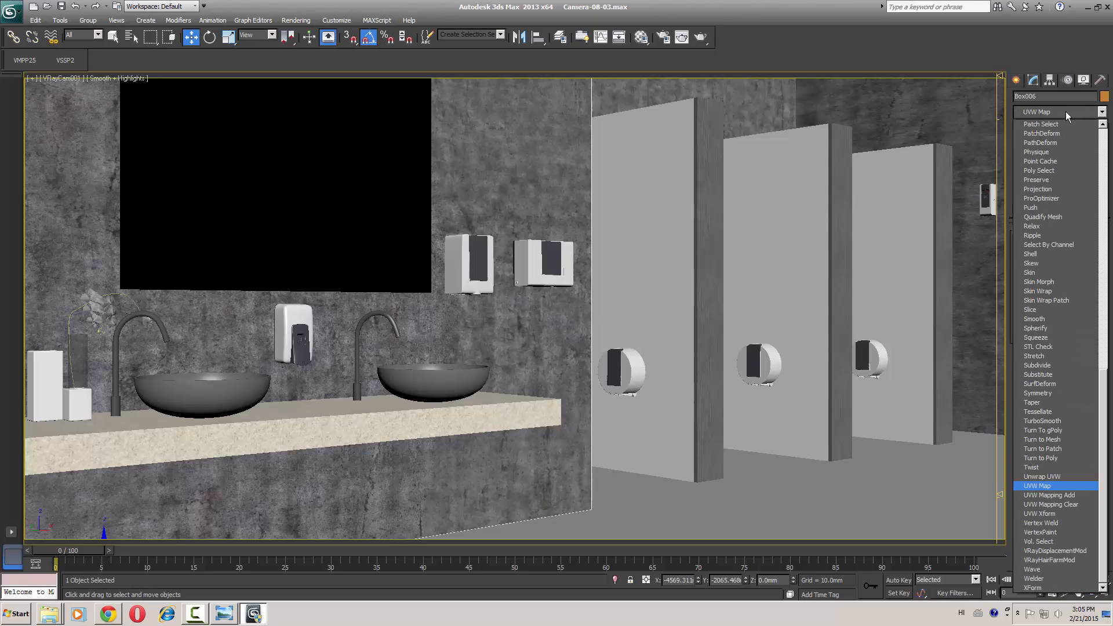
Apply a Box-mapped UVW Map modifier to the back wall and copy that modifier.
{"action": "left_click", "coordinate": [1036, 486]}
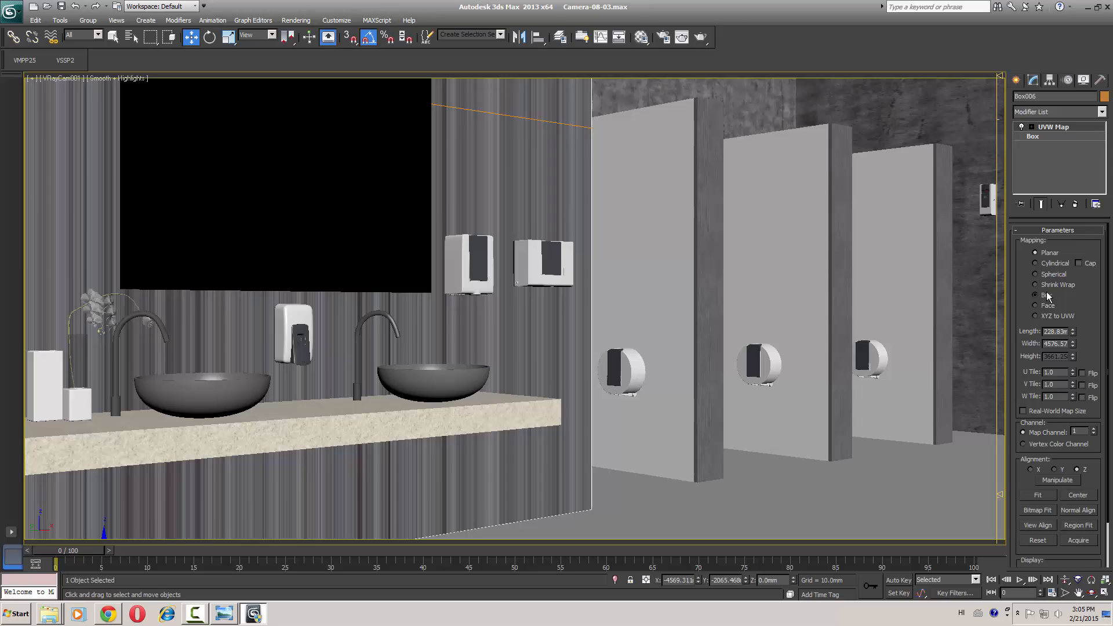
{"action": "left_click", "coordinate": [1035, 295]}
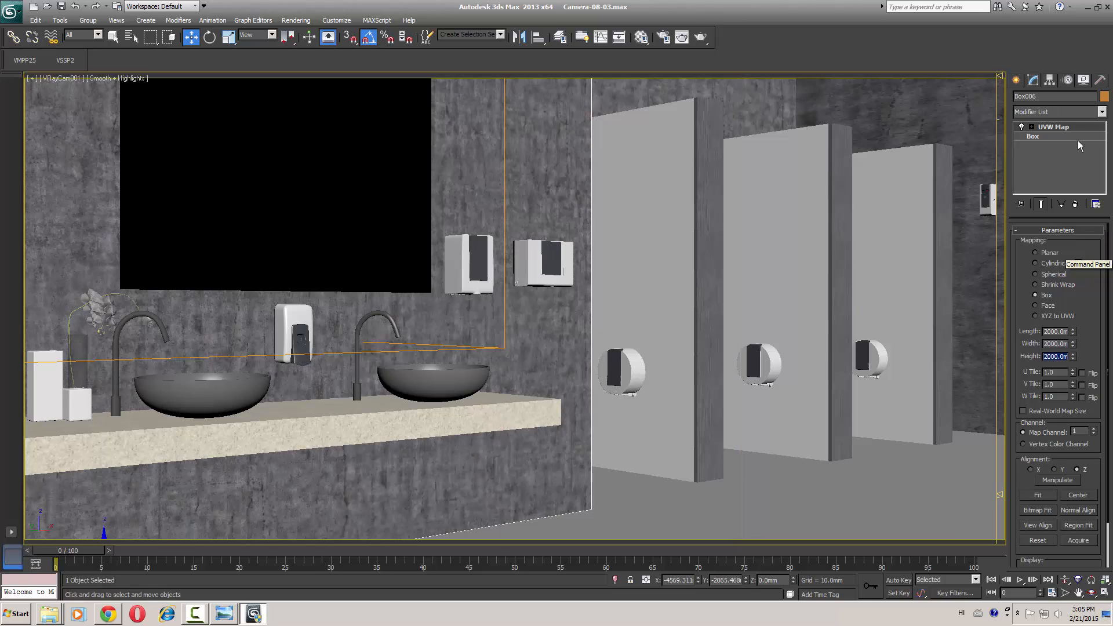
{"action": "right_click", "coordinate": [1054, 128]}
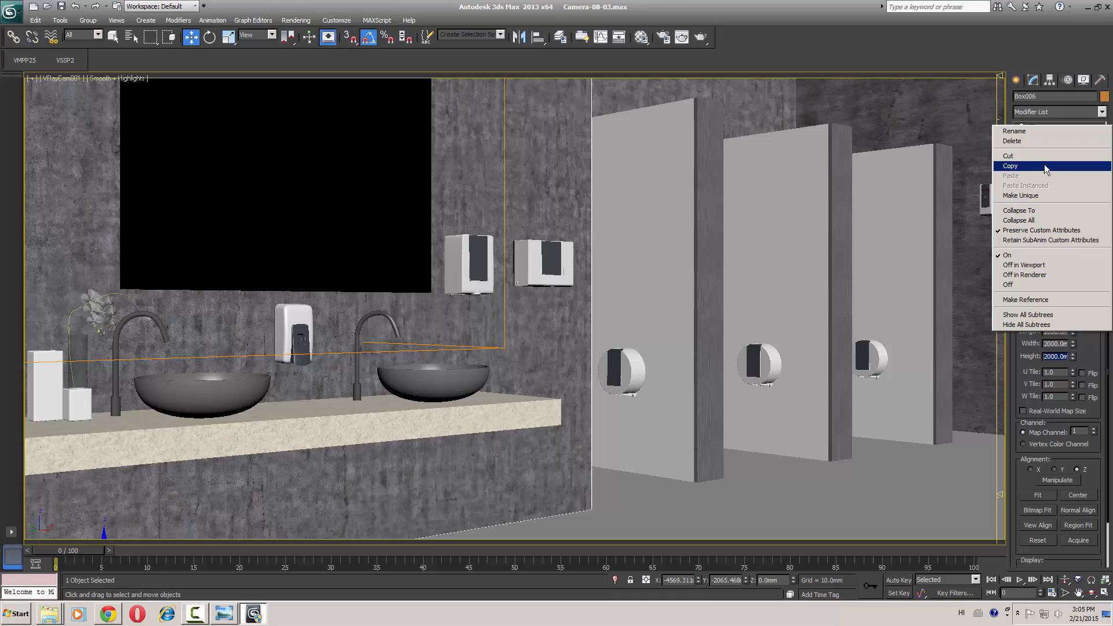
{"action": "left_click", "coordinate": [1009, 166]}
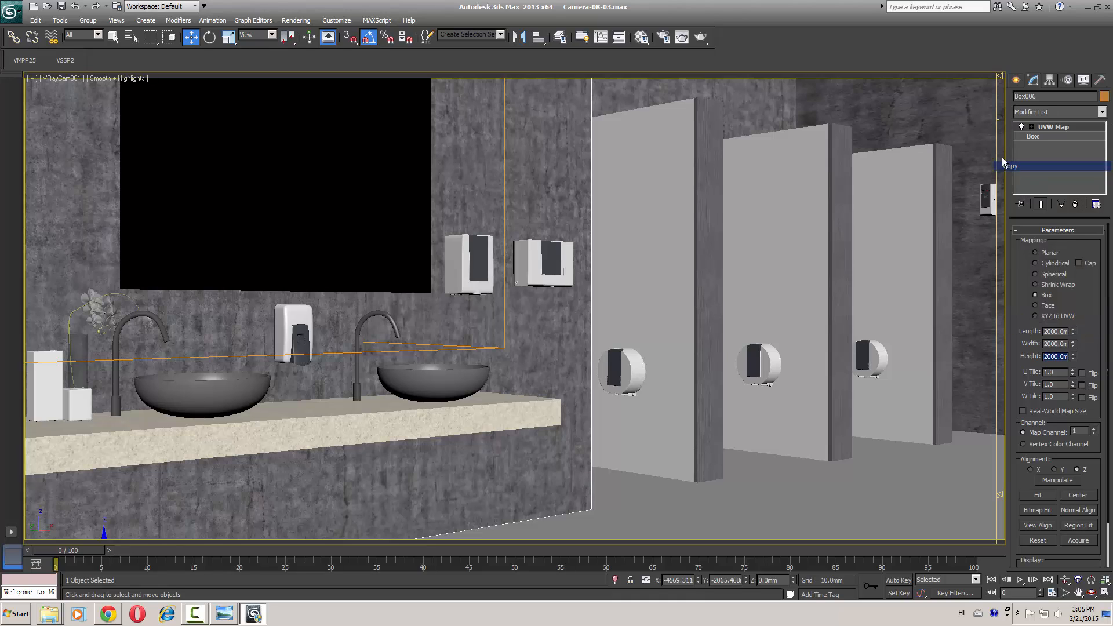
Select the concrete wall box and bring up its modifier stack to receive the copied mapping.
{"action": "right_click", "coordinate": [1037, 128]}
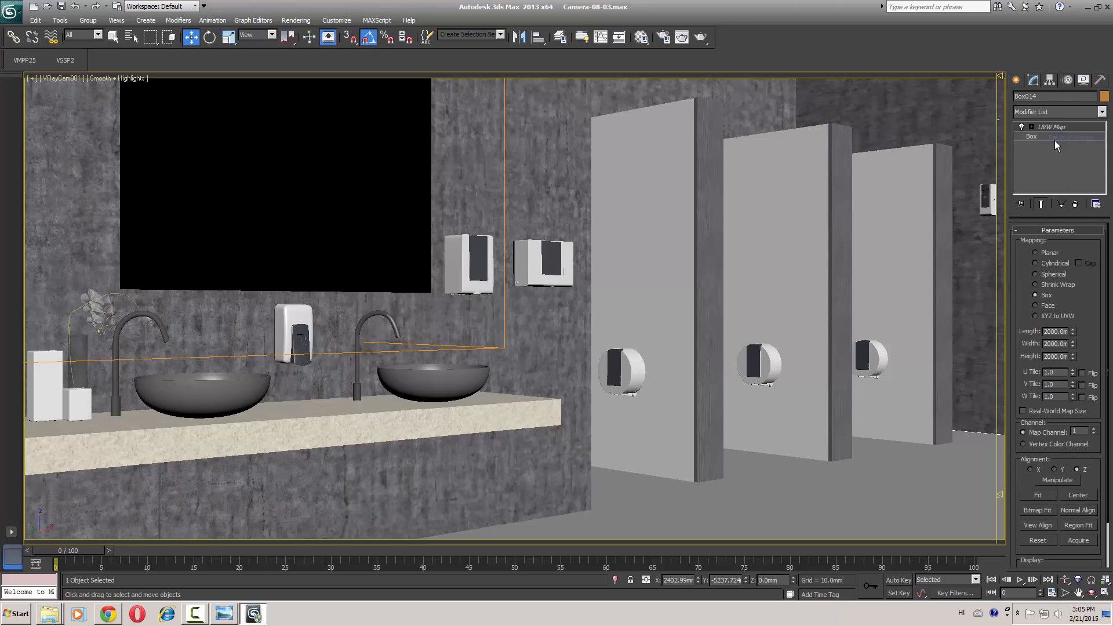
{"action": "left_click", "coordinate": [622, 365]}
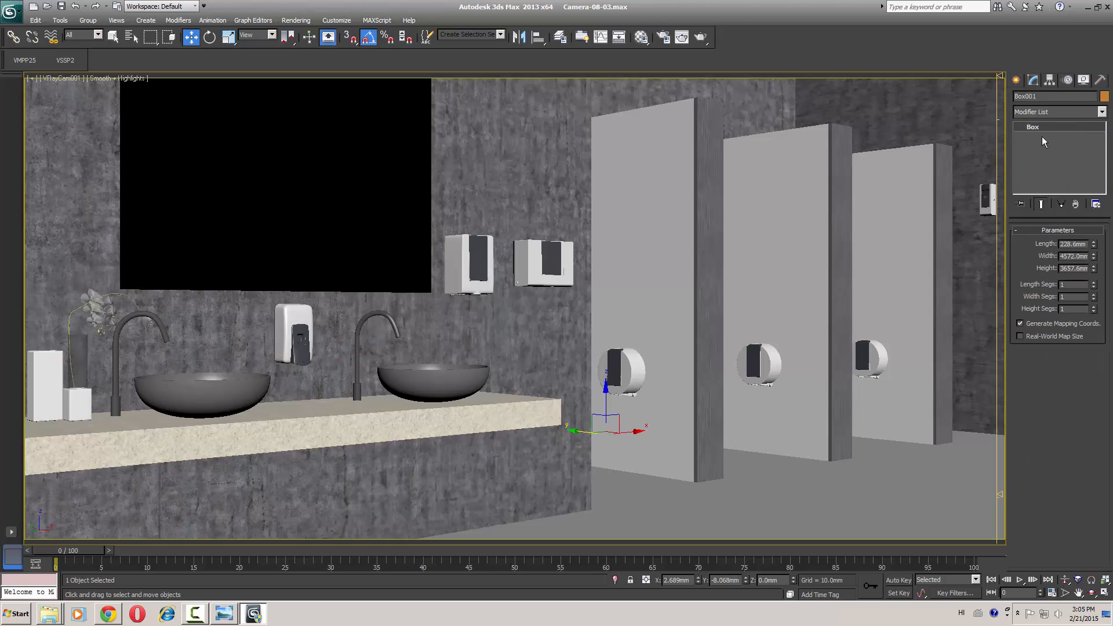
{"action": "left_click", "coordinate": [1057, 112]}
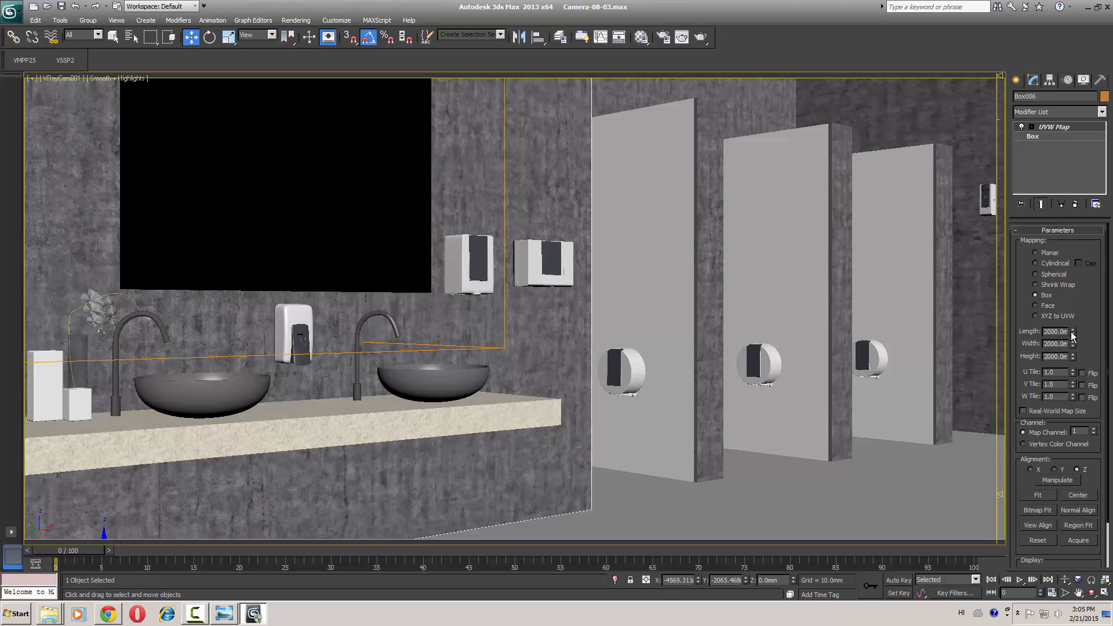
{"action": "mouse_move", "coordinate": [821, 279]}
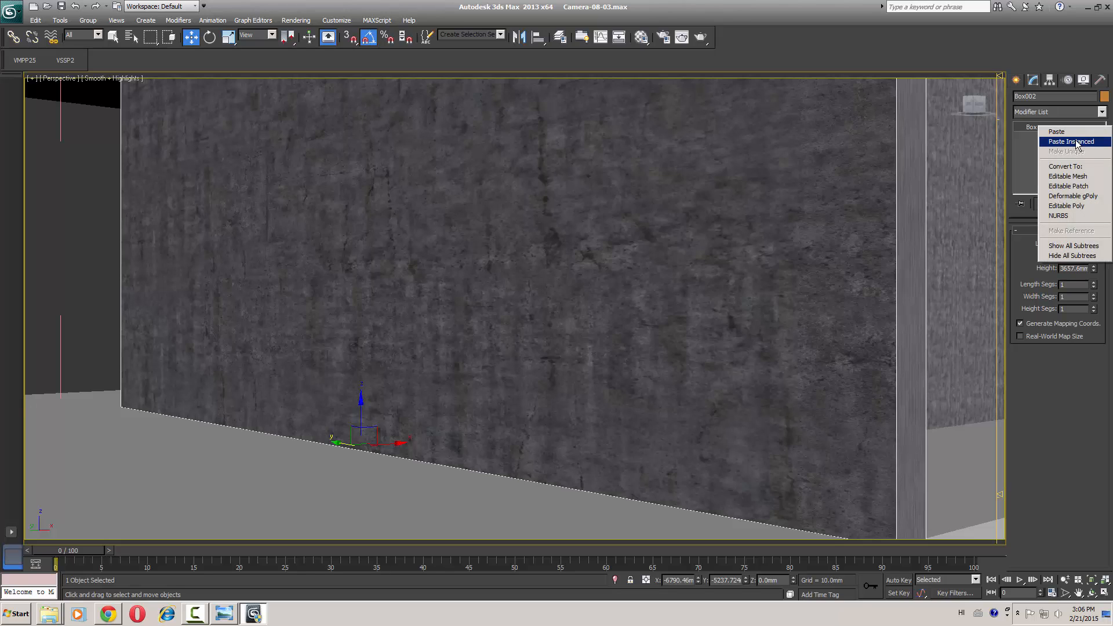
Paste the wall mapping as an instance onto another wall and select the dispenser.
{"action": "left_click", "coordinate": [1068, 141]}
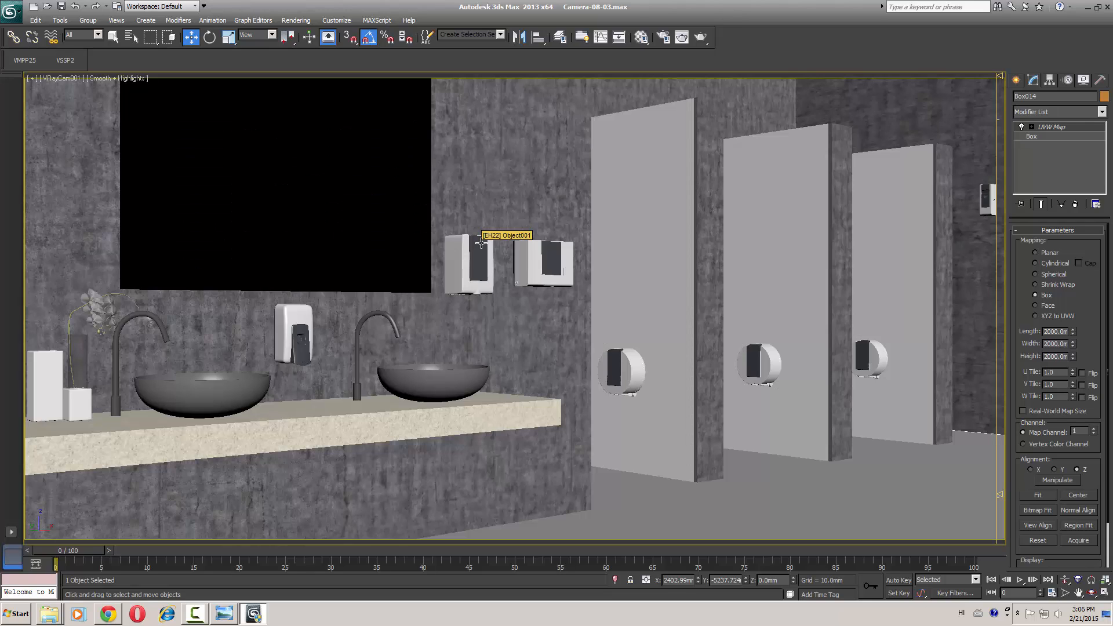
{"action": "left_click", "coordinate": [638, 37]}
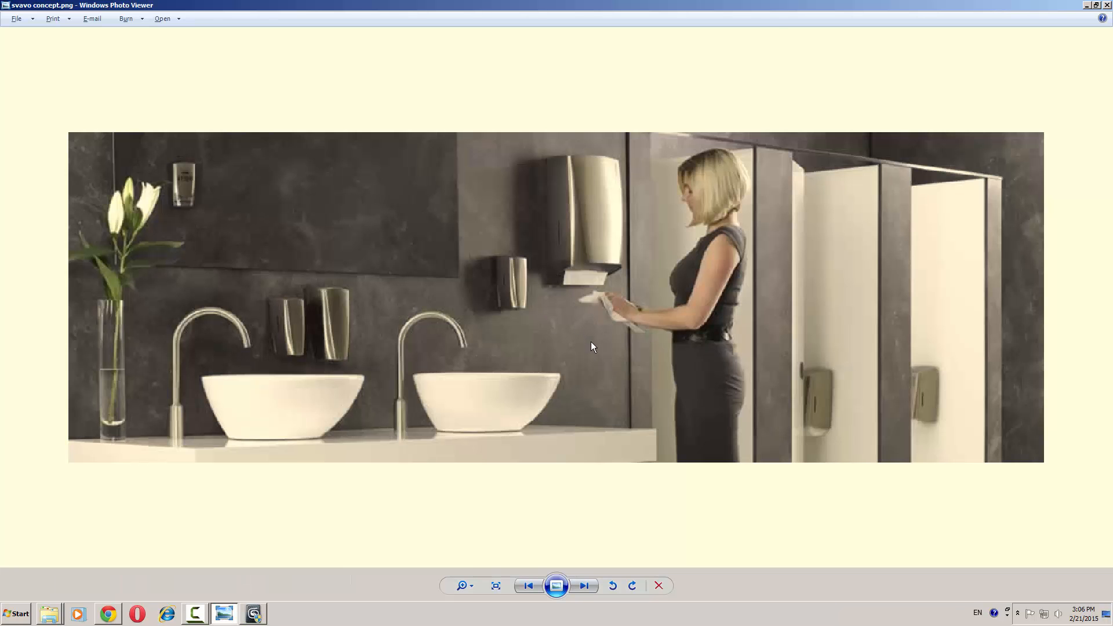
{"action": "mouse_move", "coordinate": [518, 312]}
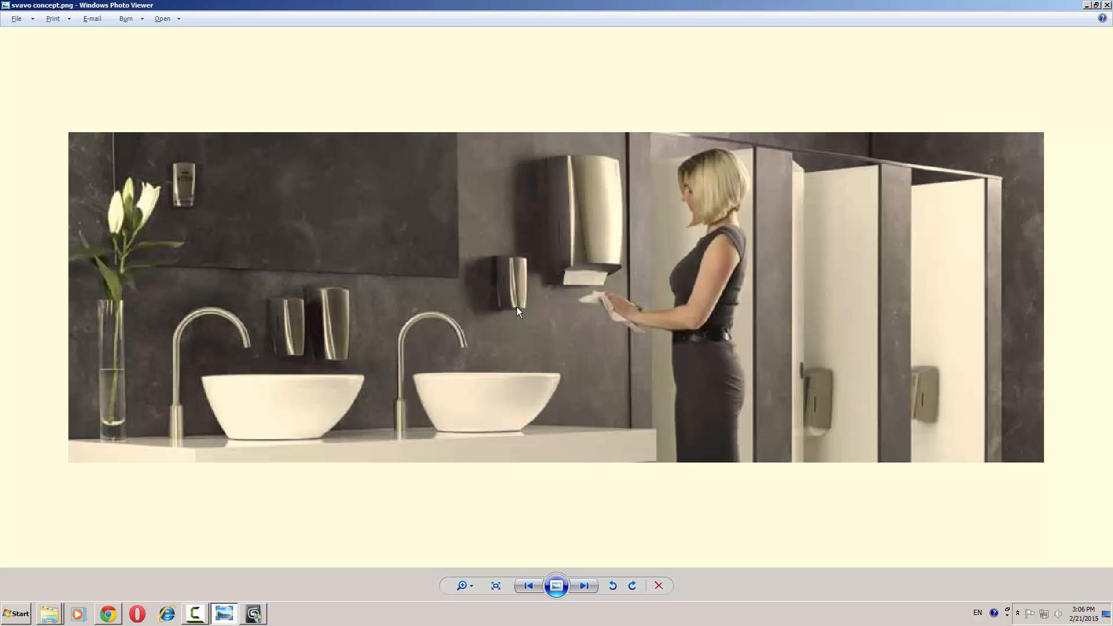
Open the wall's Sealed 7 material, review its diffuse map amount and turn off Fresnel reflections.
{"action": "left_click", "coordinate": [254, 613]}
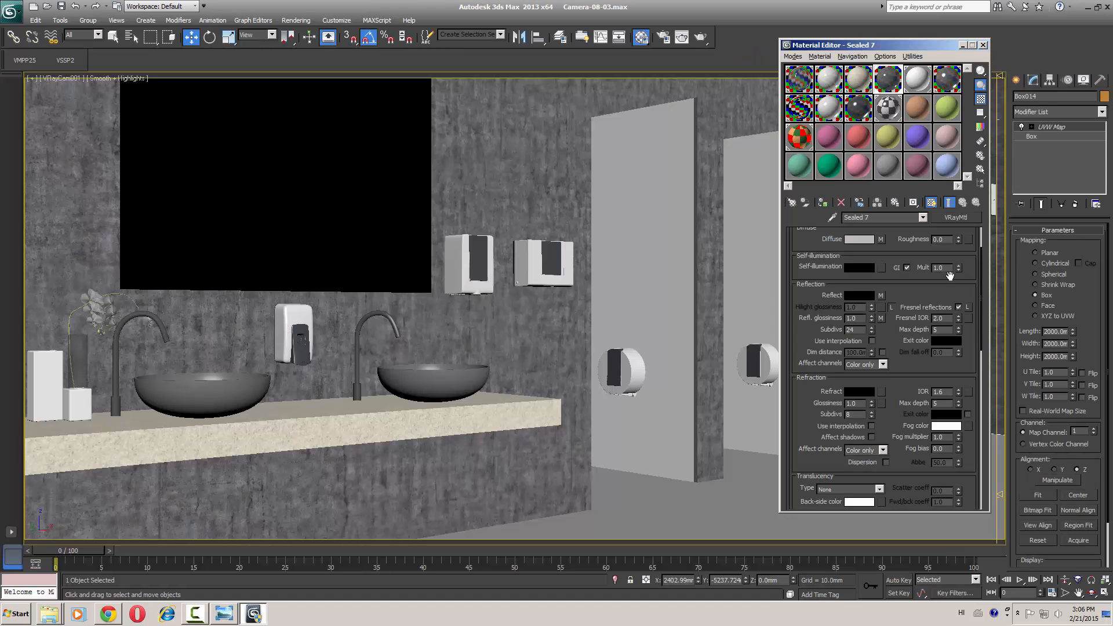
{"action": "mouse_move", "coordinate": [869, 247]}
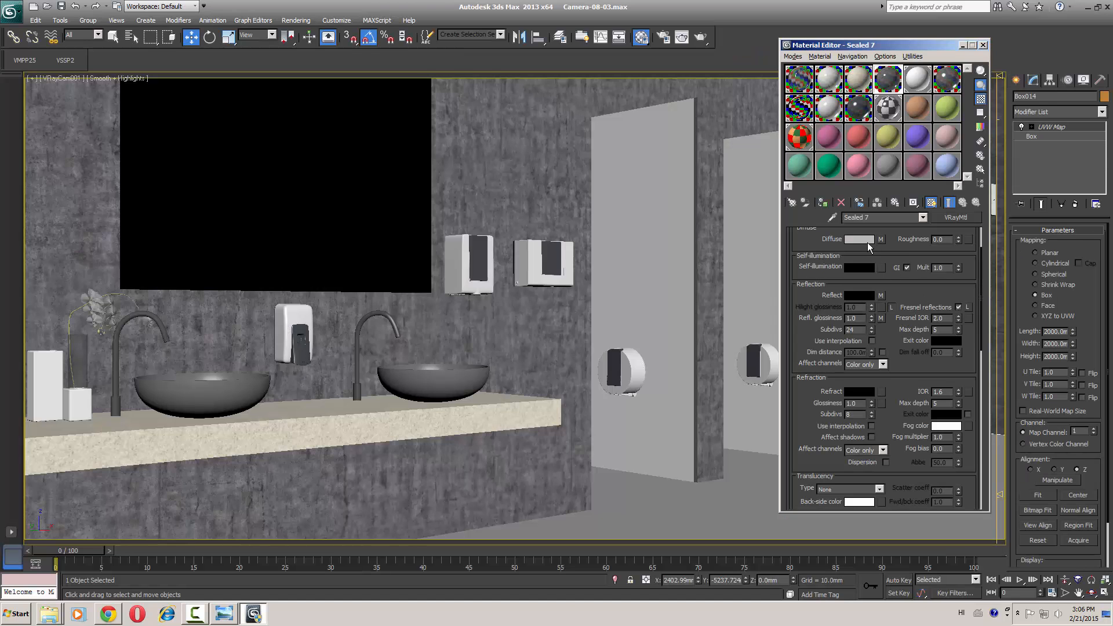
{"action": "left_click", "coordinate": [859, 239]}
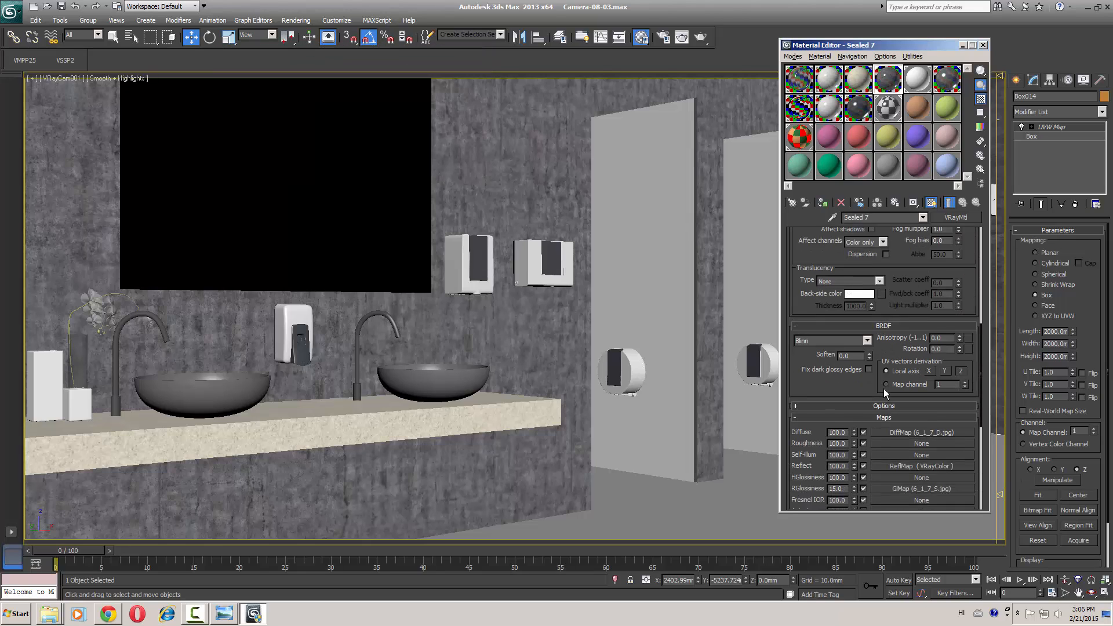
{"action": "scroll", "scroll_direction": "down", "scroll_amount": 3}
{"action": "type", "text": "30"}
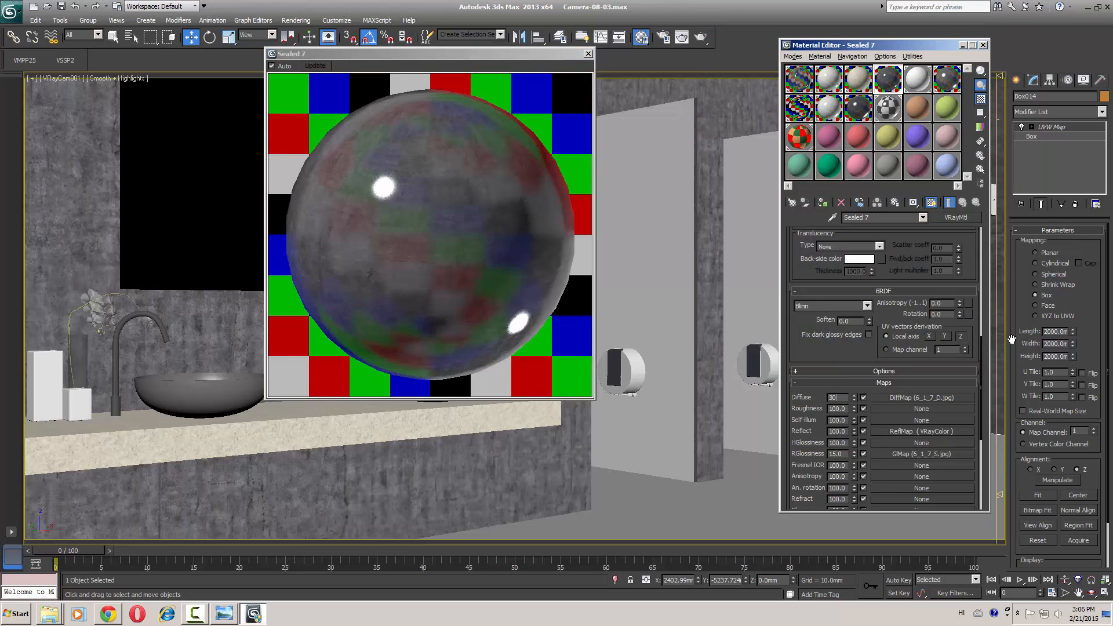
{"action": "triple_click", "coordinate": [835, 396]}
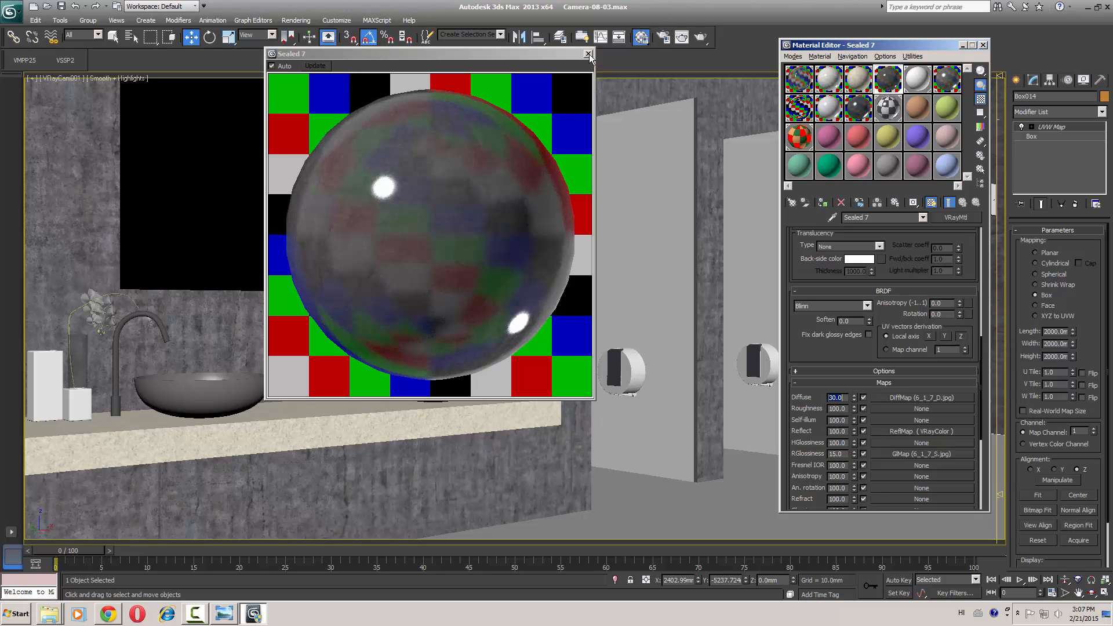
{"action": "left_click", "coordinate": [589, 54]}
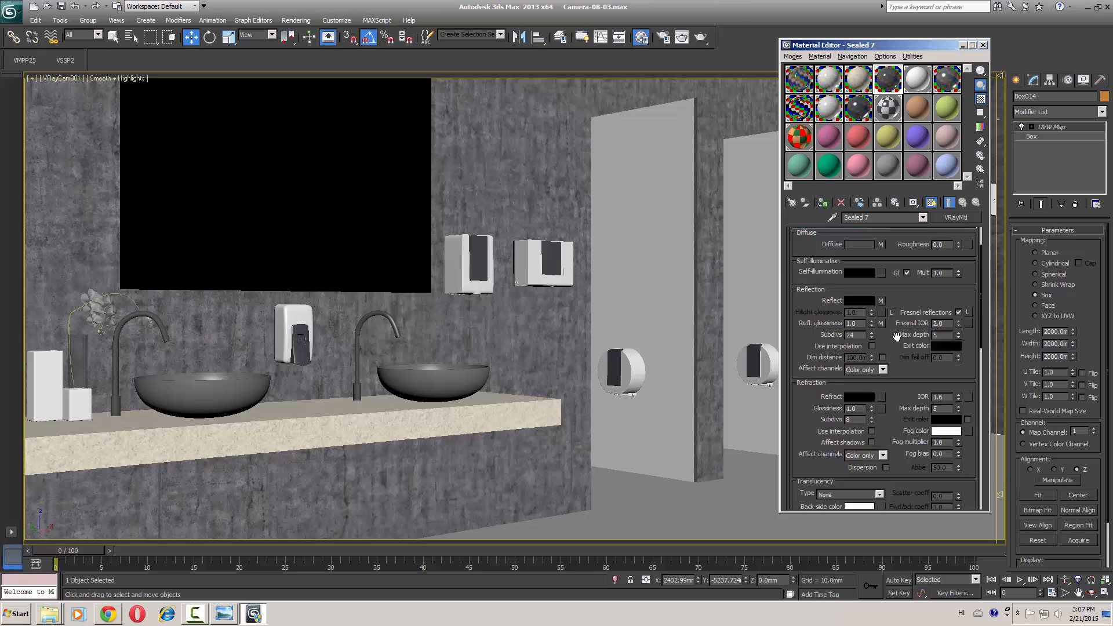
{"action": "scroll", "scroll_direction": "up", "scroll_amount": 3}
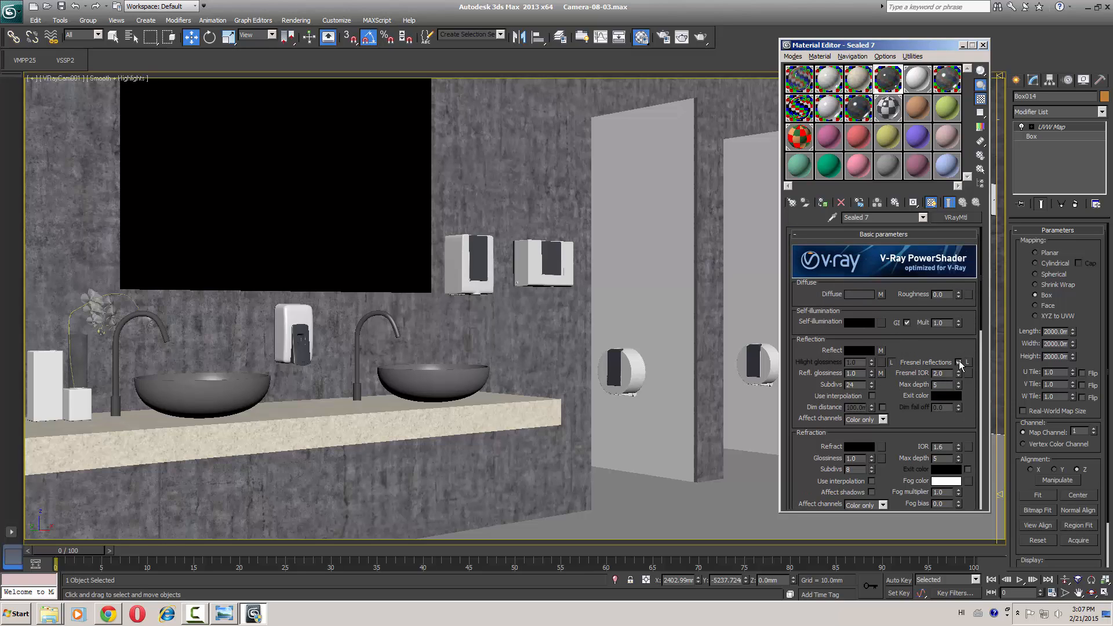
{"action": "left_click", "coordinate": [958, 362]}
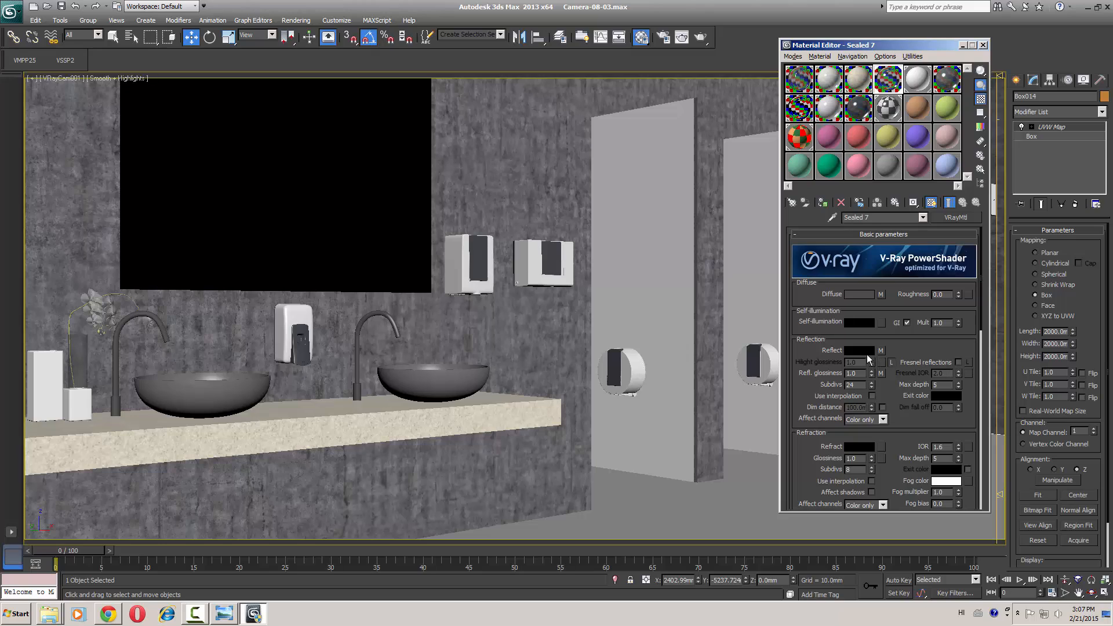
Switch the reflection shading model to Ward and turn on reflection interpolation.
{"action": "scroll", "scroll_direction": "down", "scroll_amount": 3}
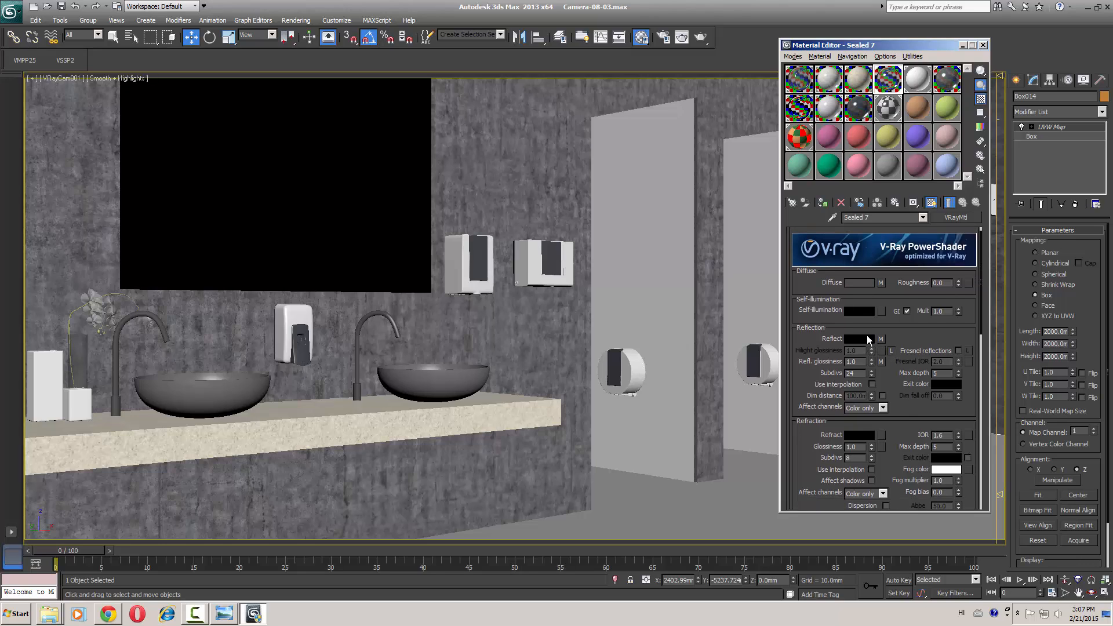
{"action": "scroll", "scroll_direction": "down", "scroll_amount": 3}
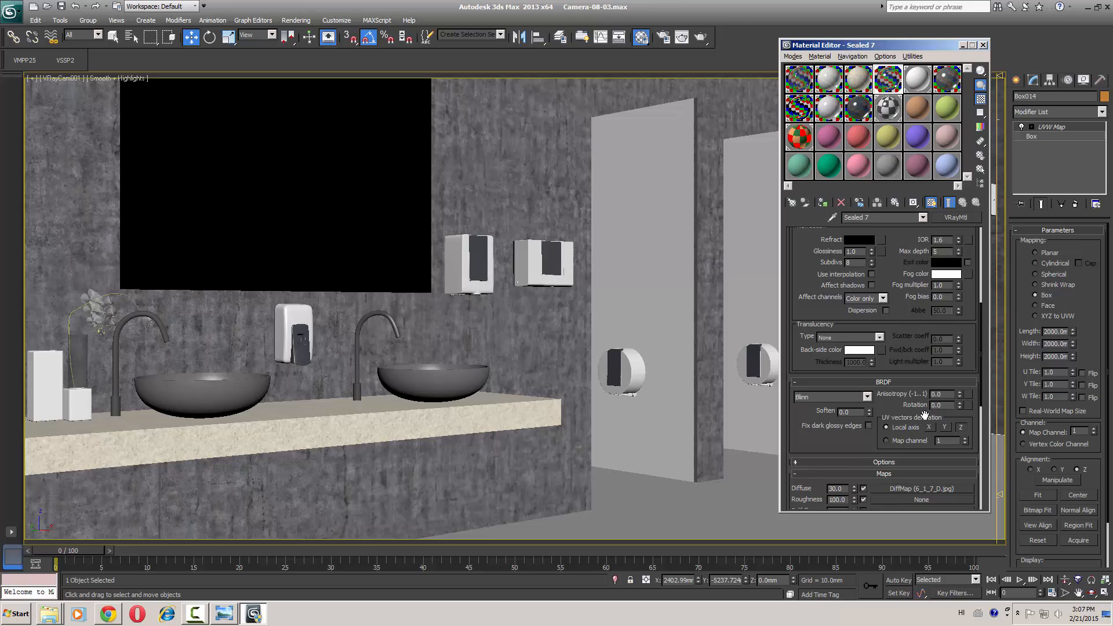
{"action": "scroll", "scroll_direction": "down", "scroll_amount": 3}
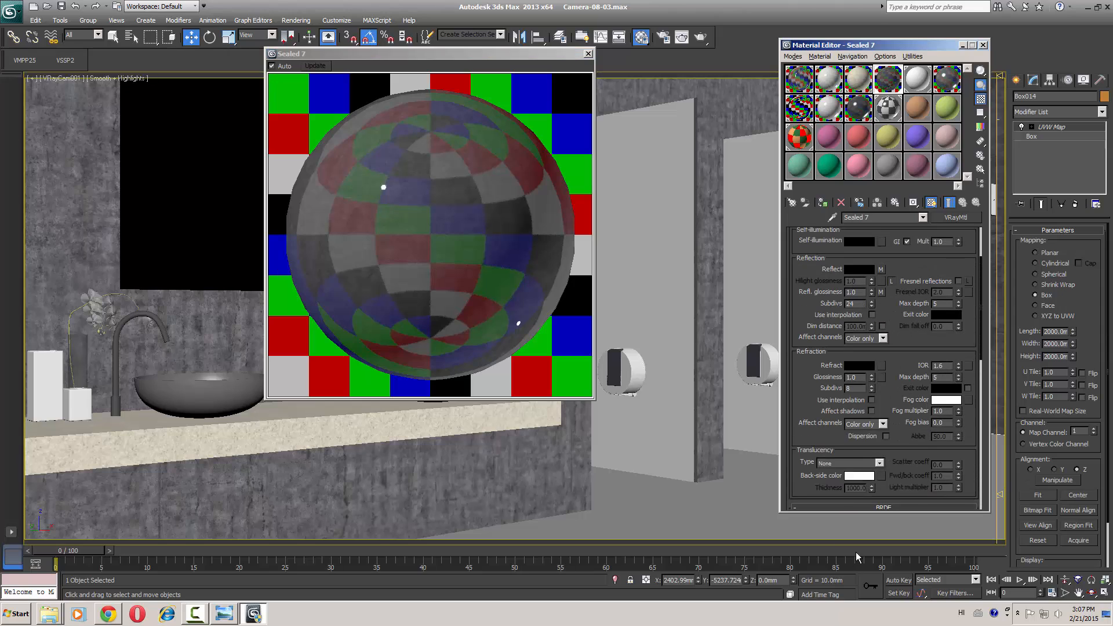
{"action": "scroll", "scroll_direction": "up", "scroll_amount": 3}
{"action": "type", "text": "0.84"}
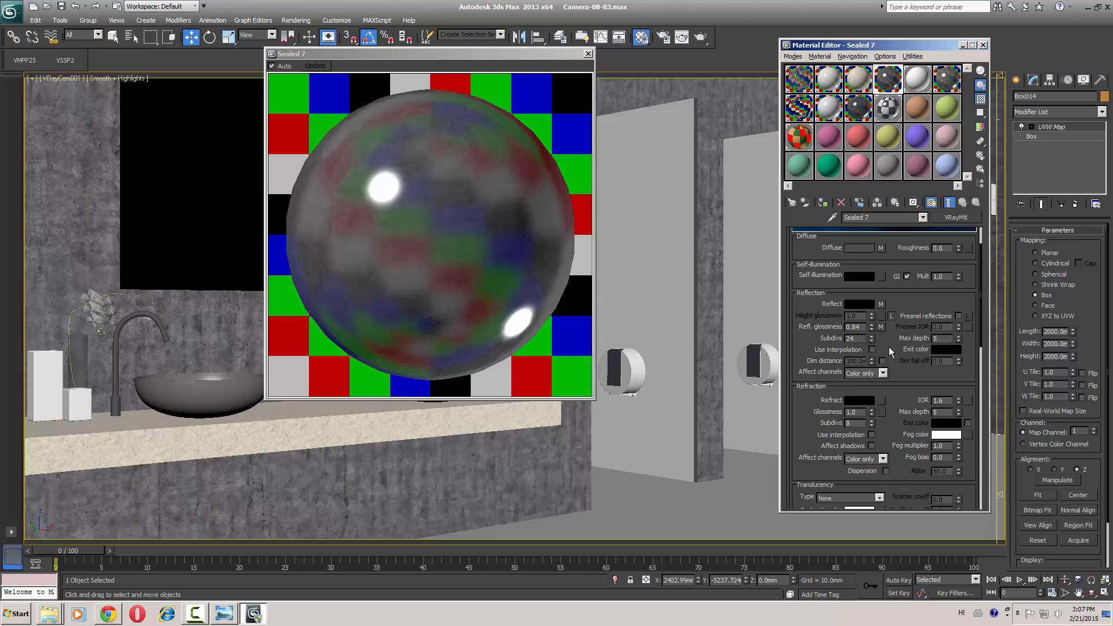
{"action": "left_click", "coordinate": [862, 422]}
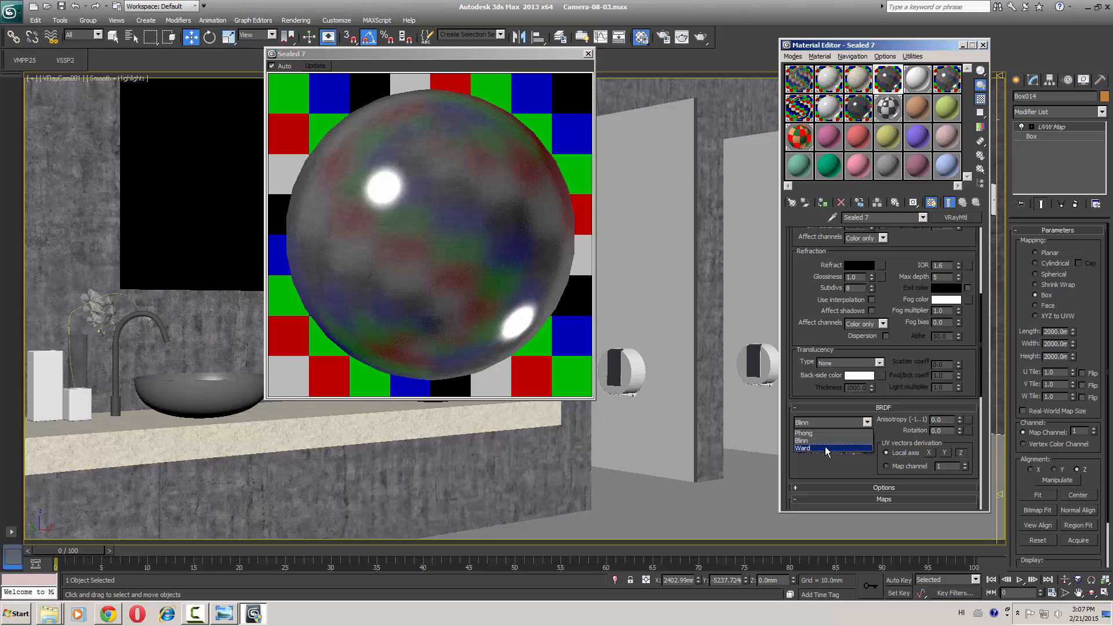
{"action": "left_click", "coordinate": [802, 448]}
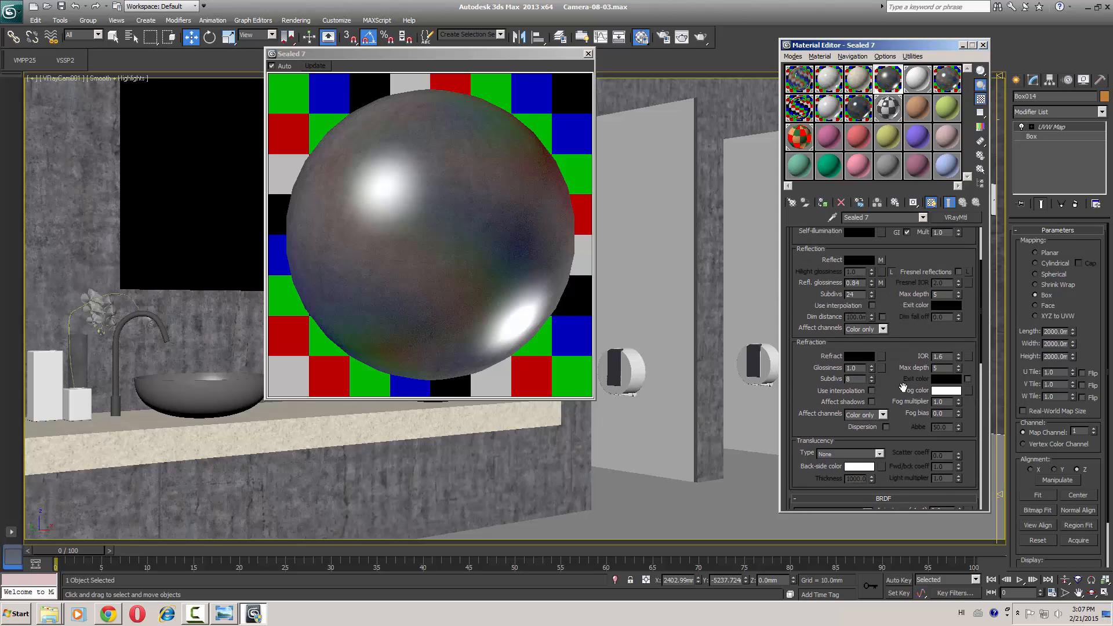
{"action": "scroll", "scroll_direction": "up", "scroll_amount": 3}
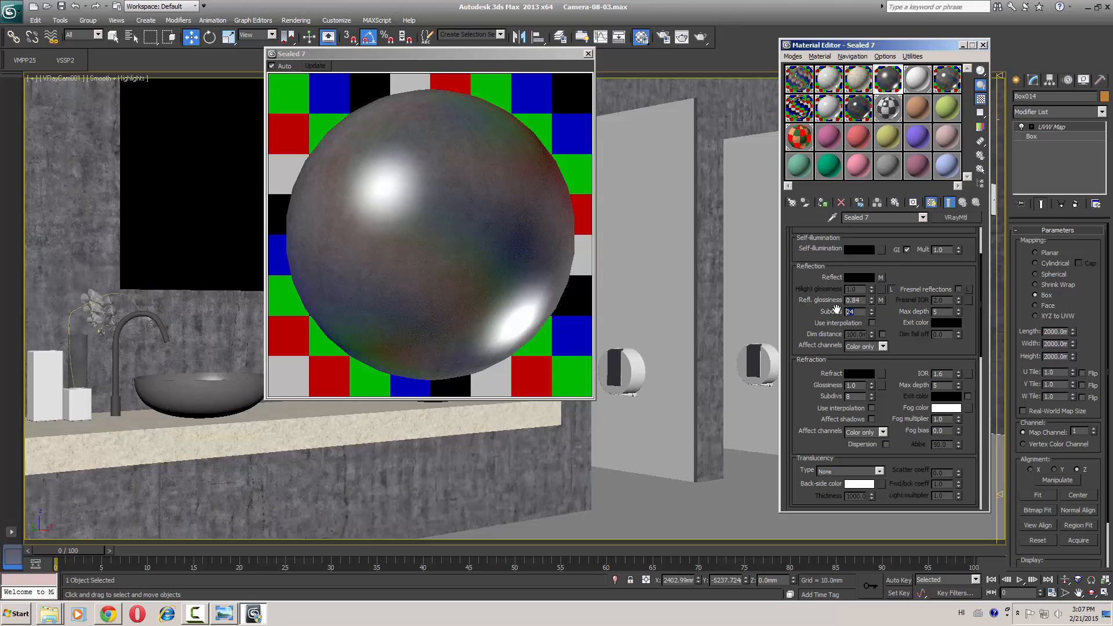
{"action": "mouse_move", "coordinate": [525, 270]}
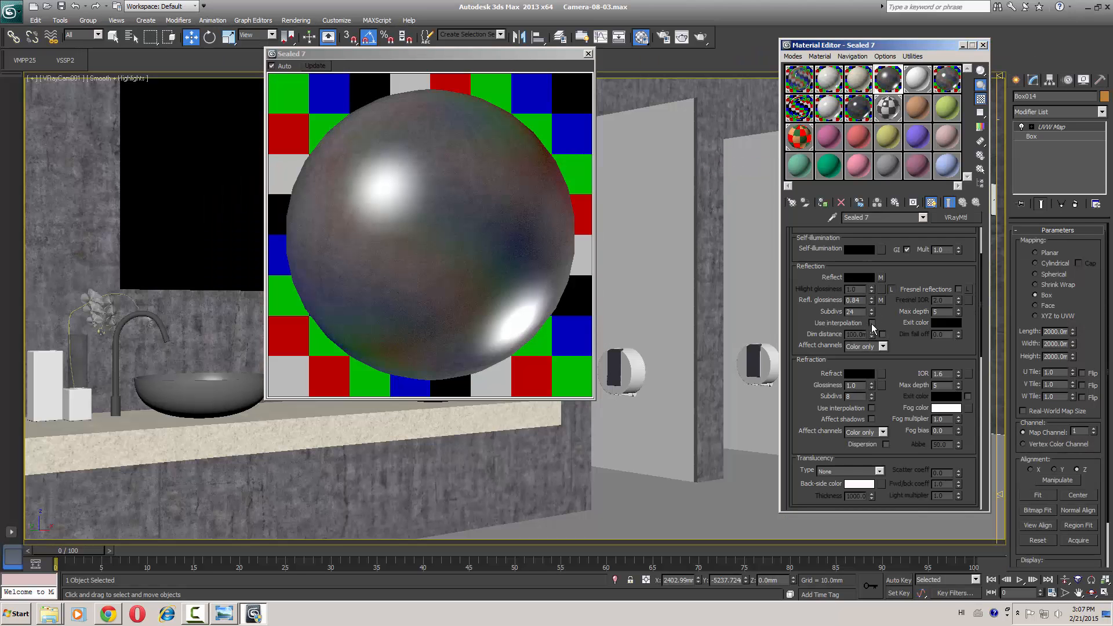
{"action": "left_click", "coordinate": [872, 322]}
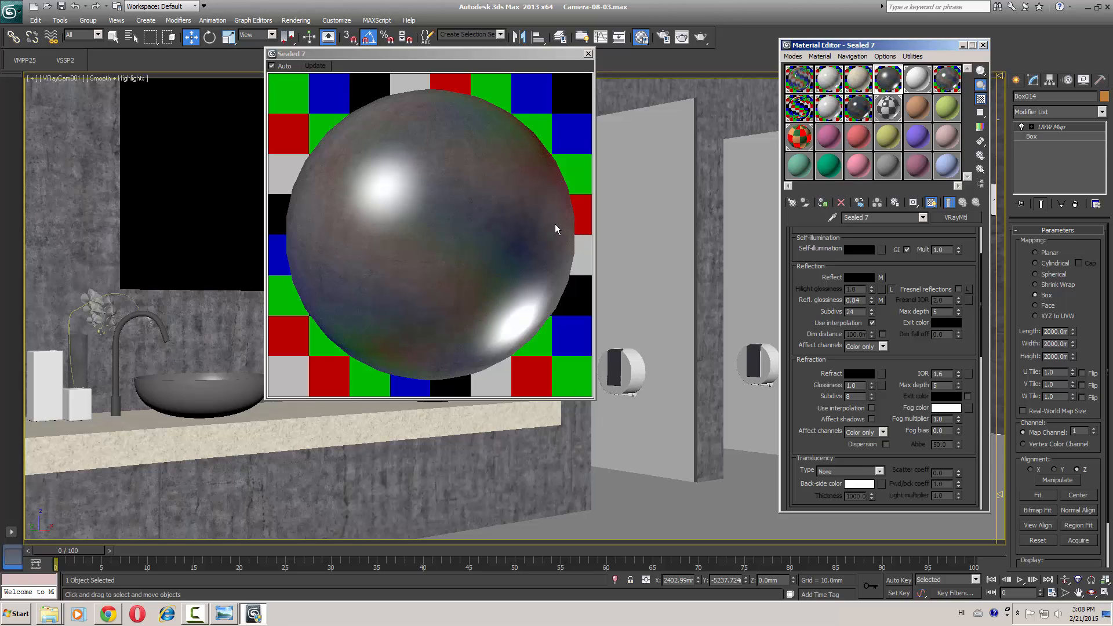
{"action": "mouse_move", "coordinate": [528, 290]}
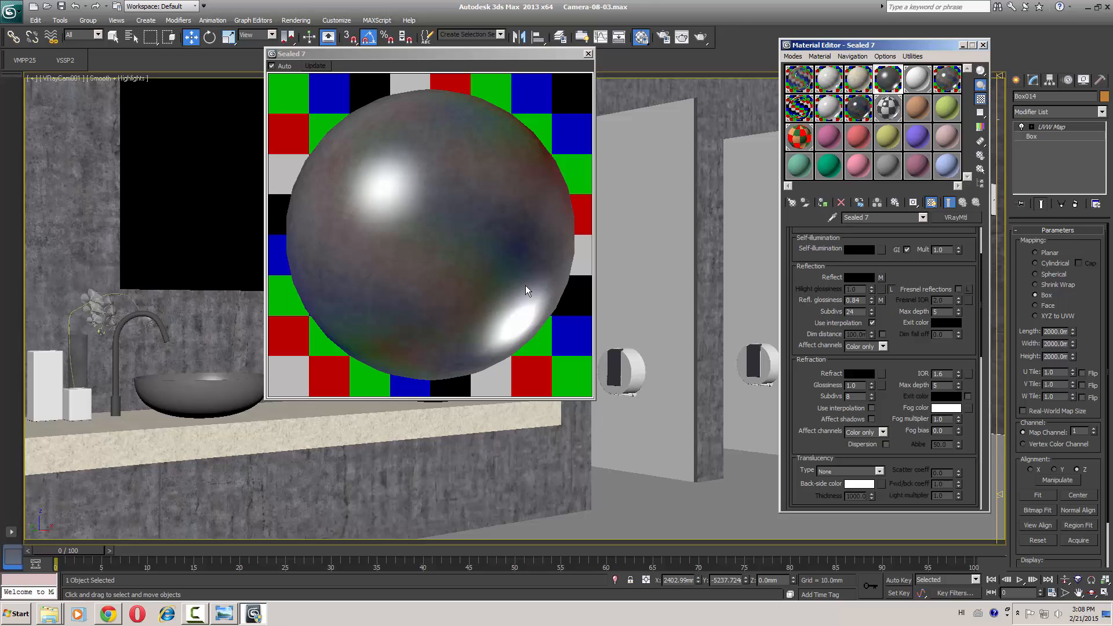
{"action": "mouse_move", "coordinate": [580, 177]}
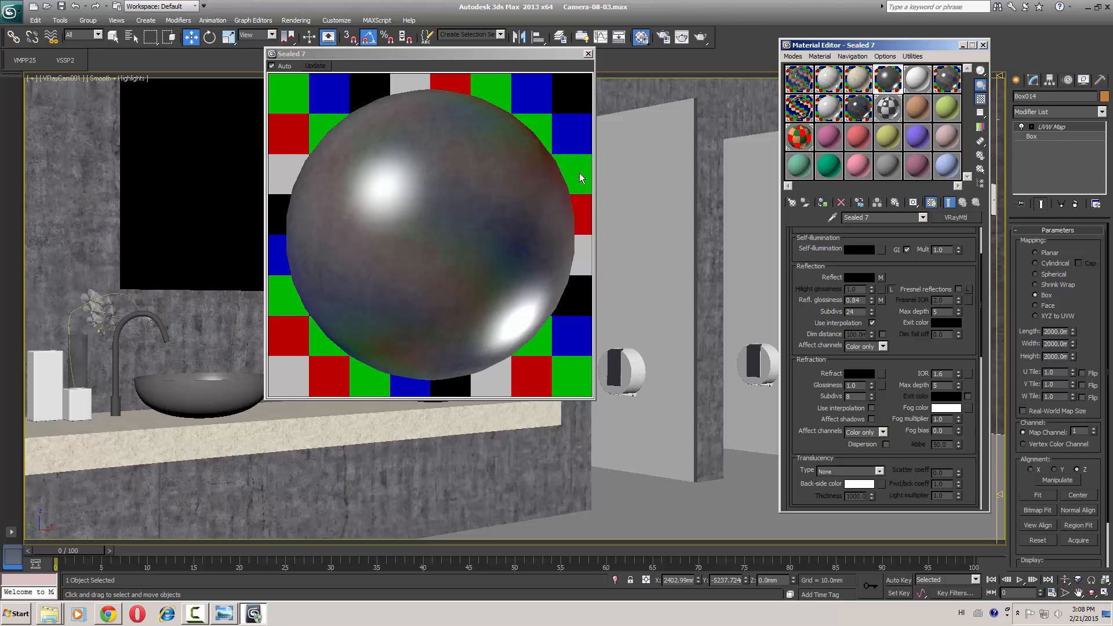
{"action": "mouse_move", "coordinate": [590, 58]}
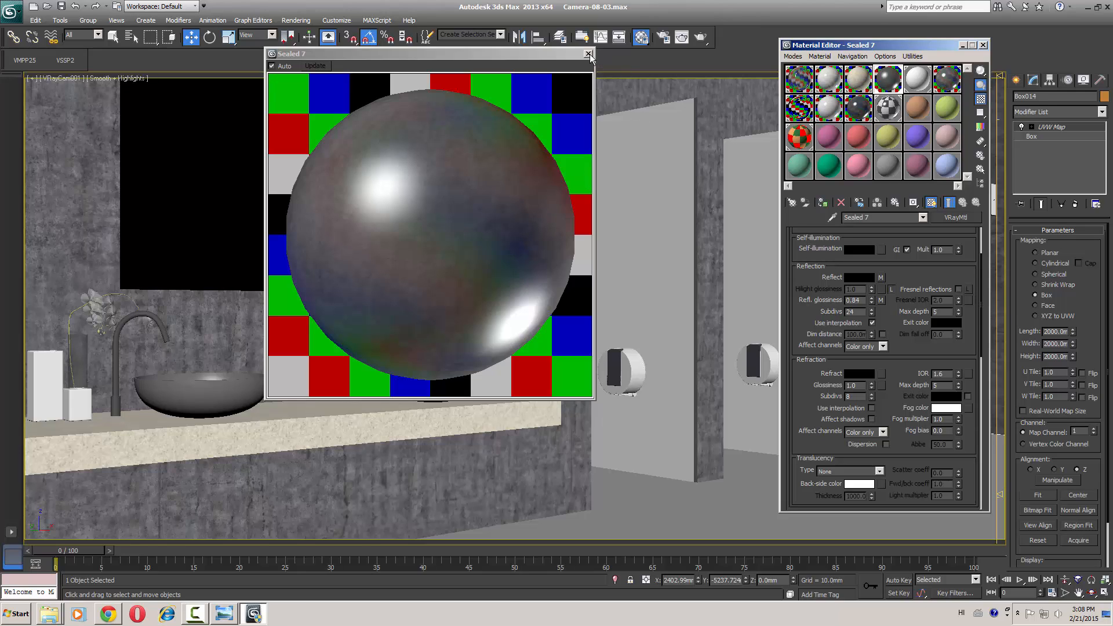
Review the map strength values of the Sealed 7 material and close the preview.
{"action": "left_click", "coordinate": [589, 54]}
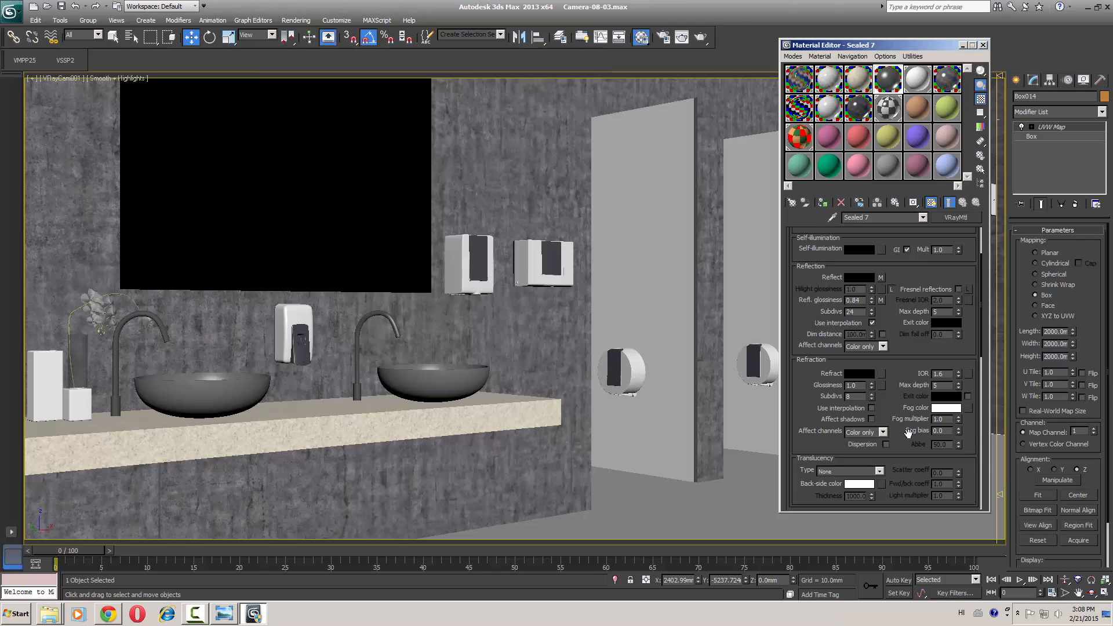
{"action": "scroll", "scroll_direction": "down", "scroll_amount": 3}
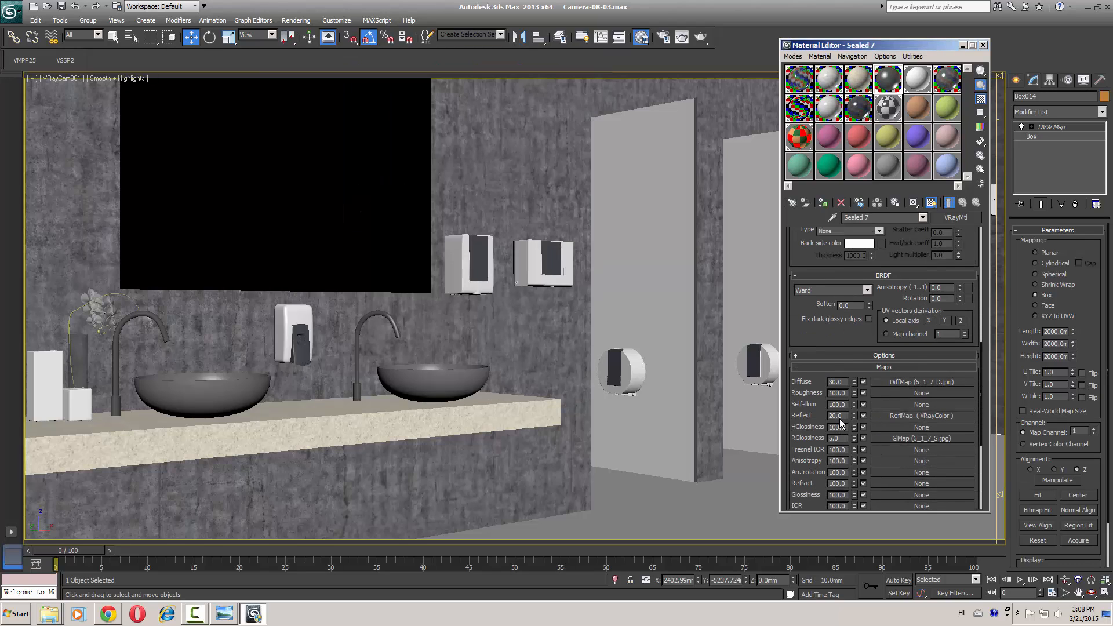
{"action": "triple_click", "coordinate": [836, 415]}
{"action": "type", "text": "10"}
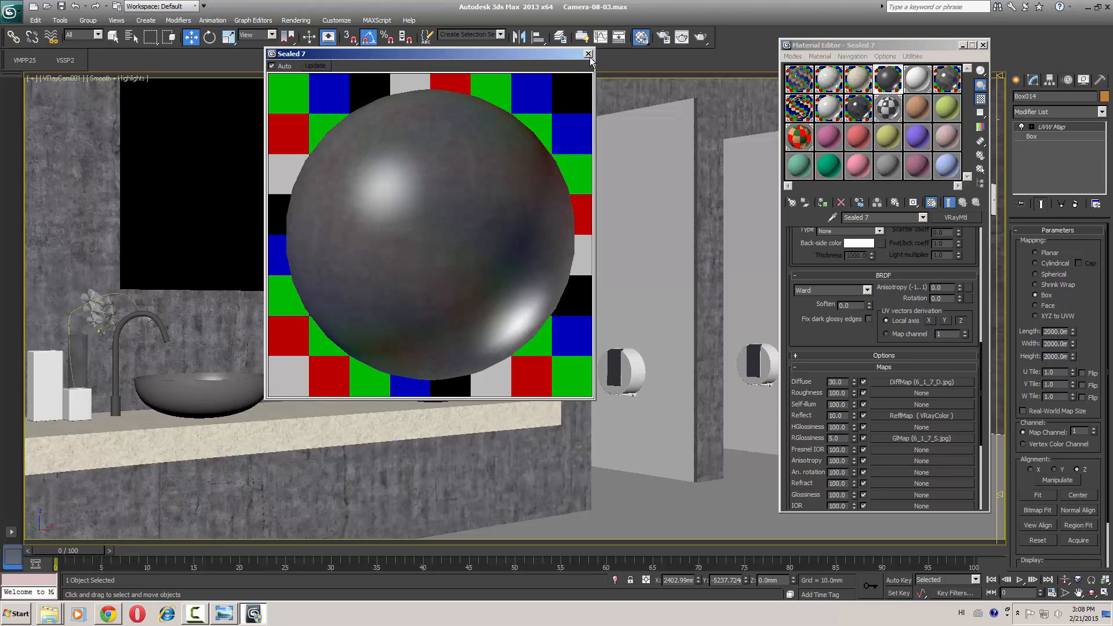
{"action": "left_click", "coordinate": [589, 53]}
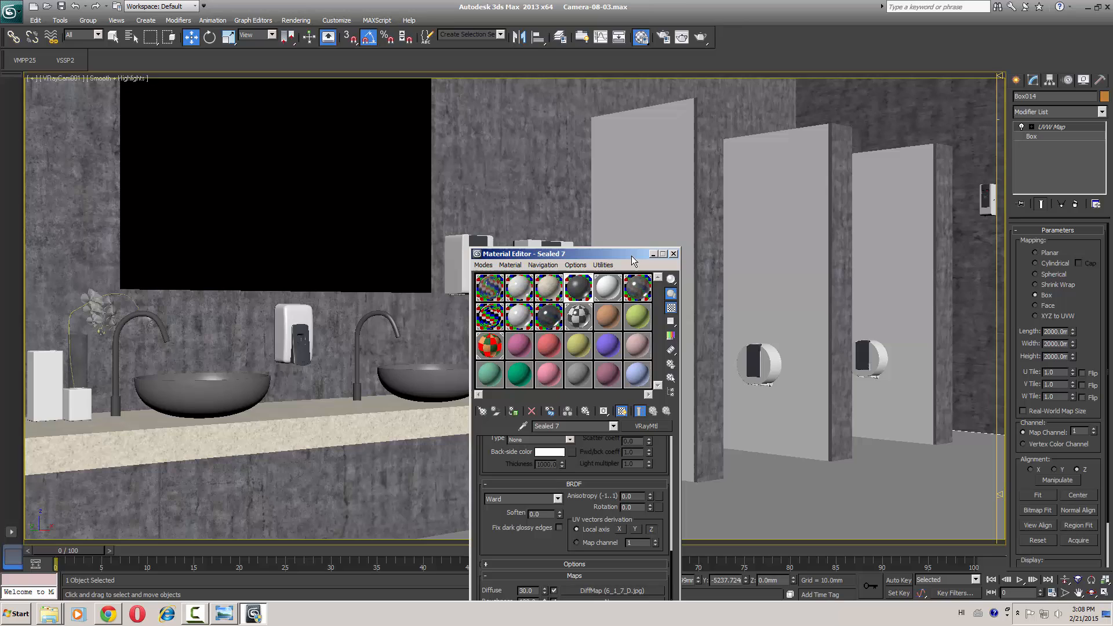
In V-Ray Render Setup keep irradiance map as primary GI with the Very low preset.
{"action": "left_click", "coordinate": [672, 254]}
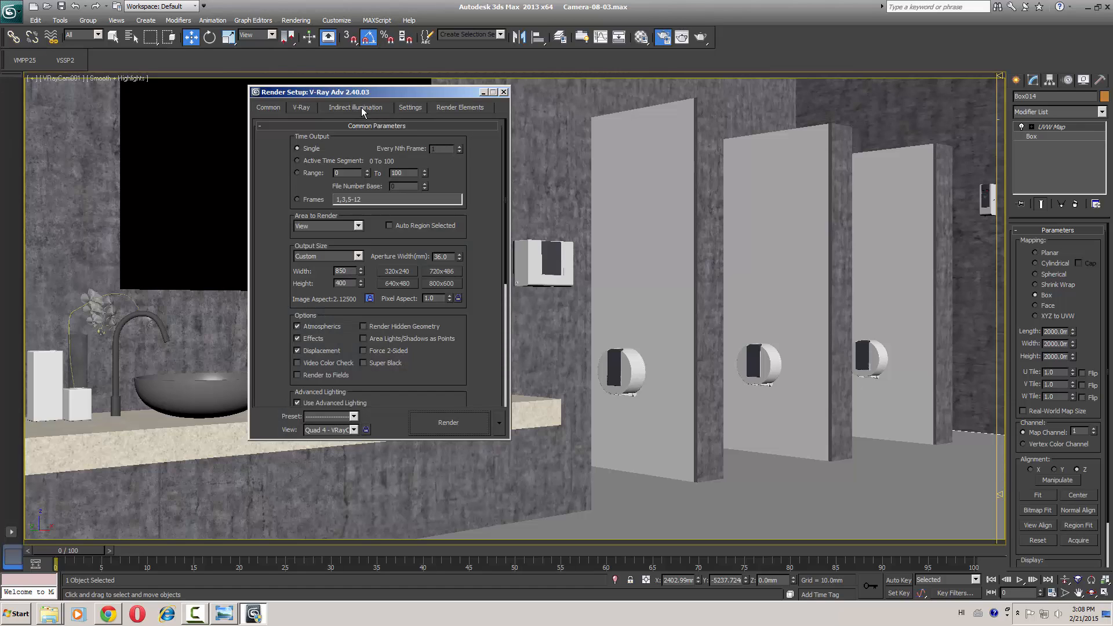
{"action": "left_click", "coordinate": [355, 107]}
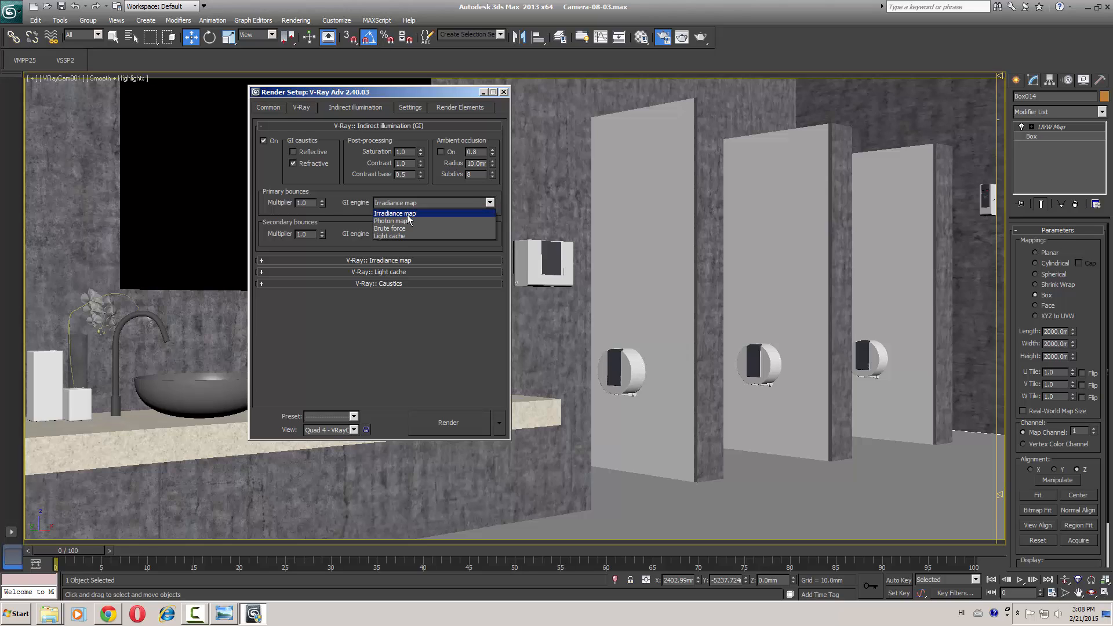
{"action": "left_click", "coordinate": [389, 236]}
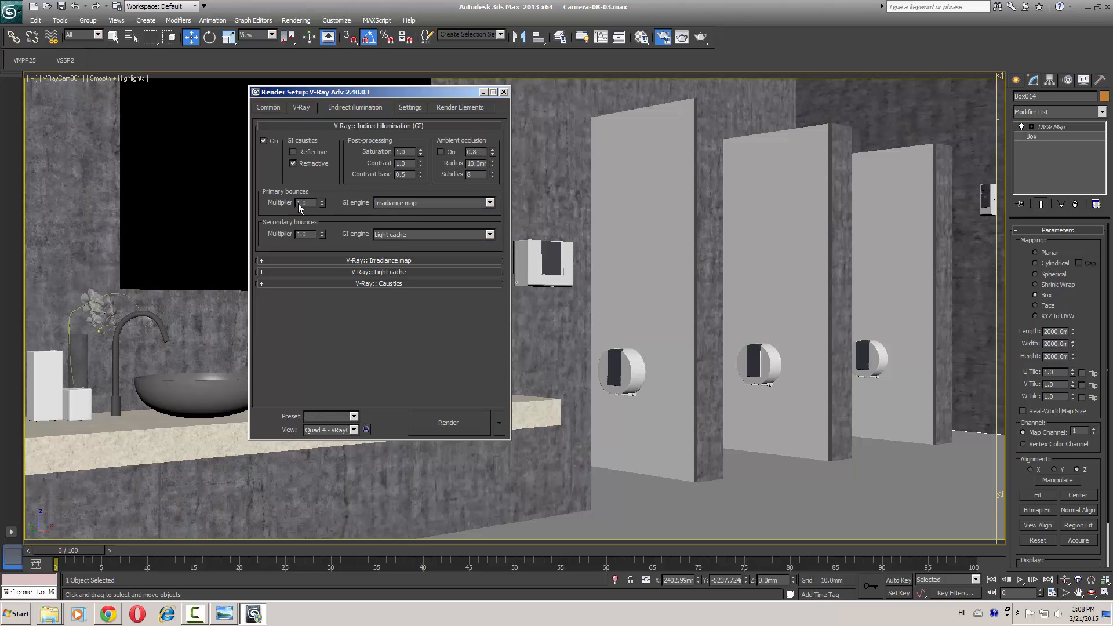
{"action": "left_click", "coordinate": [489, 202]}
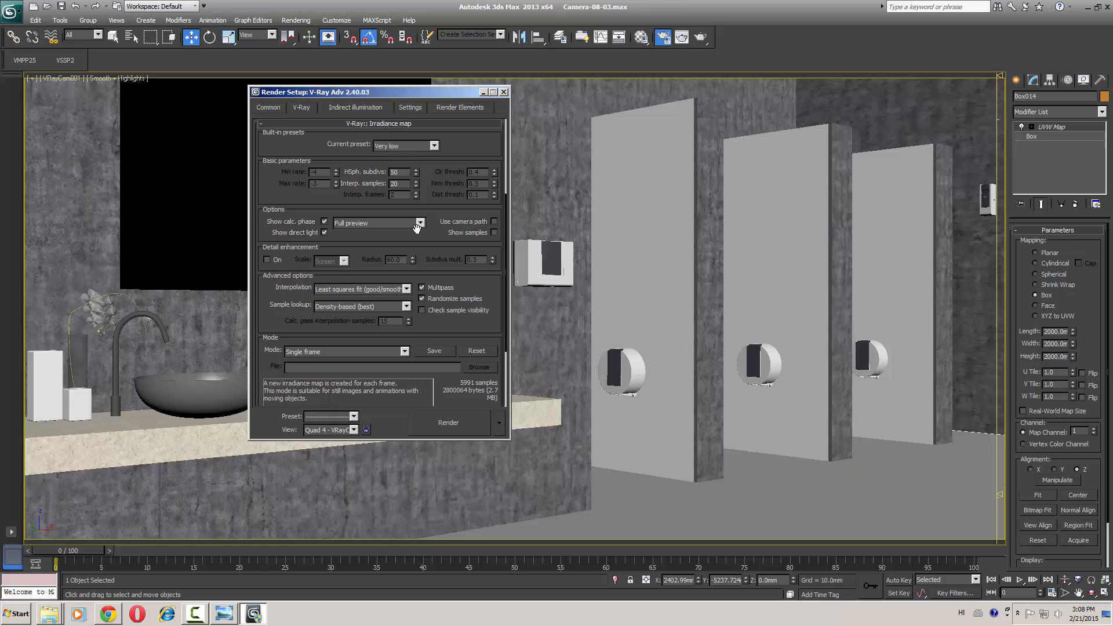
{"action": "left_click", "coordinate": [432, 146]}
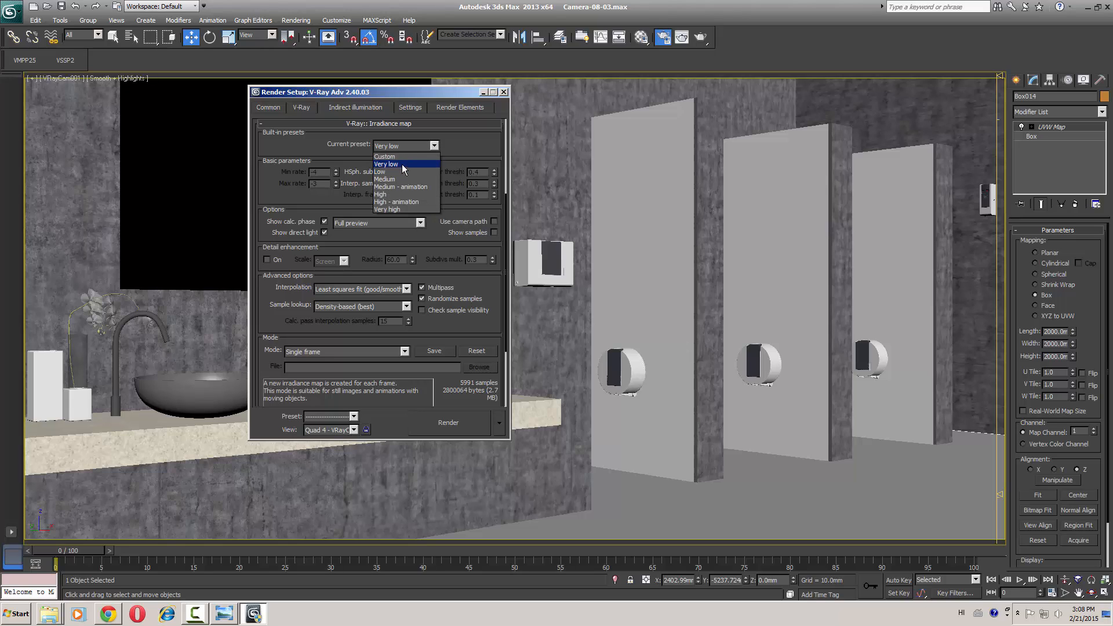
{"action": "left_click", "coordinate": [385, 163]}
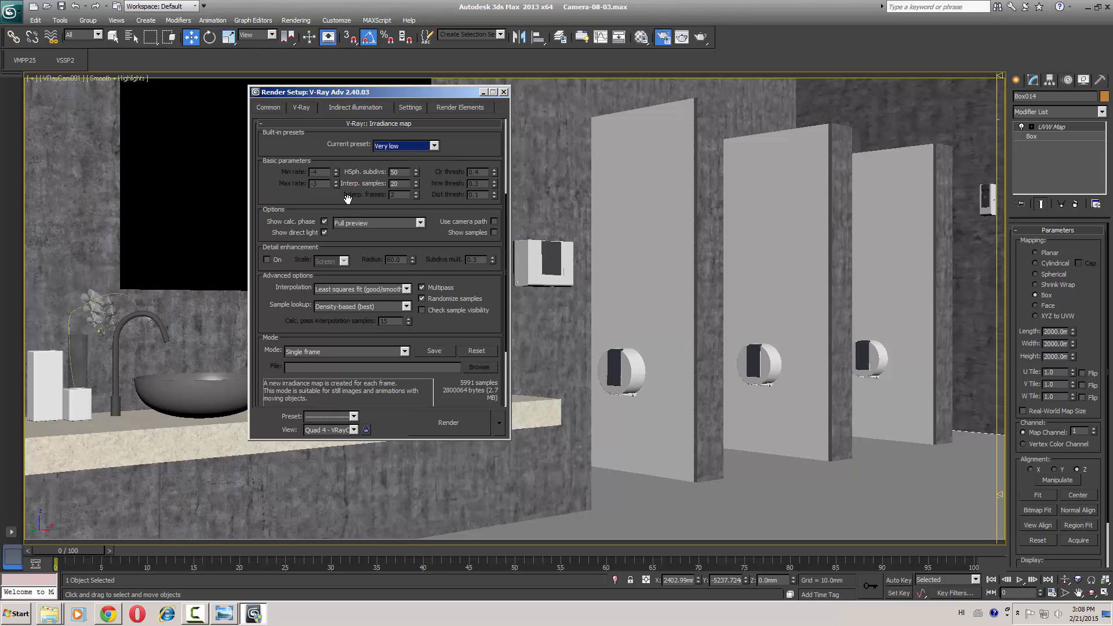
{"action": "scroll", "scroll_direction": "down", "scroll_amount": 3}
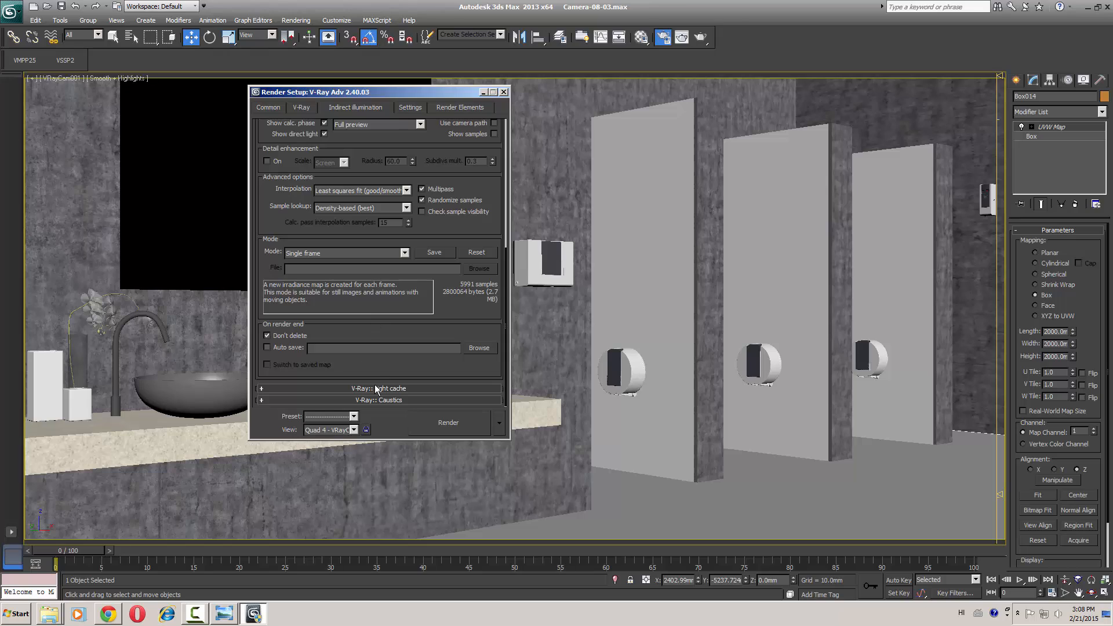
Review the antialiasing filter and set color mapping type to Exponential.
{"action": "left_click", "coordinate": [389, 389]}
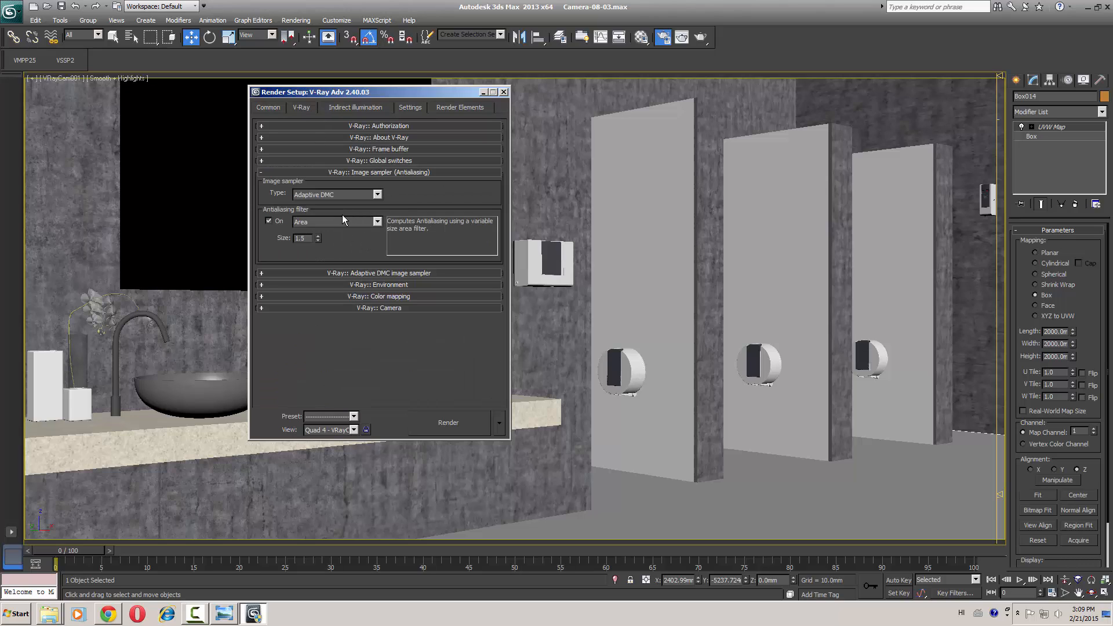
{"action": "left_click", "coordinate": [377, 221]}
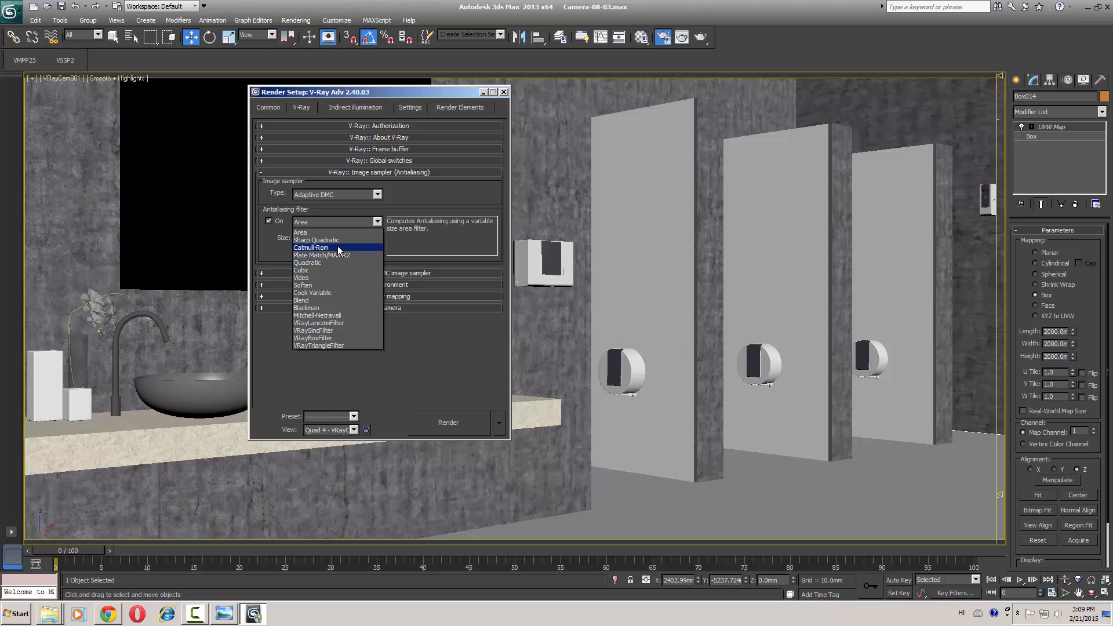
{"action": "mouse_move", "coordinate": [315, 239]}
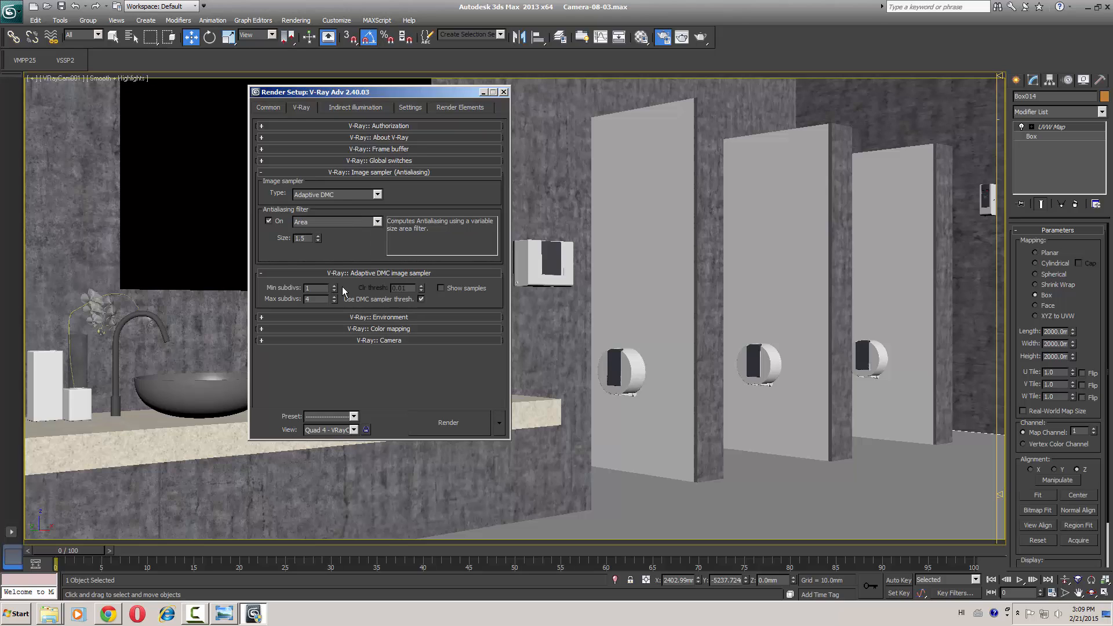
{"action": "mouse_move", "coordinate": [335, 304]}
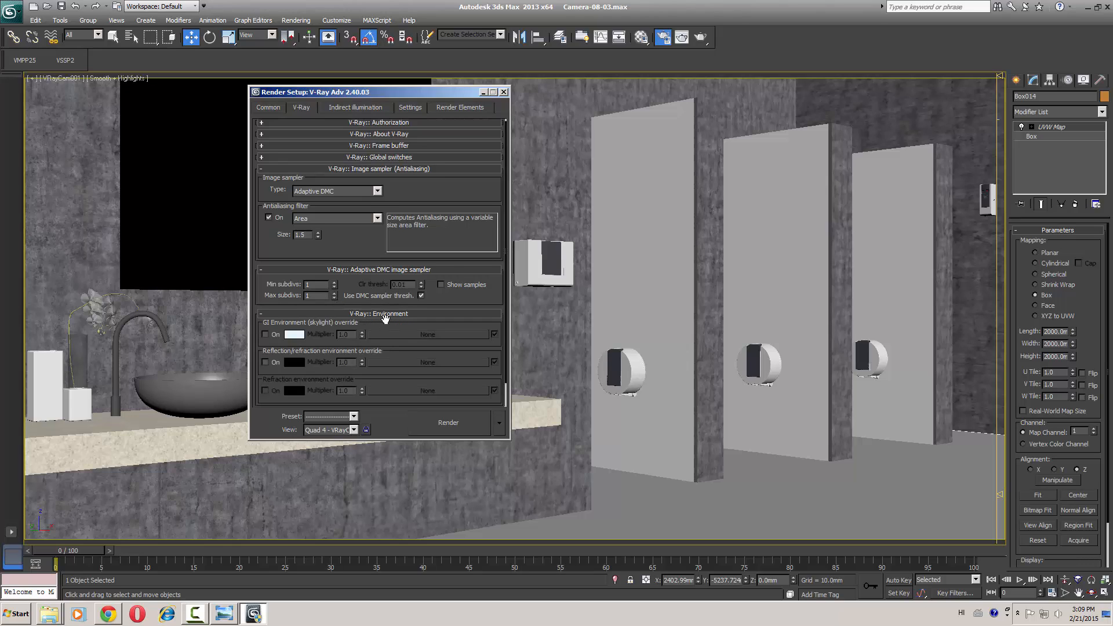
{"action": "scroll", "scroll_direction": "down", "scroll_amount": 3}
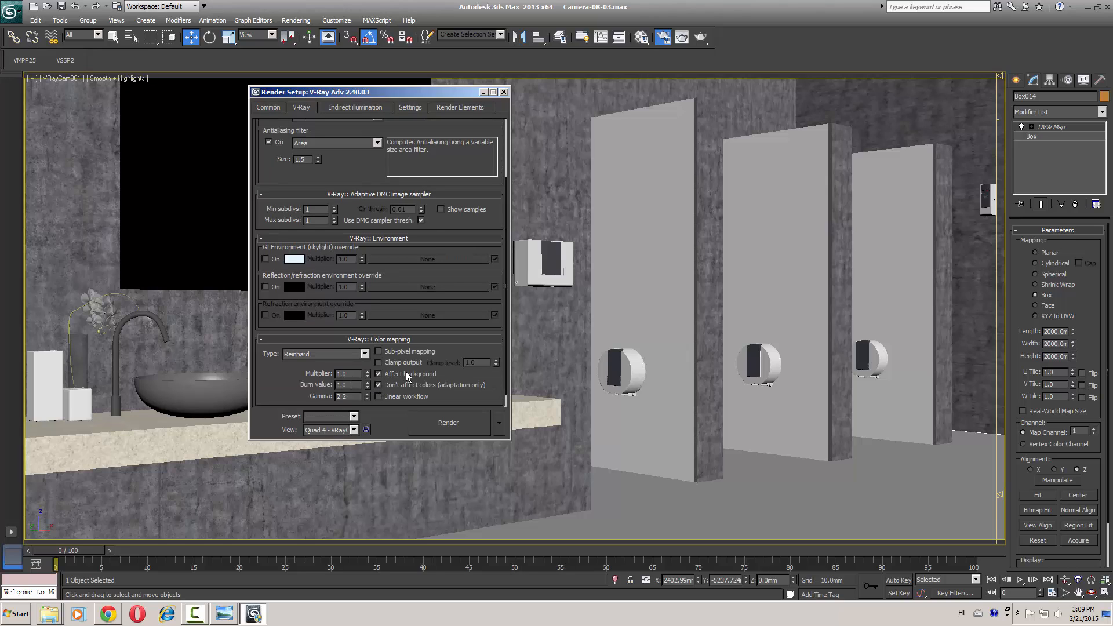
{"action": "left_click", "coordinate": [363, 353]}
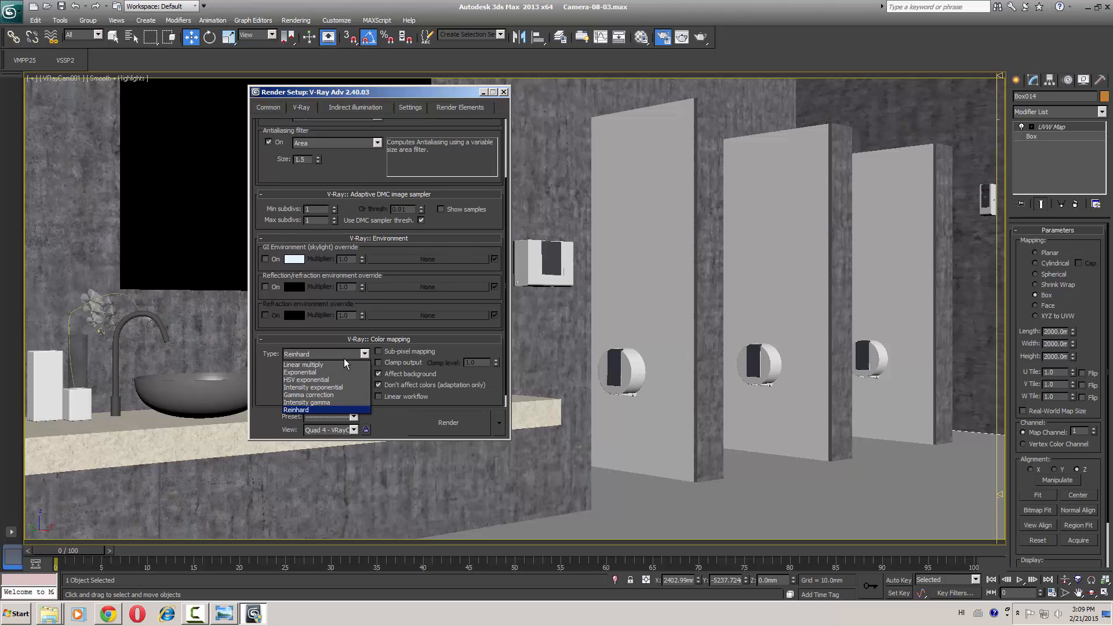
{"action": "mouse_move", "coordinate": [324, 364]}
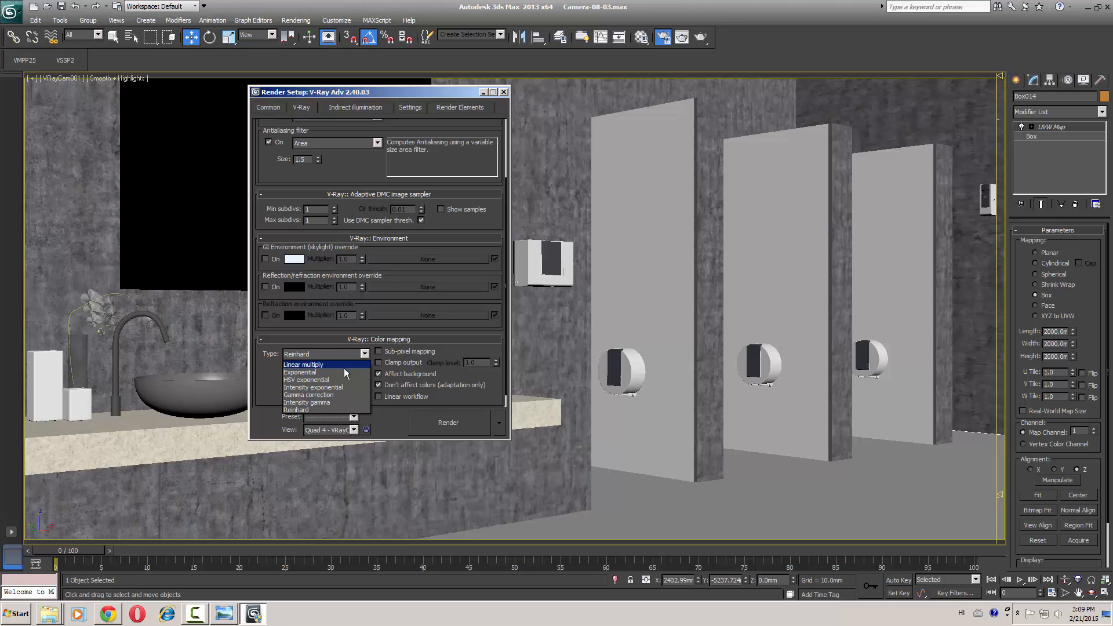
{"action": "left_click", "coordinate": [299, 372]}
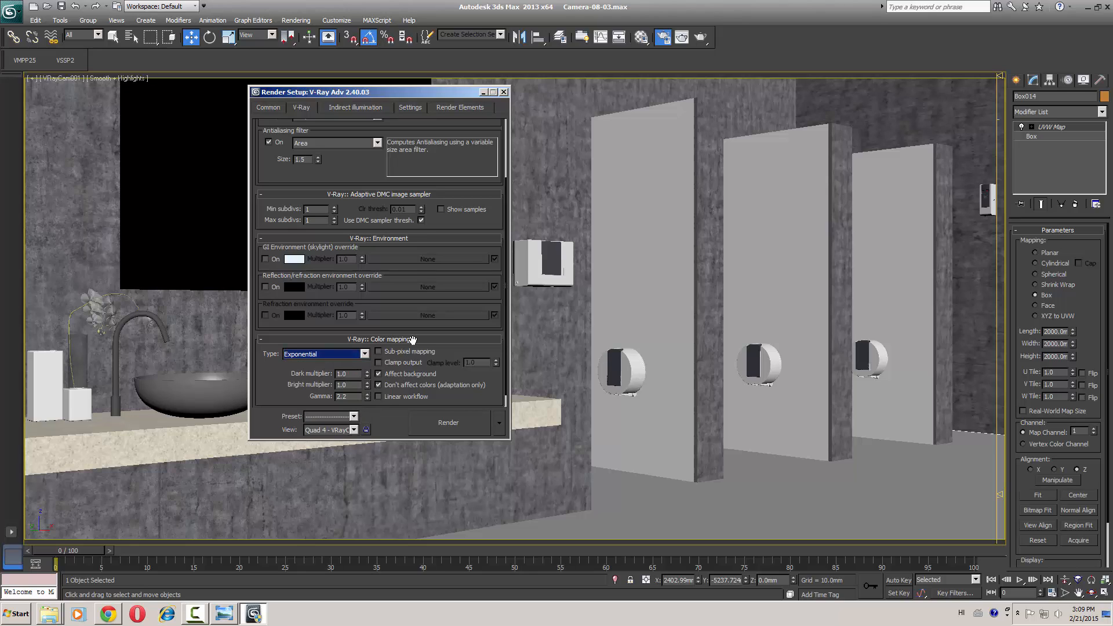
{"action": "mouse_move", "coordinate": [440, 312]}
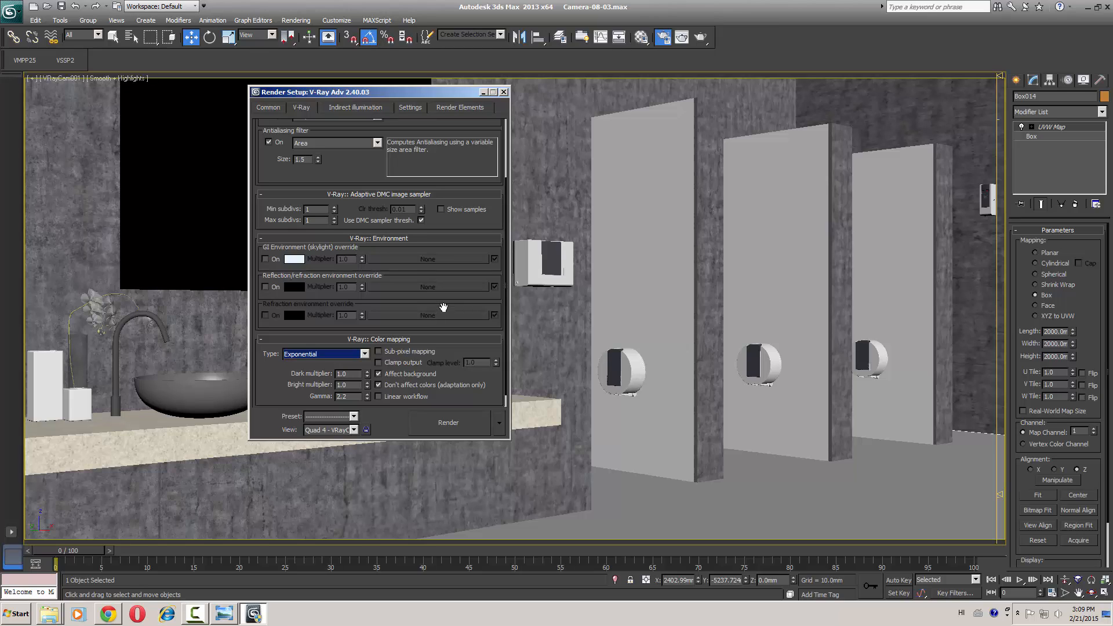
{"action": "scroll", "scroll_direction": "up", "scroll_amount": 3}
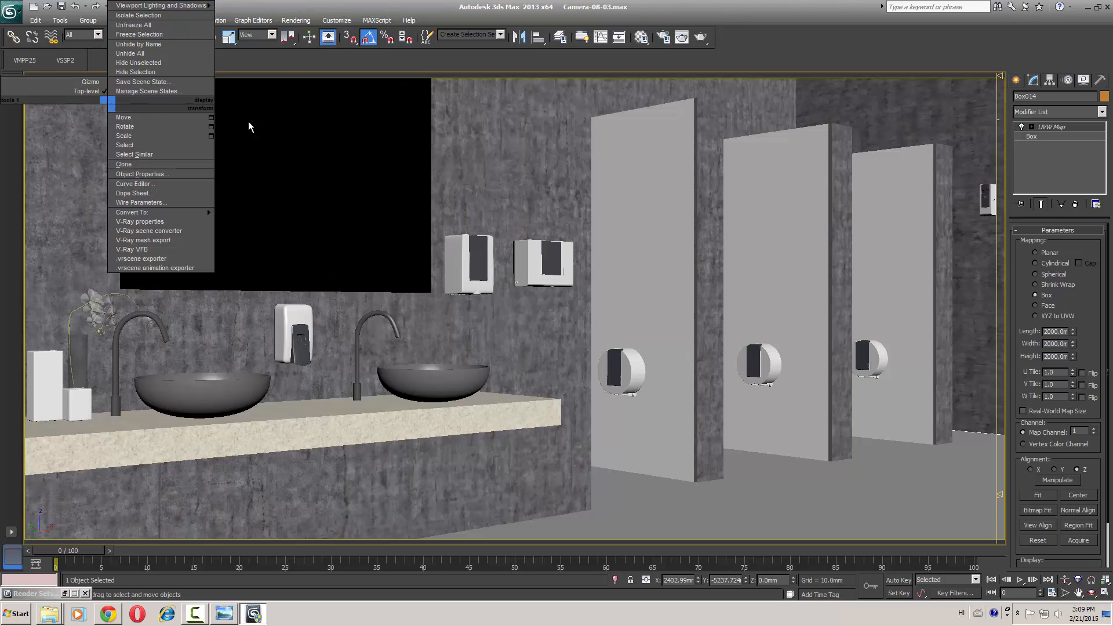
Set VRayCam001's white balance to Daylight and reopen Render Setup.
{"action": "left_click", "coordinate": [64, 78]}
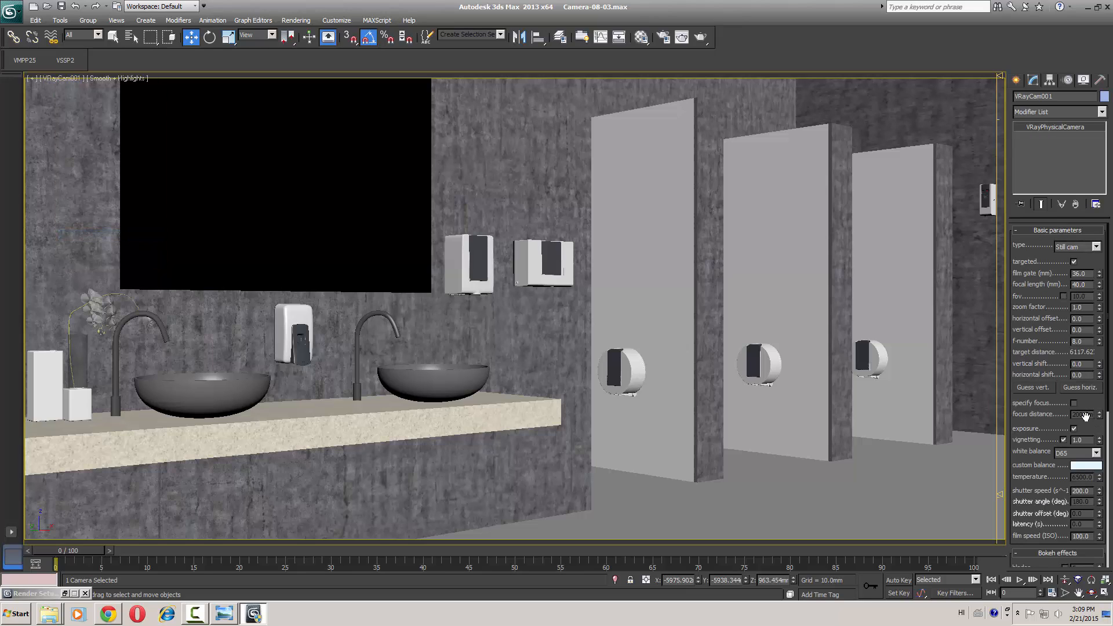
{"action": "scroll", "scroll_direction": "down", "scroll_amount": 3}
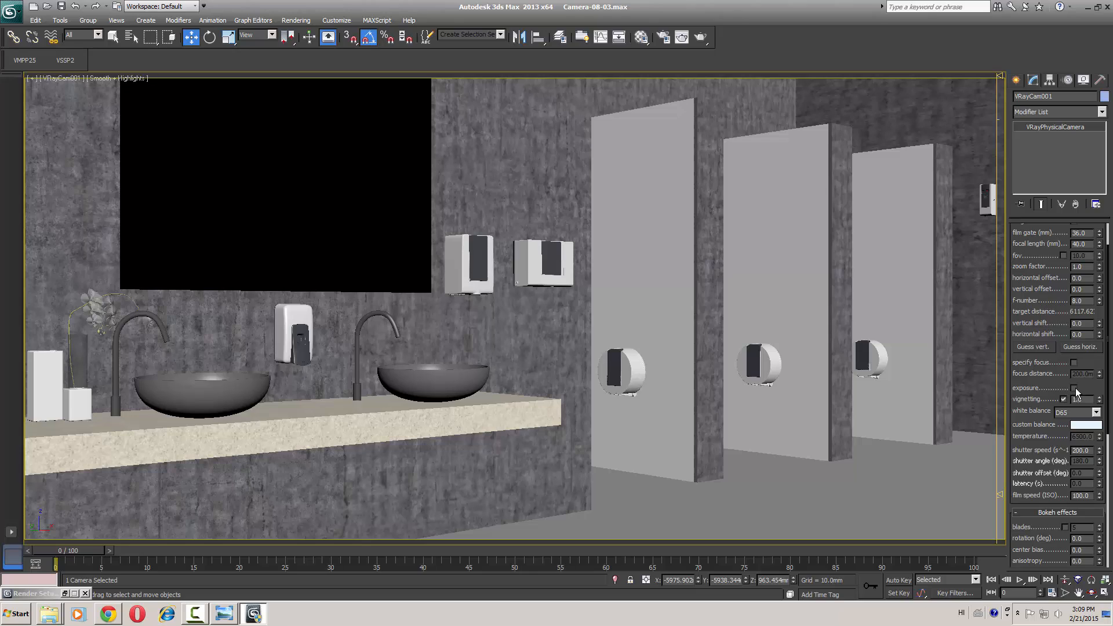
{"action": "mouse_move", "coordinate": [1057, 386]}
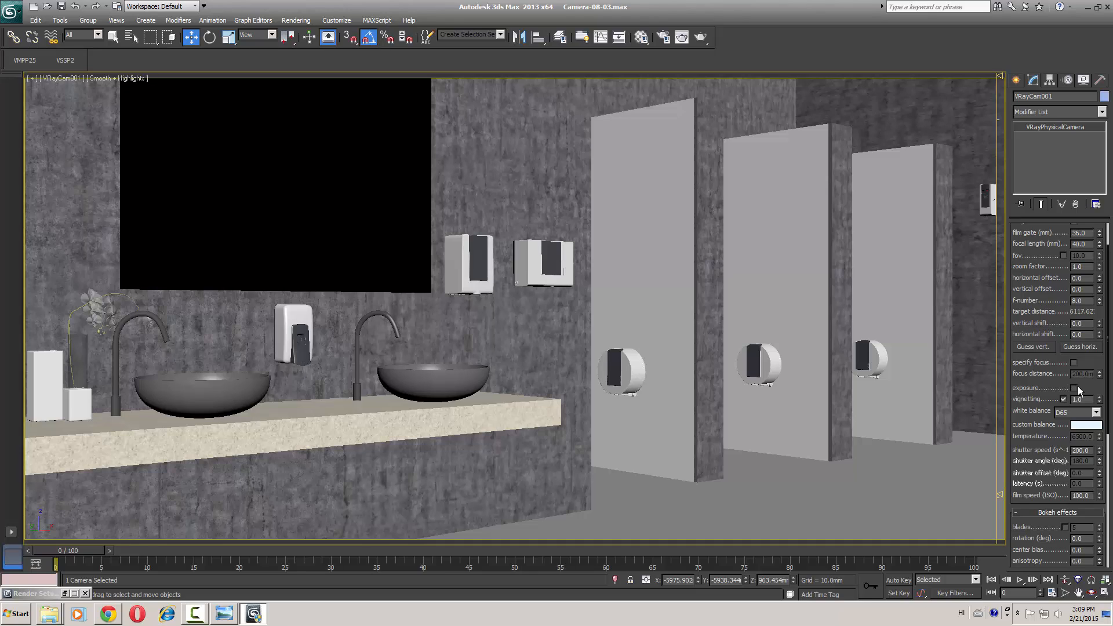
{"action": "mouse_move", "coordinate": [1089, 385]}
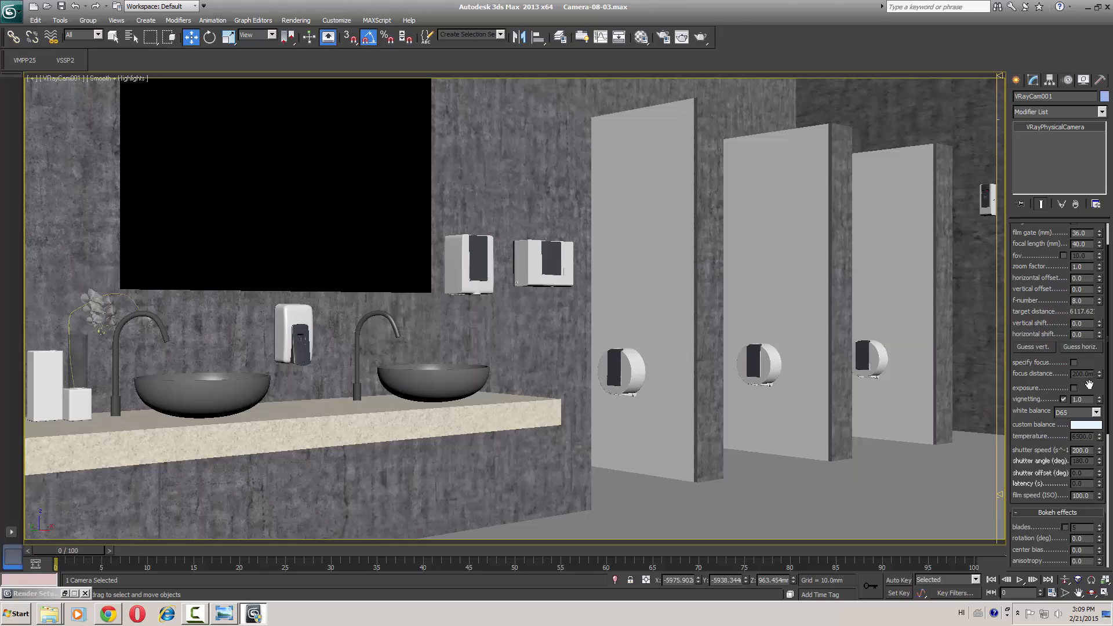
{"action": "scroll", "scroll_direction": "down", "scroll_amount": 3}
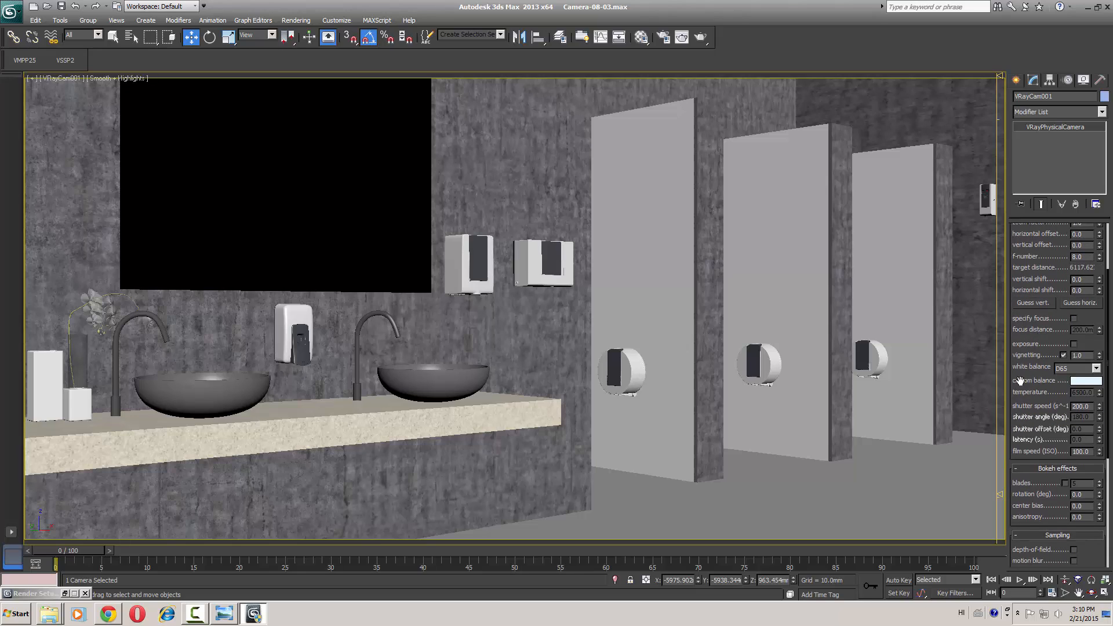
{"action": "left_click", "coordinate": [1096, 368]}
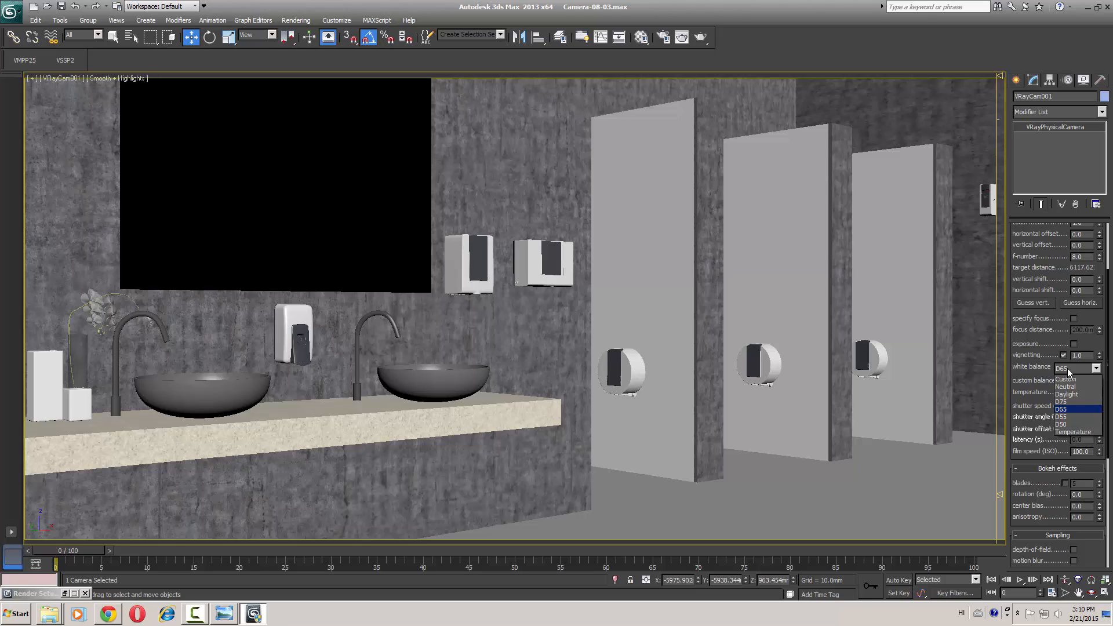
{"action": "mouse_move", "coordinate": [1067, 394]}
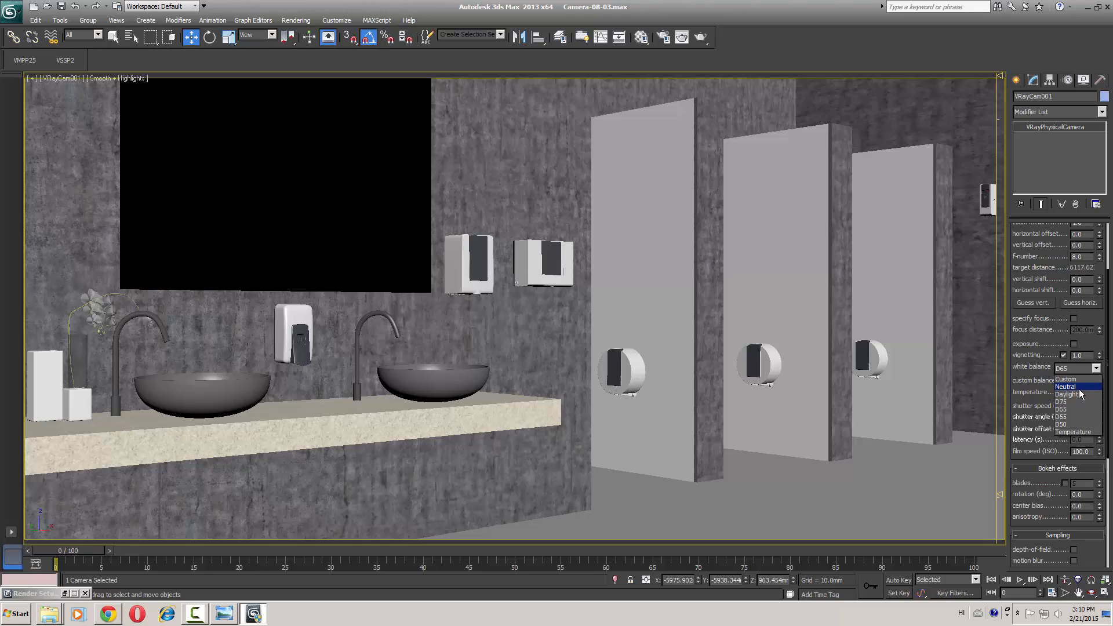
{"action": "mouse_move", "coordinate": [1064, 394]}
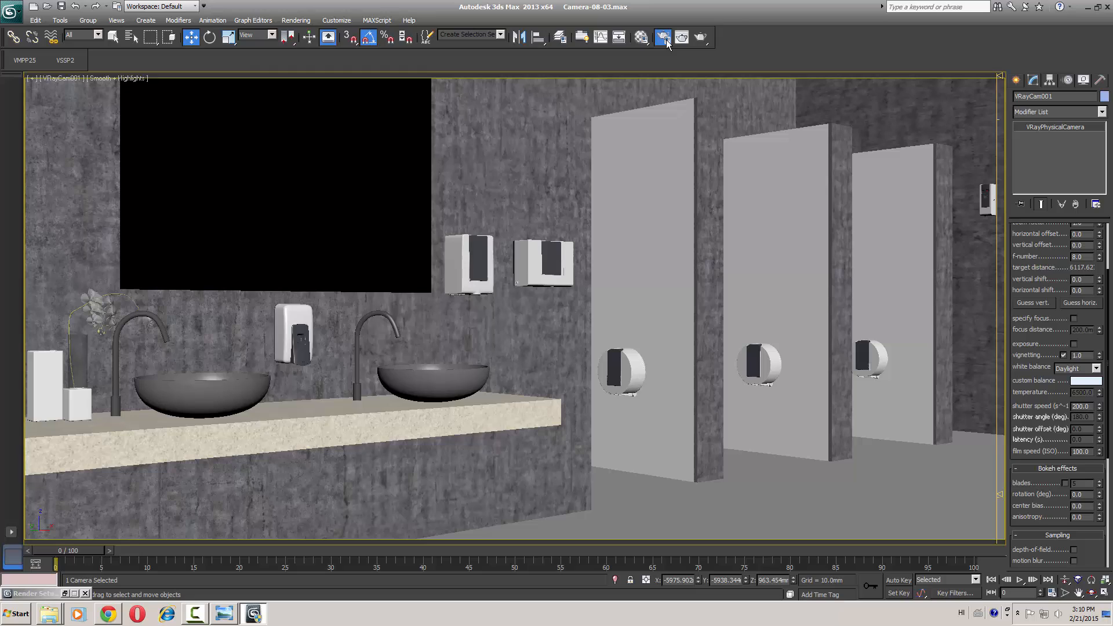
{"action": "left_click", "coordinate": [662, 37]}
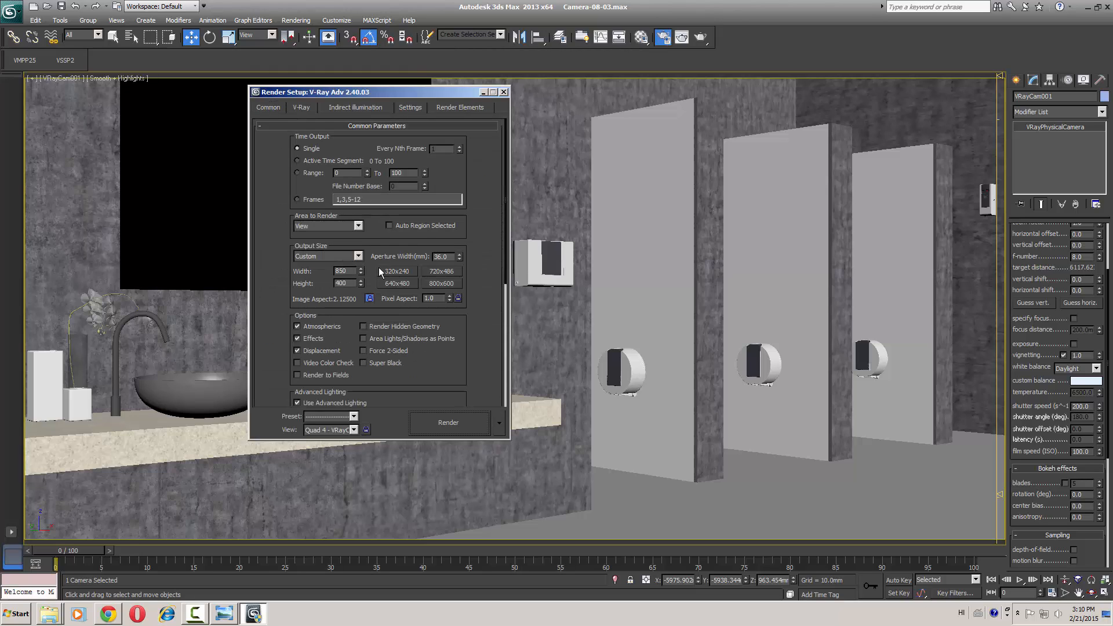
Render the restroom from the physical camera and close the Material Editor.
{"action": "left_click", "coordinate": [448, 422]}
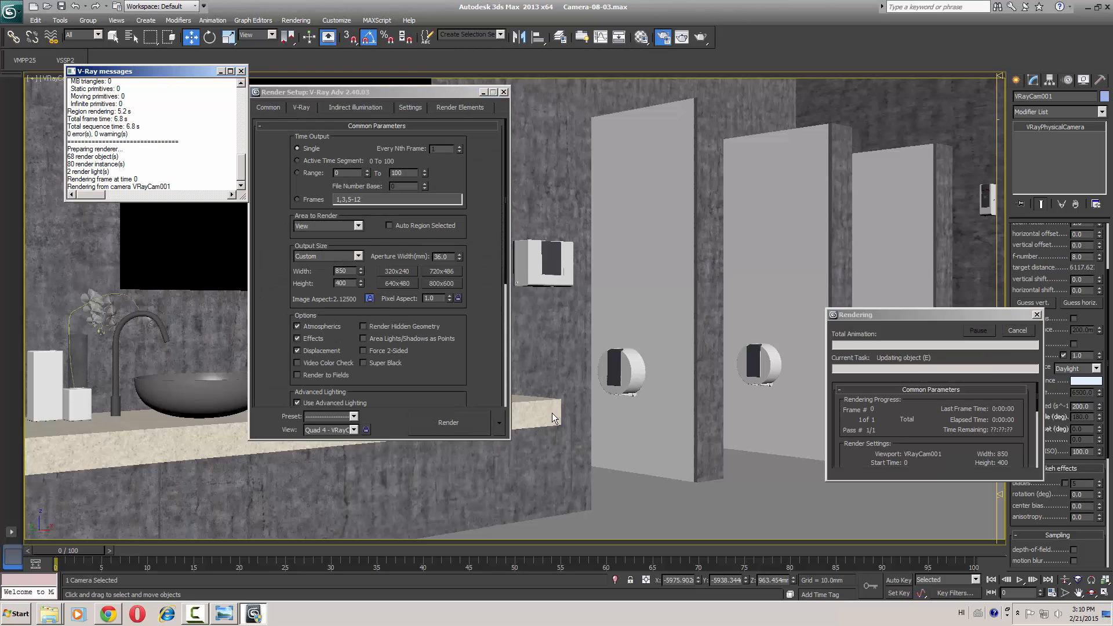
{"action": "left_click", "coordinate": [447, 422]}
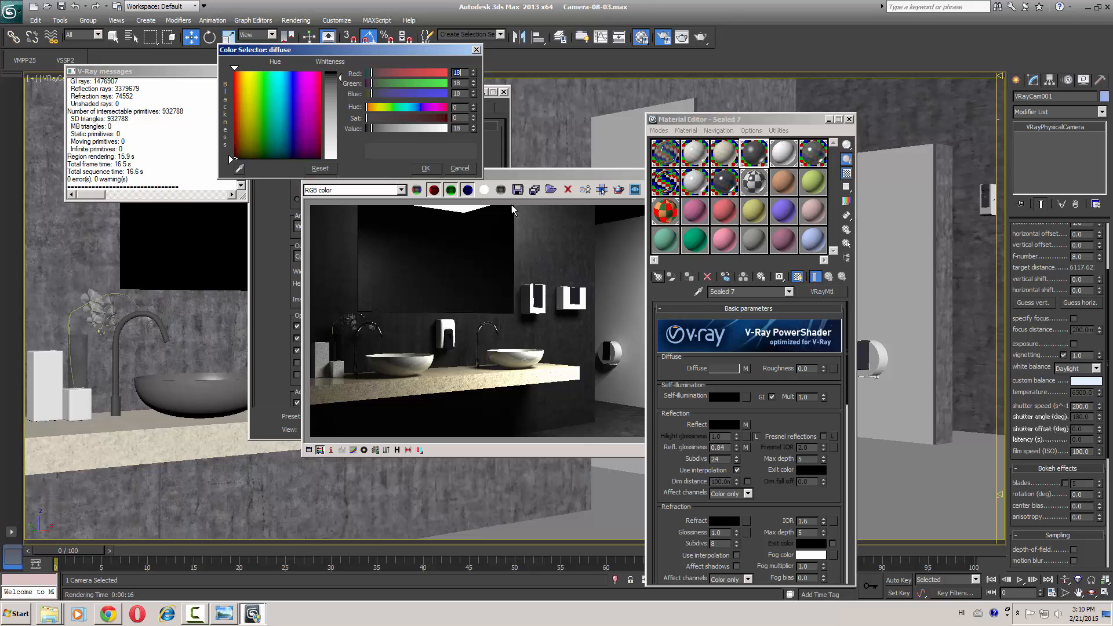
{"action": "mouse_move", "coordinate": [344, 85]}
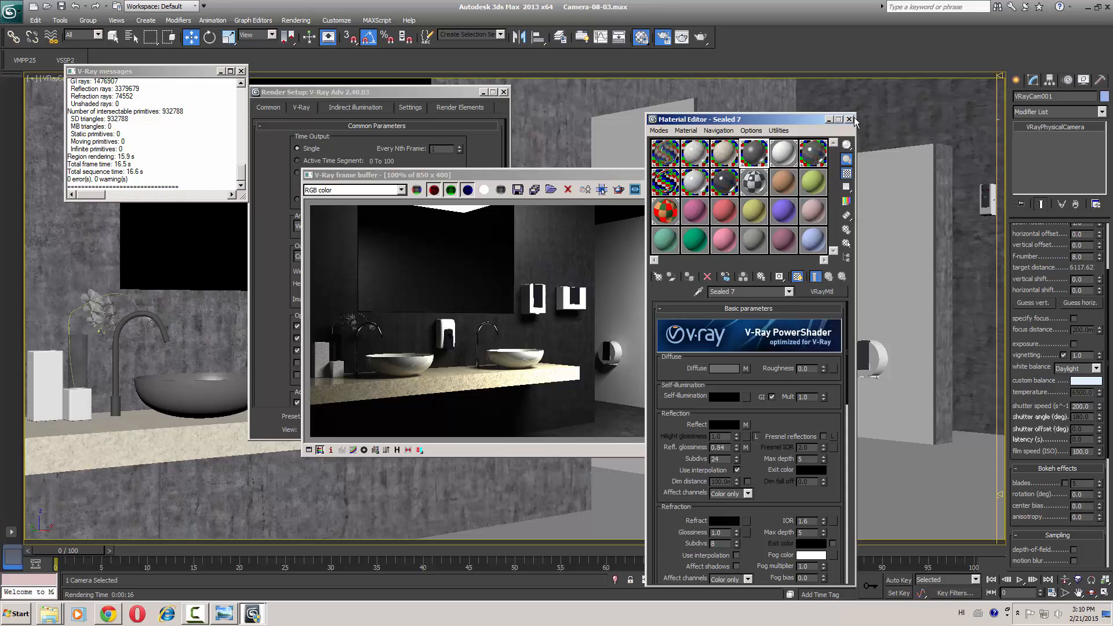
{"action": "left_click", "coordinate": [849, 118]}
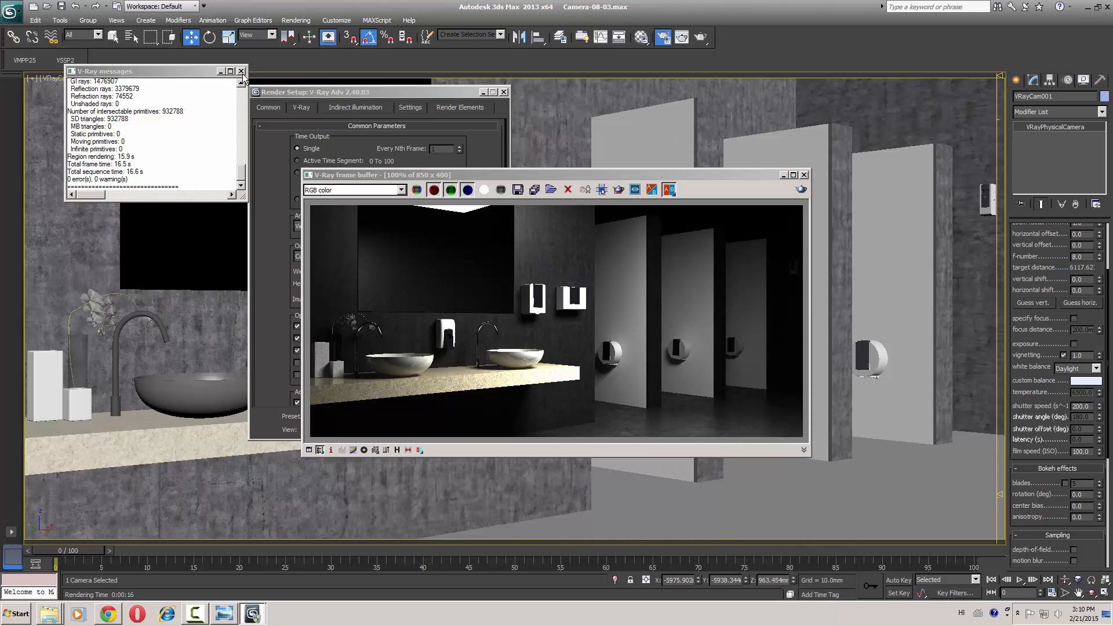
Close the V-Ray messages, frame buffer and Render Setup windows.
{"action": "left_click", "coordinate": [241, 71]}
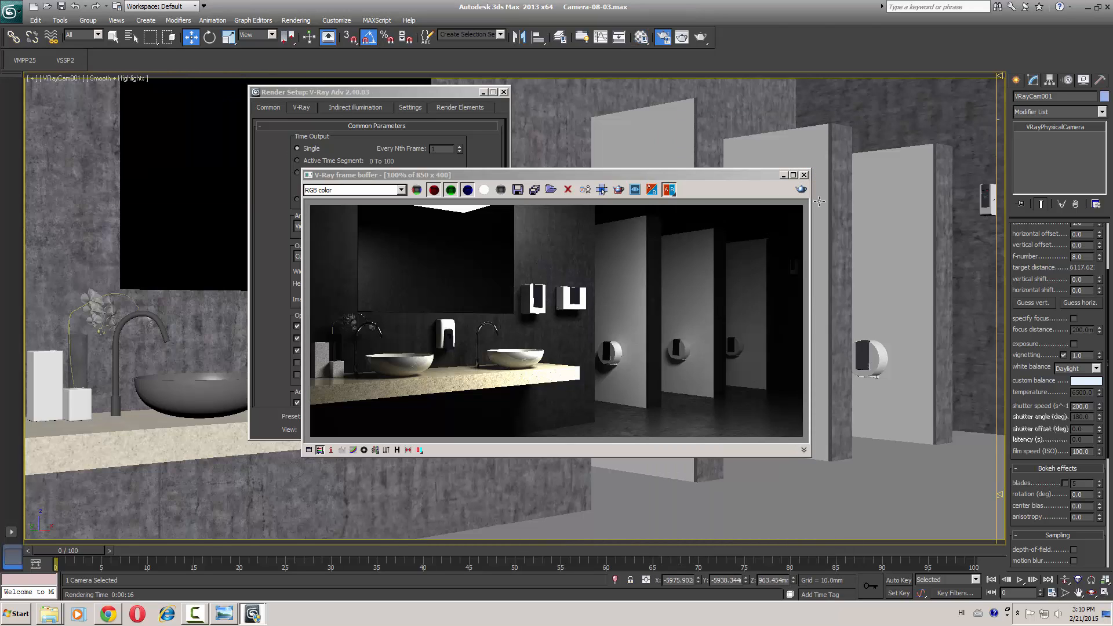
{"action": "left_click", "coordinate": [802, 175]}
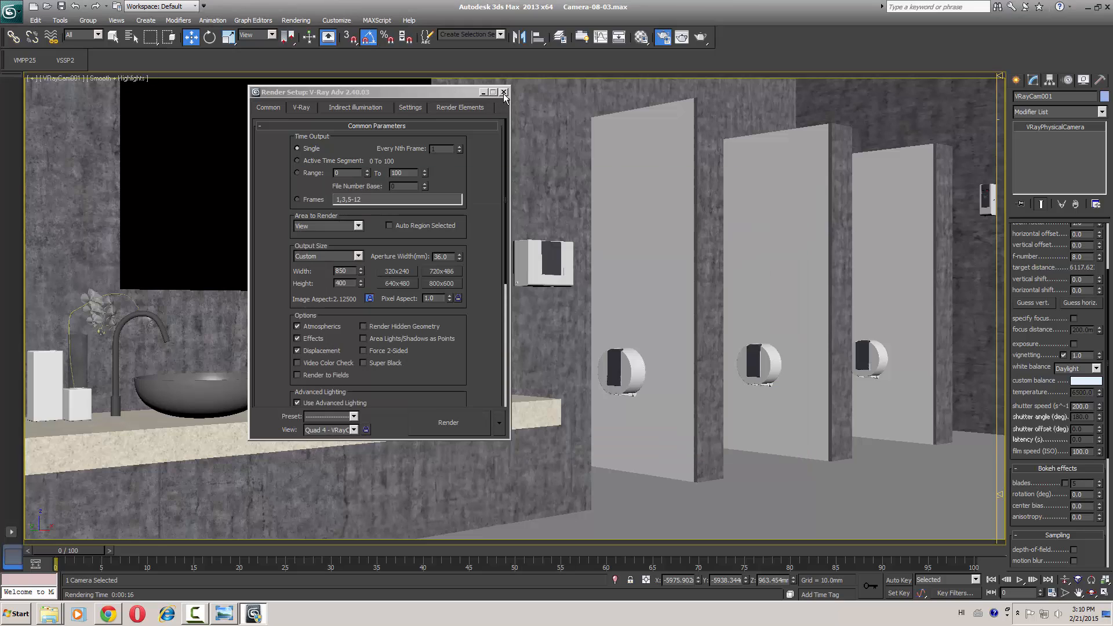
{"action": "left_click", "coordinate": [503, 91]}
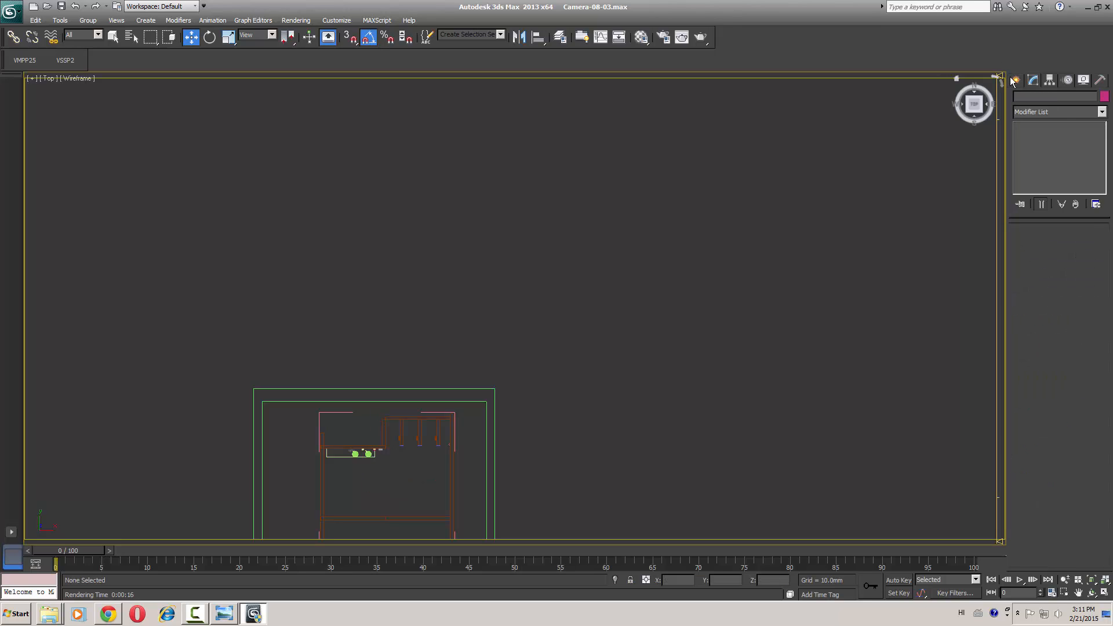
Create a VRayLight plane in the Top view and raise it near the ceiling.
{"action": "left_click", "coordinate": [1048, 98]}
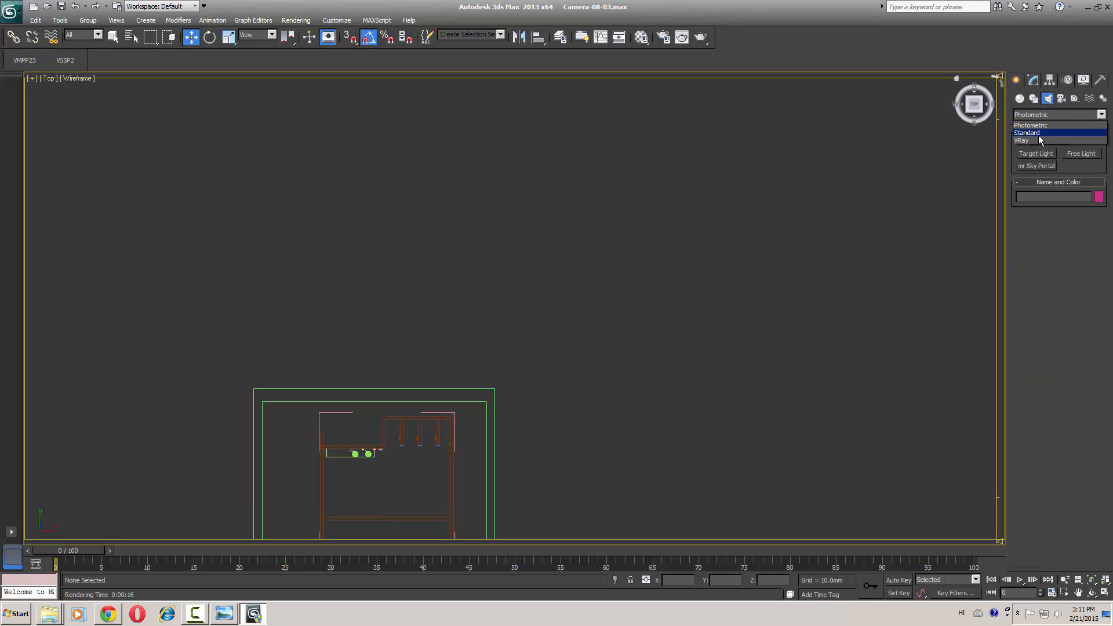
{"action": "left_click", "coordinate": [1021, 140]}
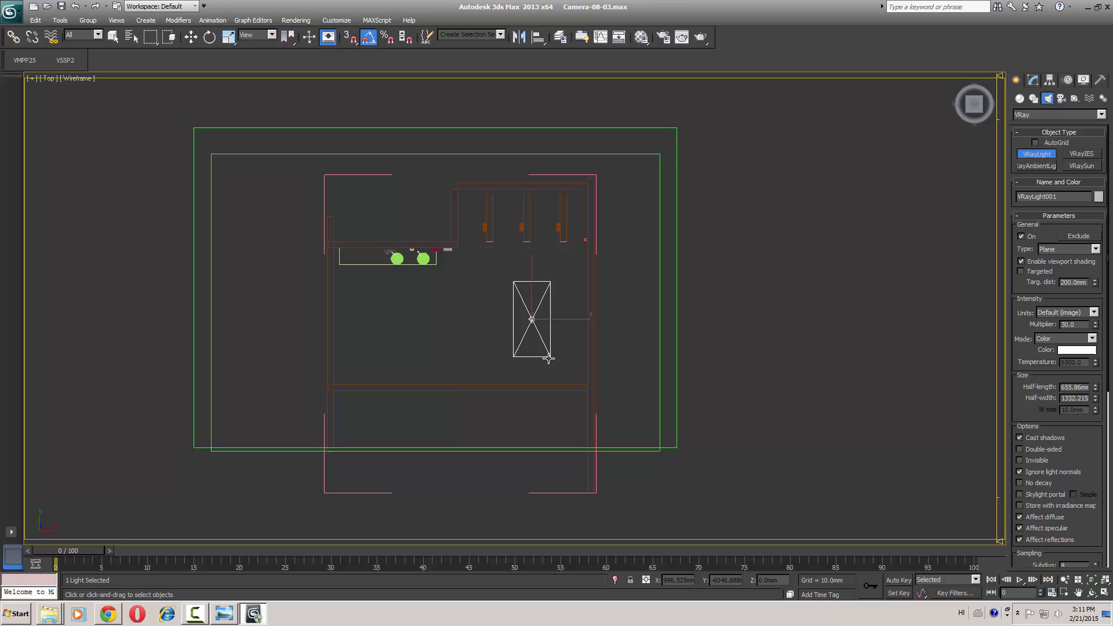
{"action": "left_click", "coordinate": [209, 36]}
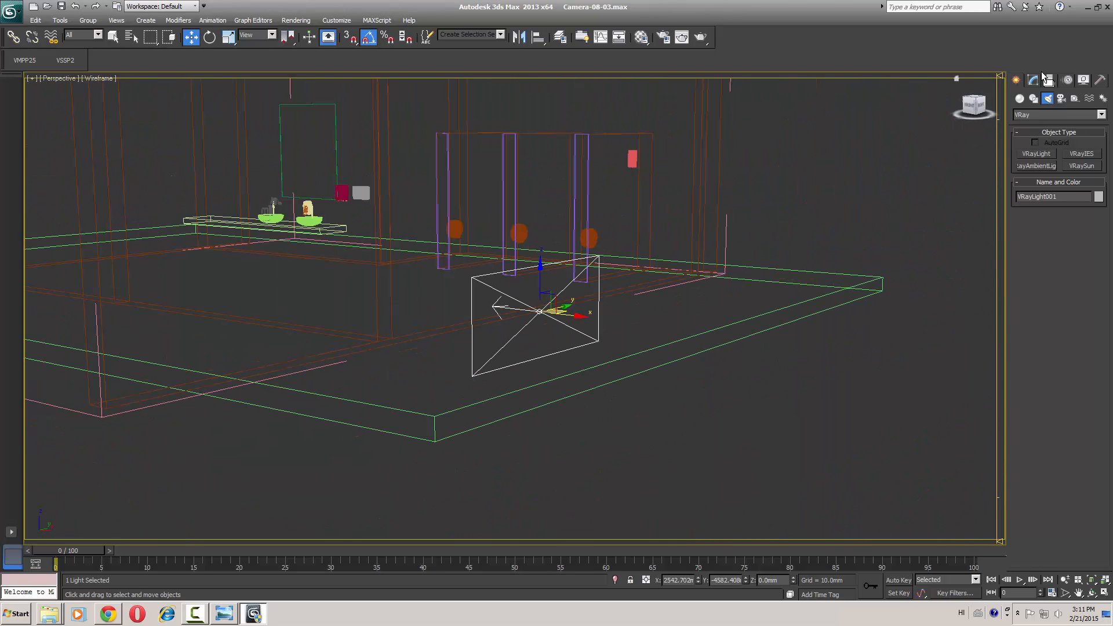
{"action": "left_click", "coordinate": [1031, 80]}
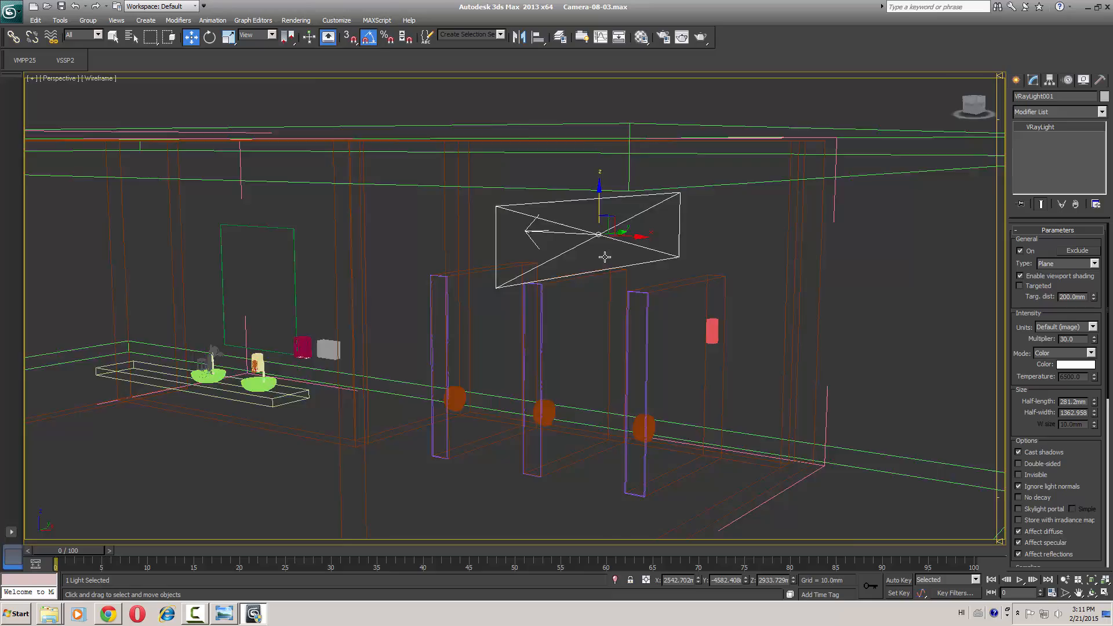
{"action": "left_click", "coordinate": [110, 78]}
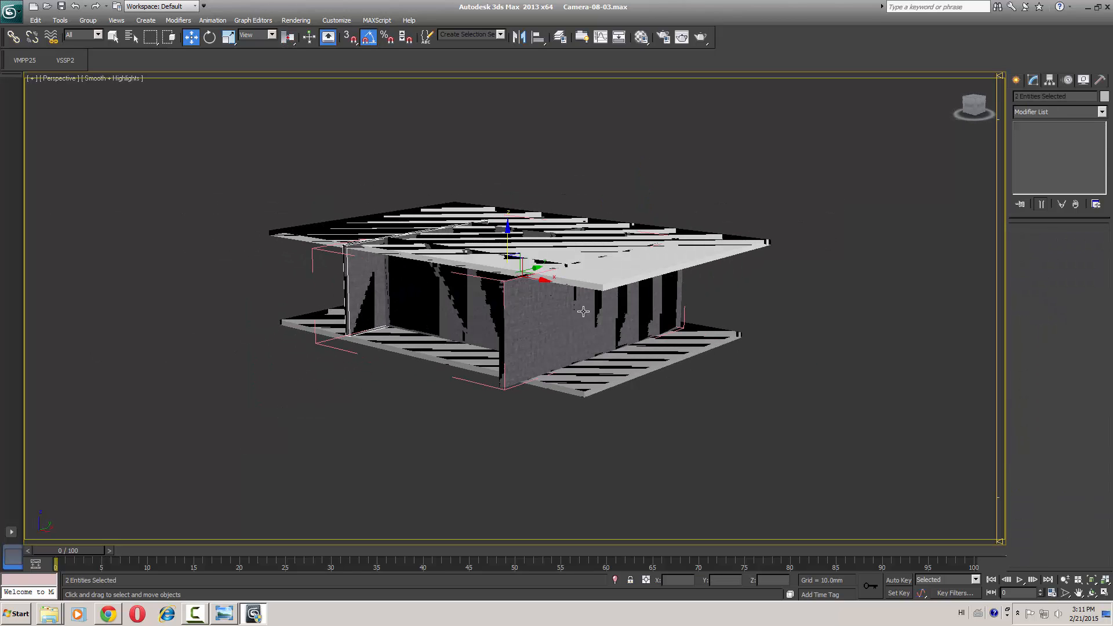
{"action": "key", "text": "F3"}
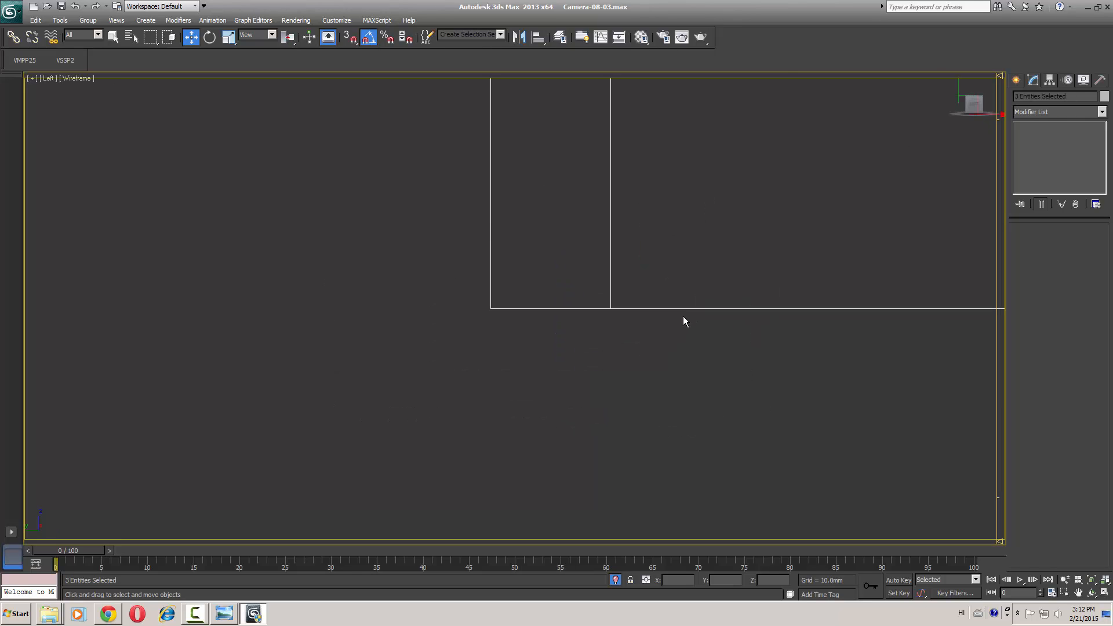
Shift-clone the box as a Copy to use as the cutter.
{"action": "right_click", "coordinate": [466, 226]}
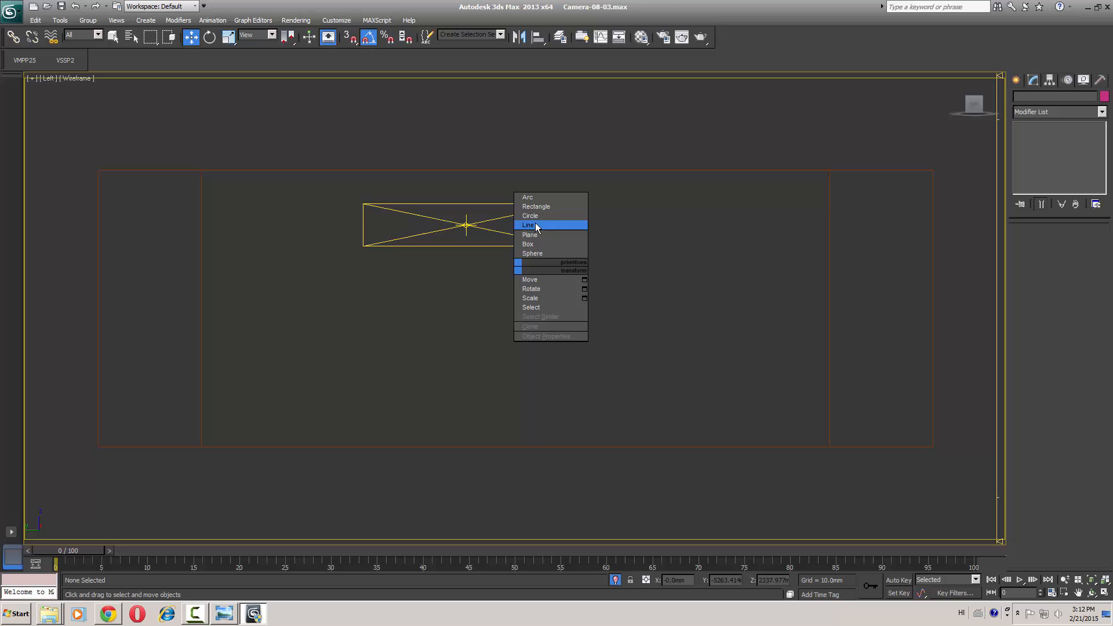
{"action": "left_click", "coordinate": [528, 244]}
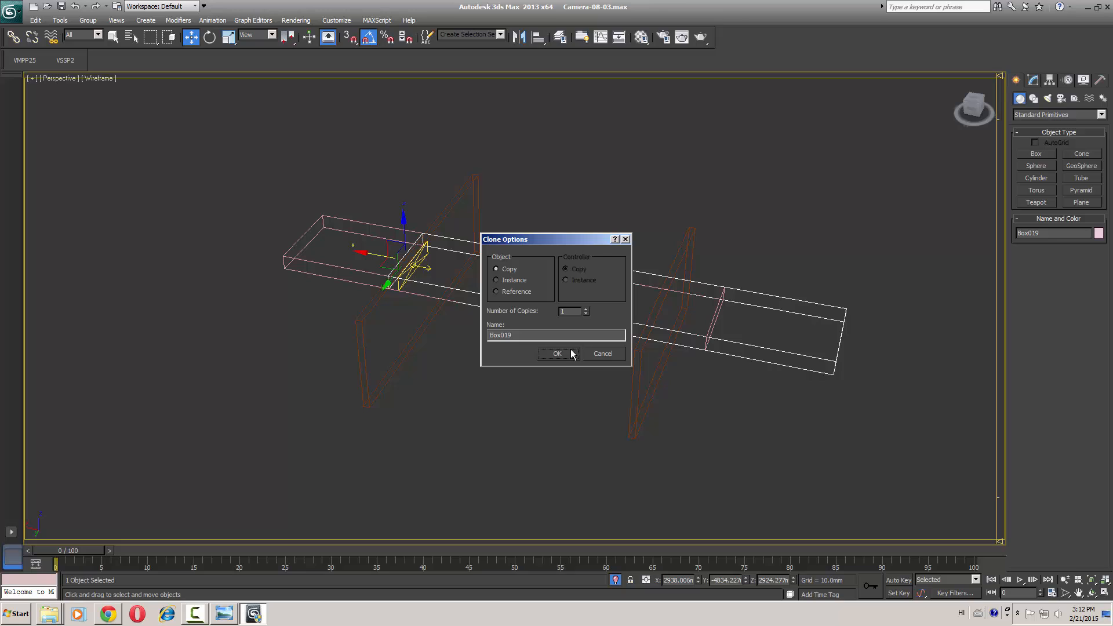
{"action": "left_click", "coordinate": [557, 353]}
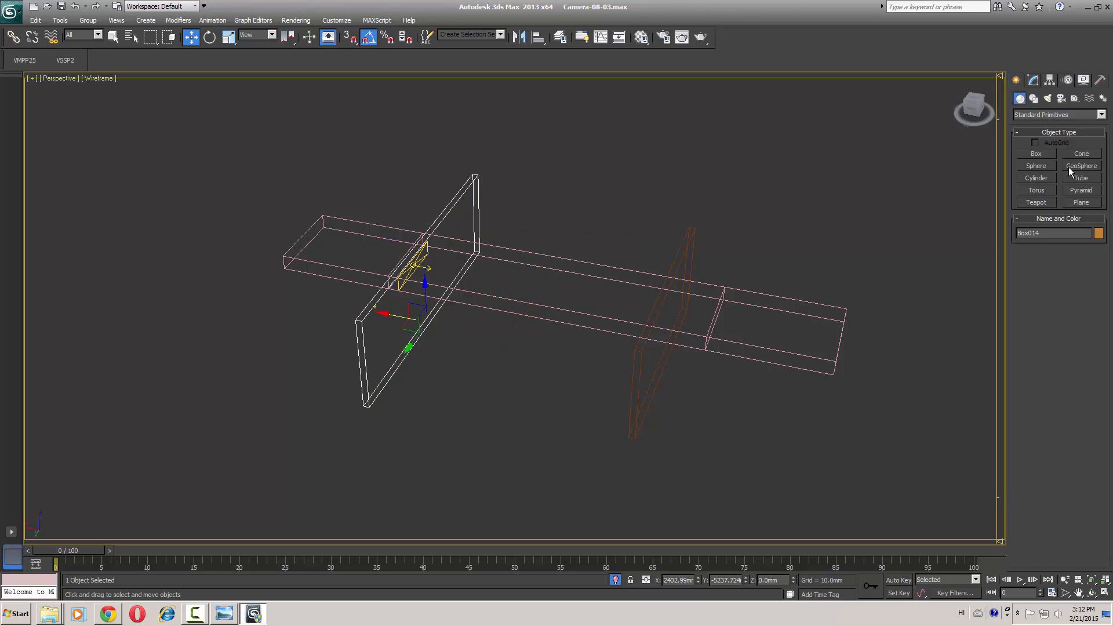
Make the wall a ProBoolean compound and subtract the box from it.
{"action": "left_click", "coordinate": [1101, 114]}
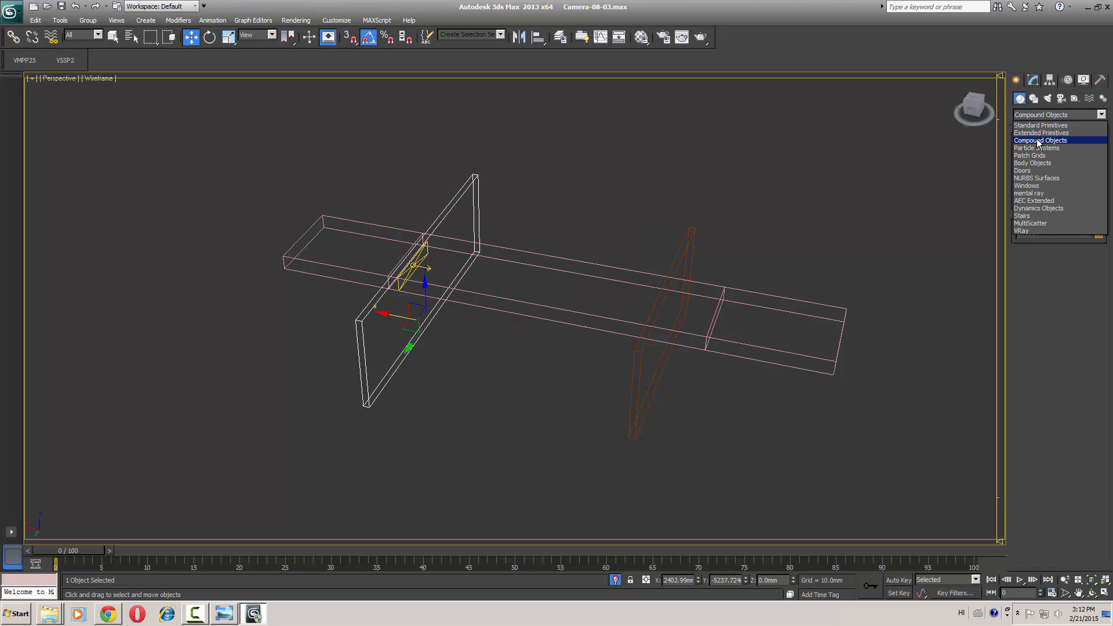
{"action": "left_click", "coordinate": [1040, 141]}
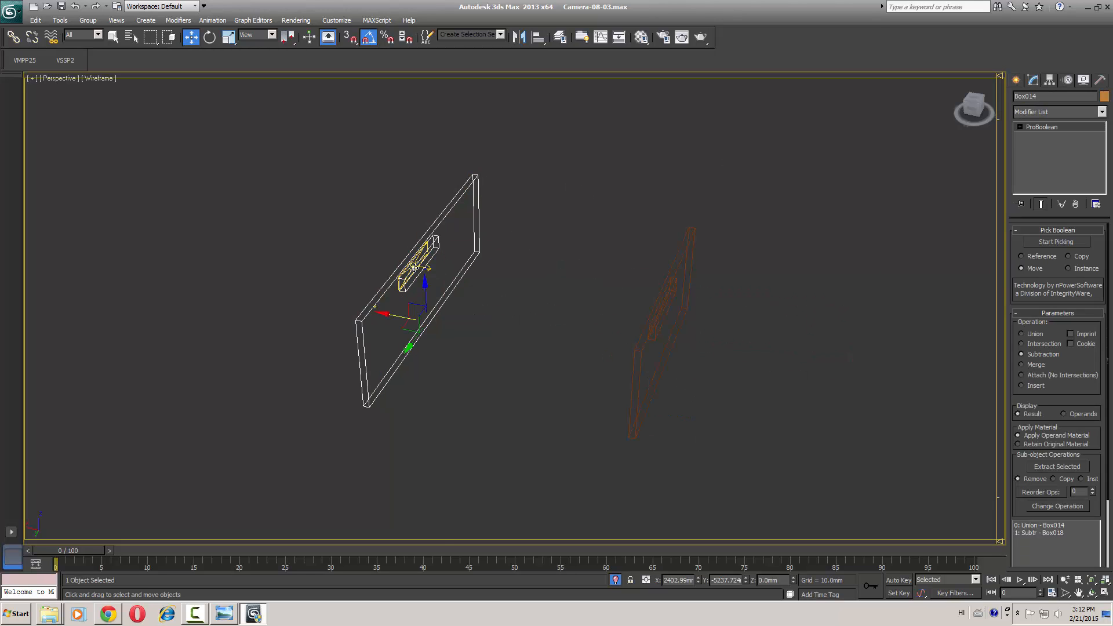
{"action": "left_click", "coordinate": [542, 251]}
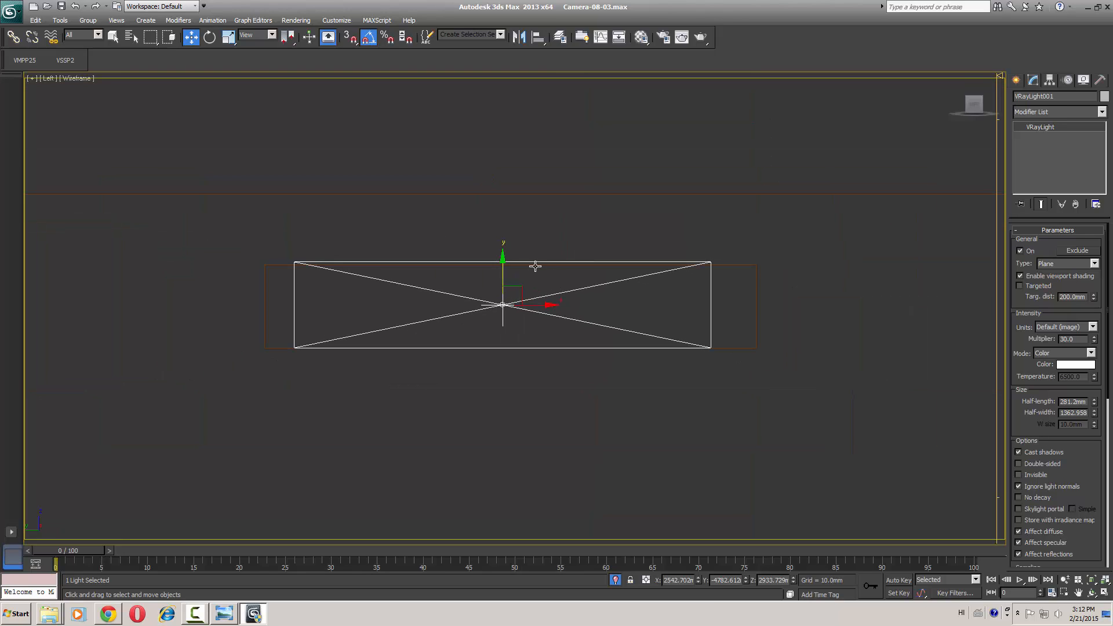
{"action": "mouse_move", "coordinate": [1095, 414]}
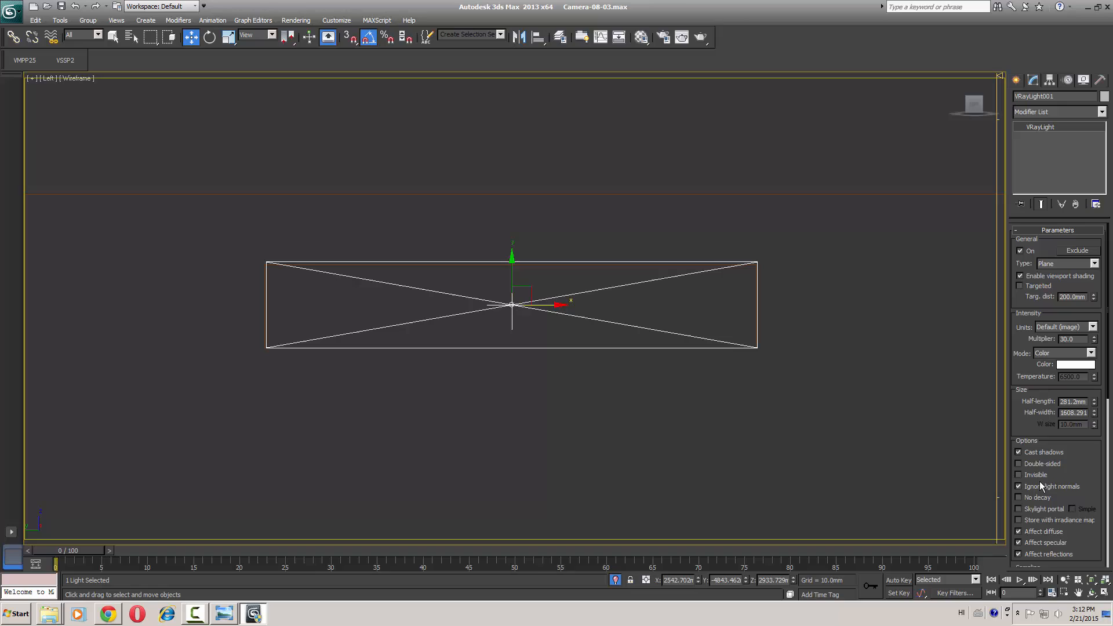
Make the widened plane light invisible, clone it as VRayLight002 and rotate the copy to face opposite.
{"action": "left_click", "coordinate": [1020, 475]}
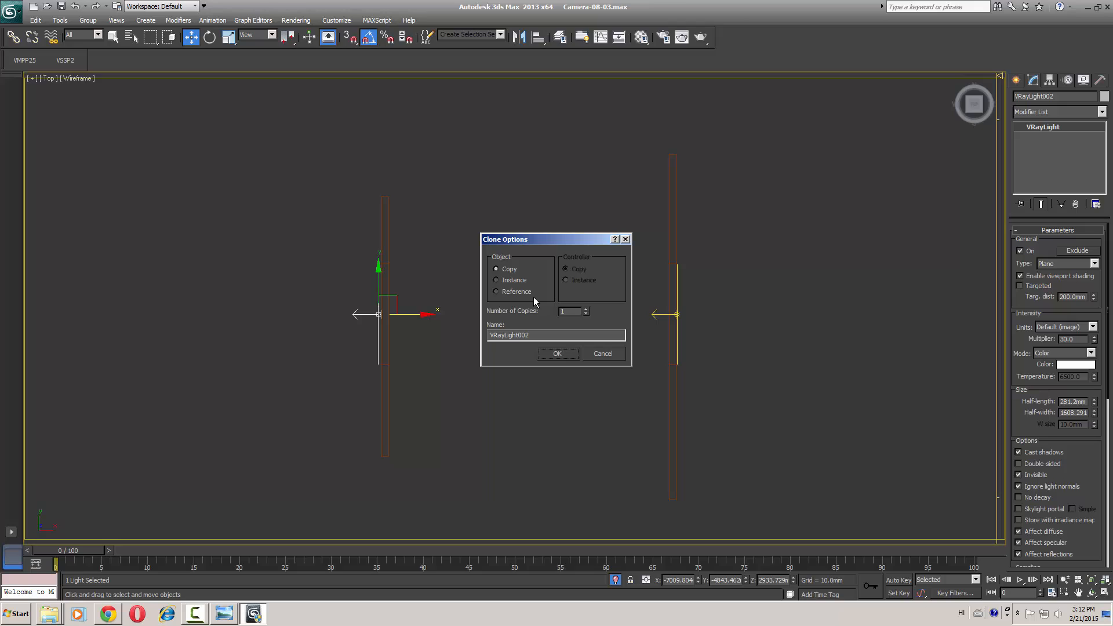
{"action": "left_click", "coordinate": [556, 353]}
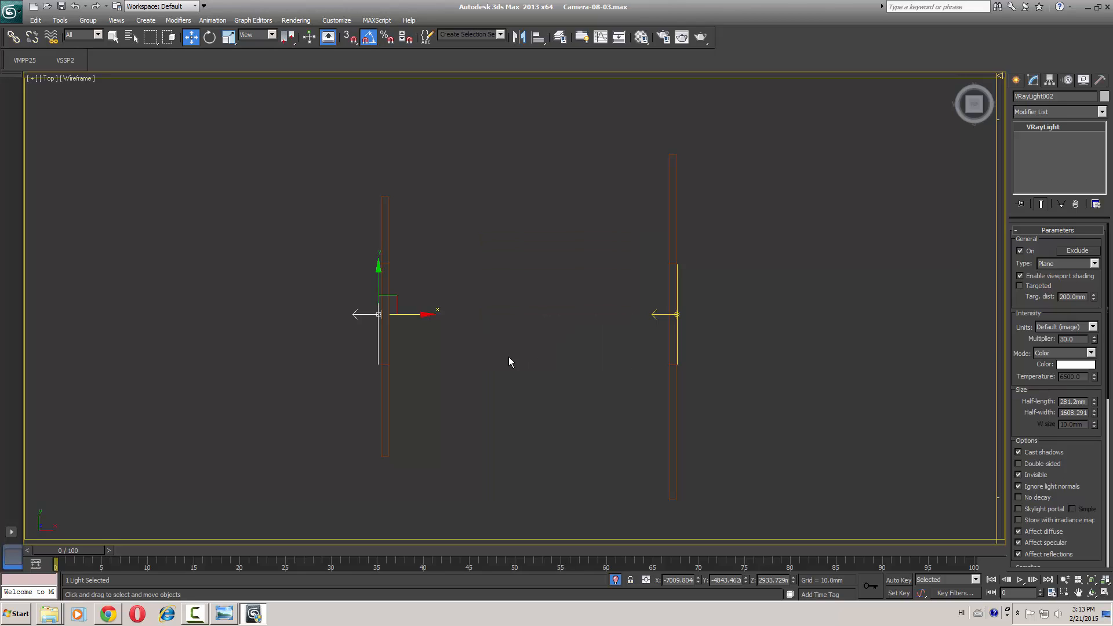
{"action": "left_click", "coordinate": [210, 36]}
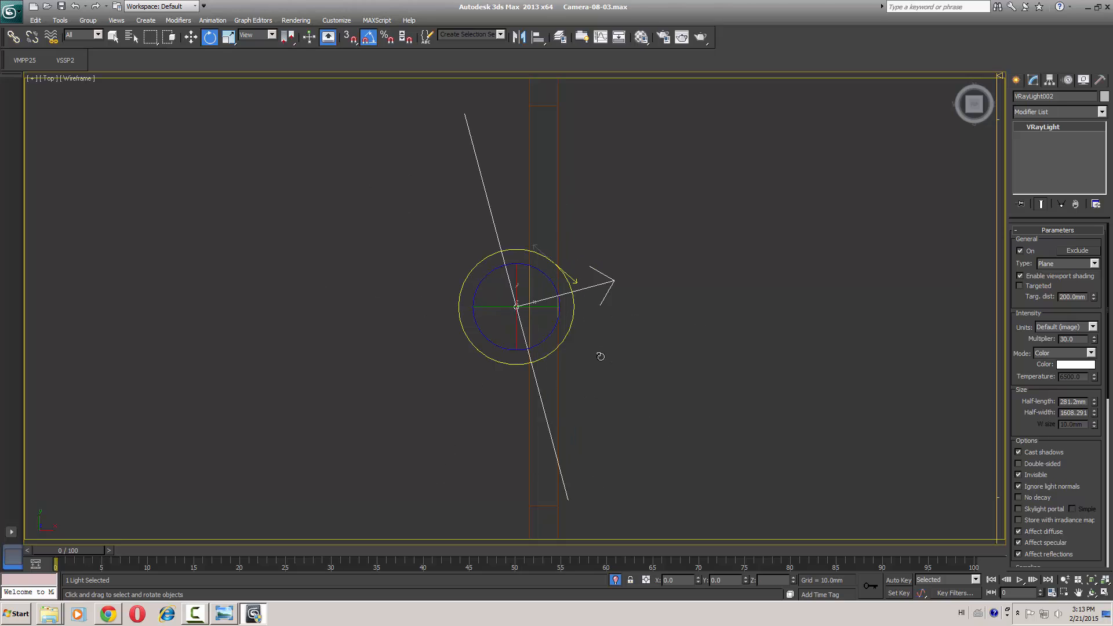
{"action": "left_click", "coordinate": [190, 36]}
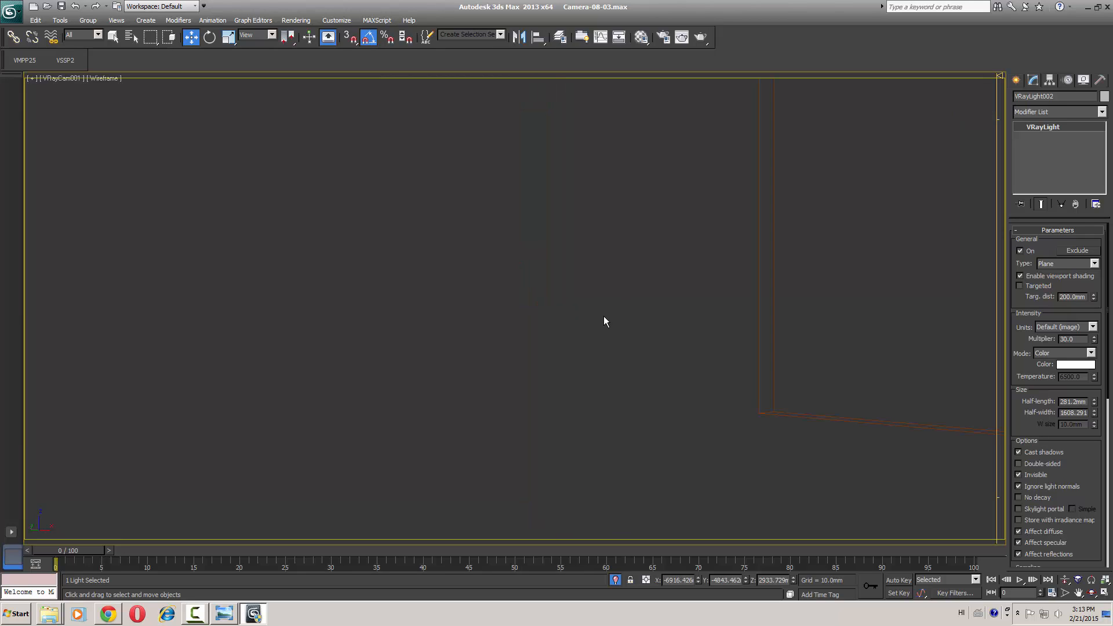
Bring up Render Setup from the camera view's quad menu.
{"action": "right_click", "coordinate": [605, 321]}
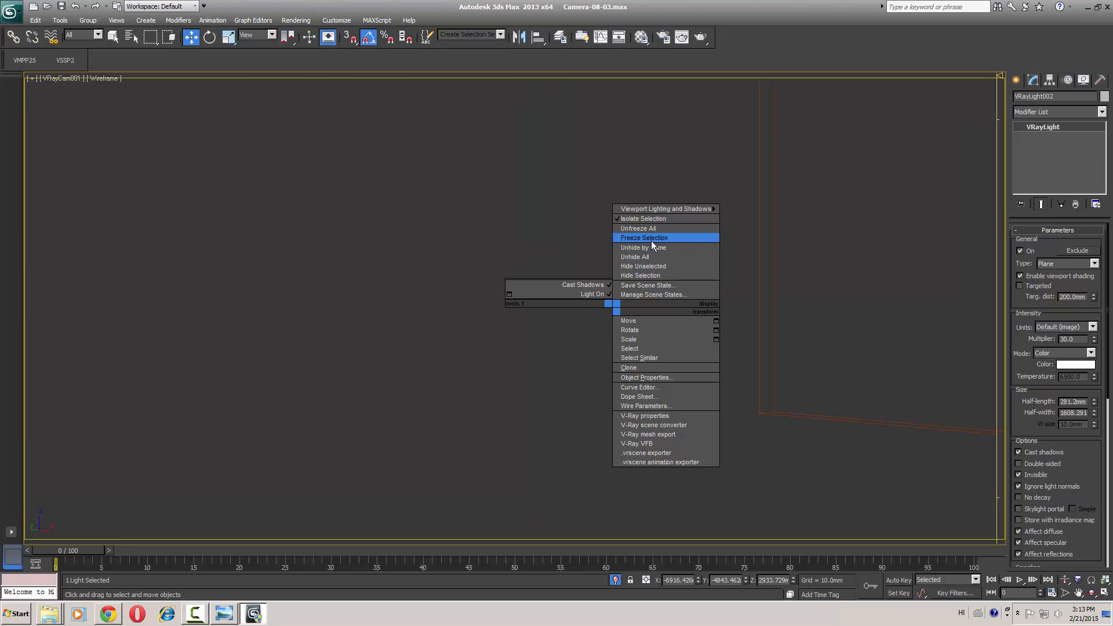
{"action": "left_click", "coordinate": [643, 237]}
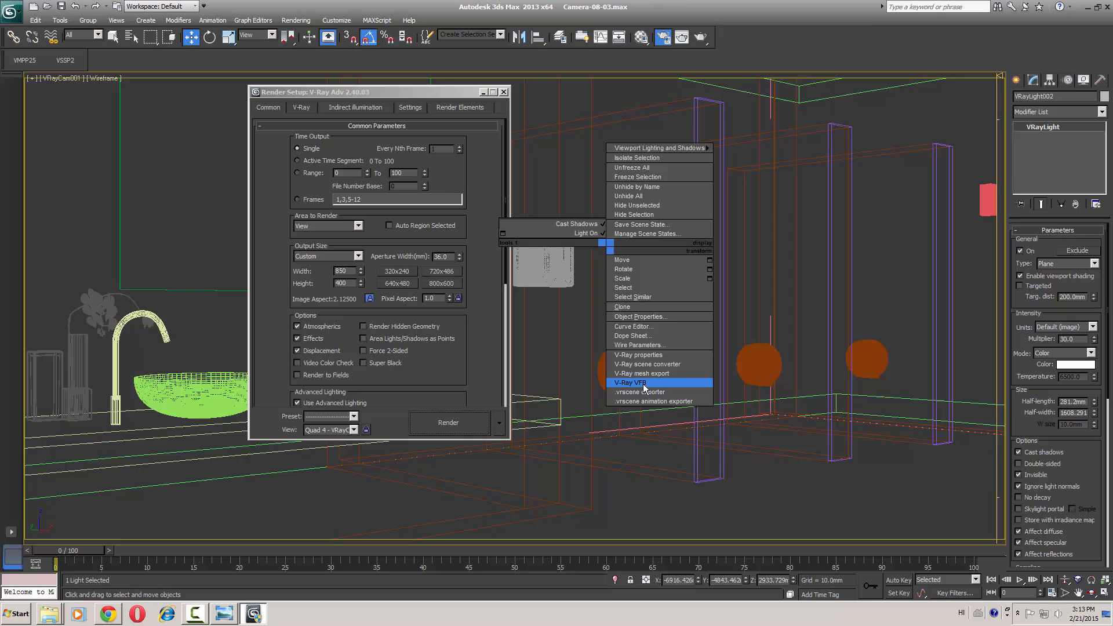
Re-render the restroom with the new plane lights in the V-Ray frame buffer, then view the reference photo.
{"action": "left_click", "coordinate": [632, 382]}
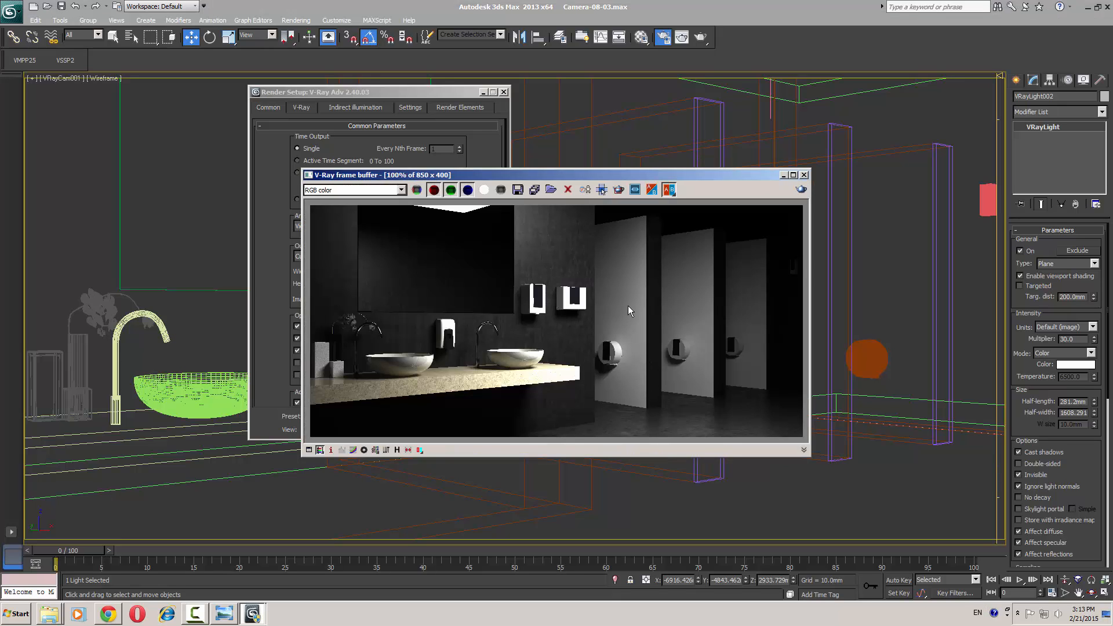
{"action": "mouse_move", "coordinate": [624, 314]}
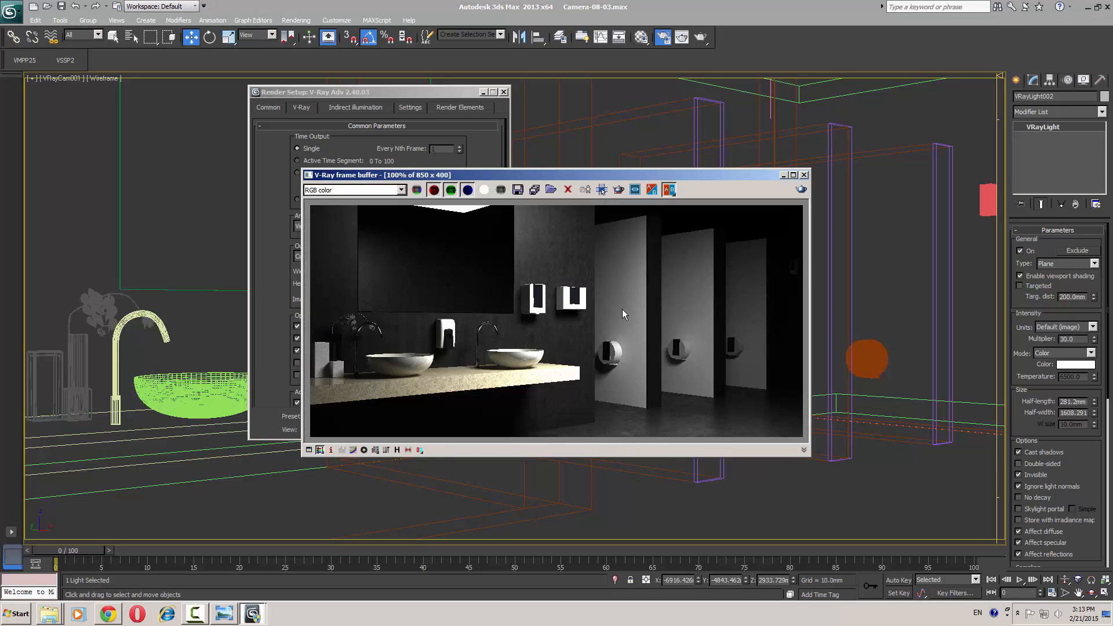
{"action": "mouse_move", "coordinate": [801, 189]}
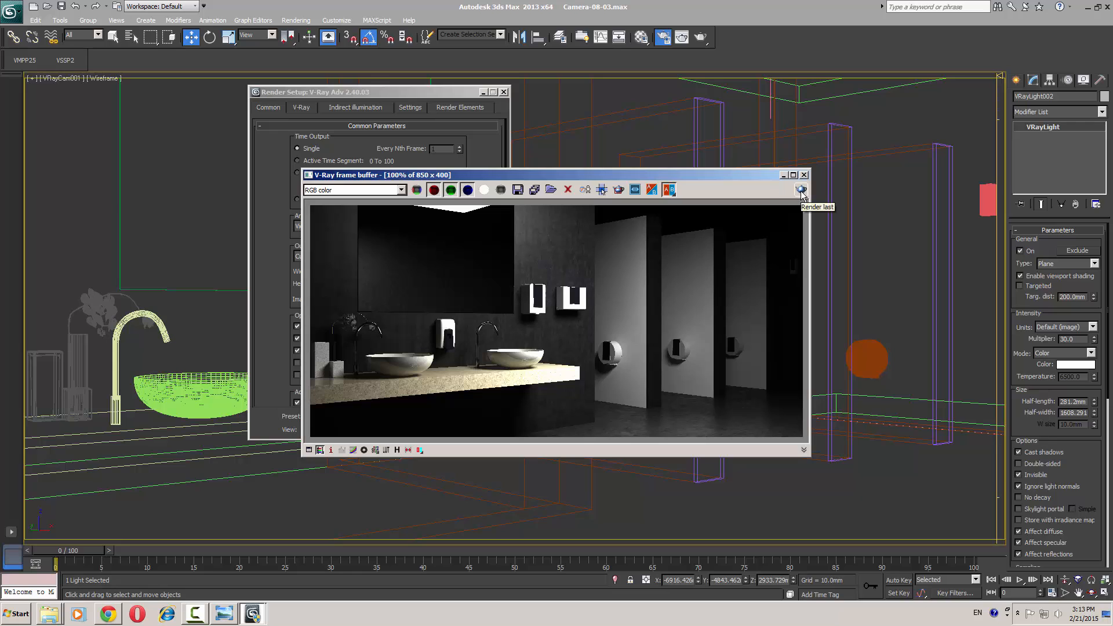
{"action": "left_click", "coordinate": [801, 189]}
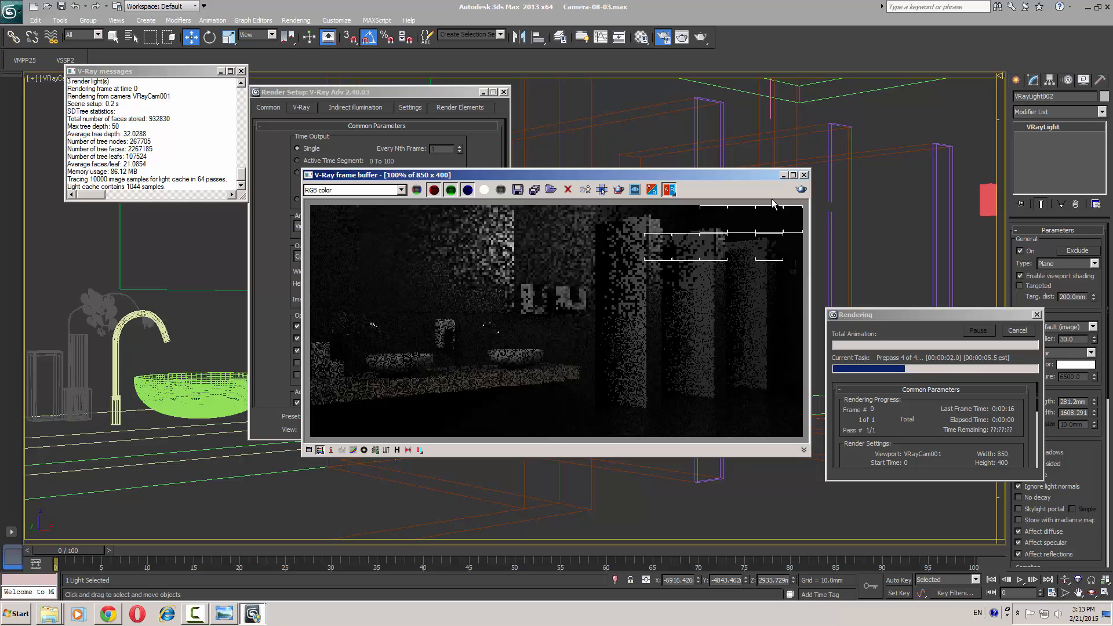
{"action": "left_click", "coordinate": [224, 612]}
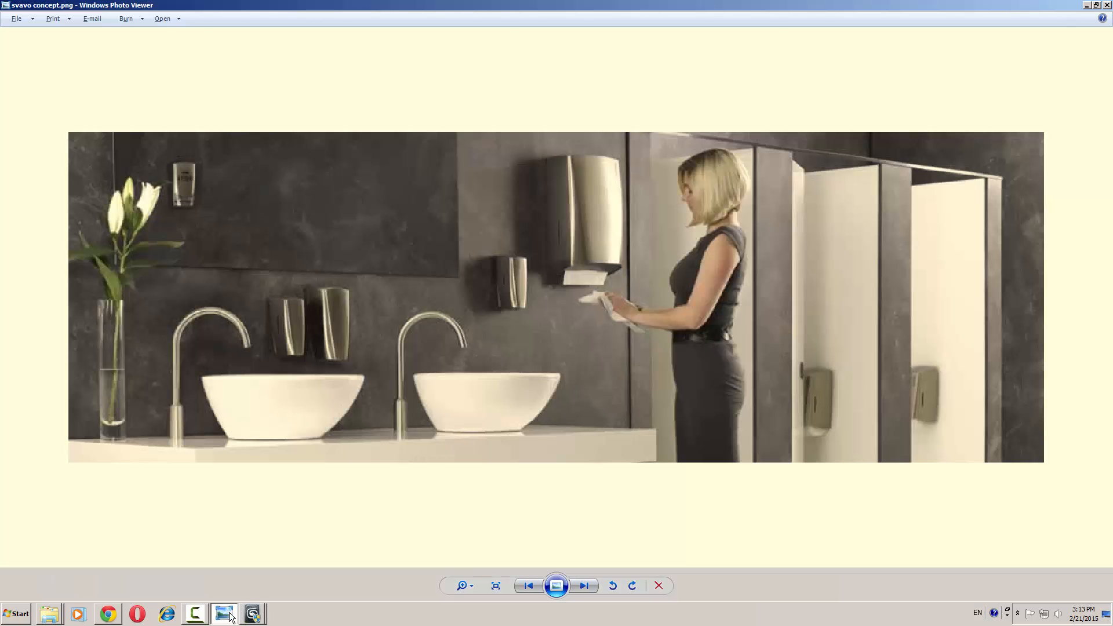
Switch between Windows Photo Viewer's concept image and the finished V-Ray re-render.
{"action": "left_click", "coordinate": [252, 613]}
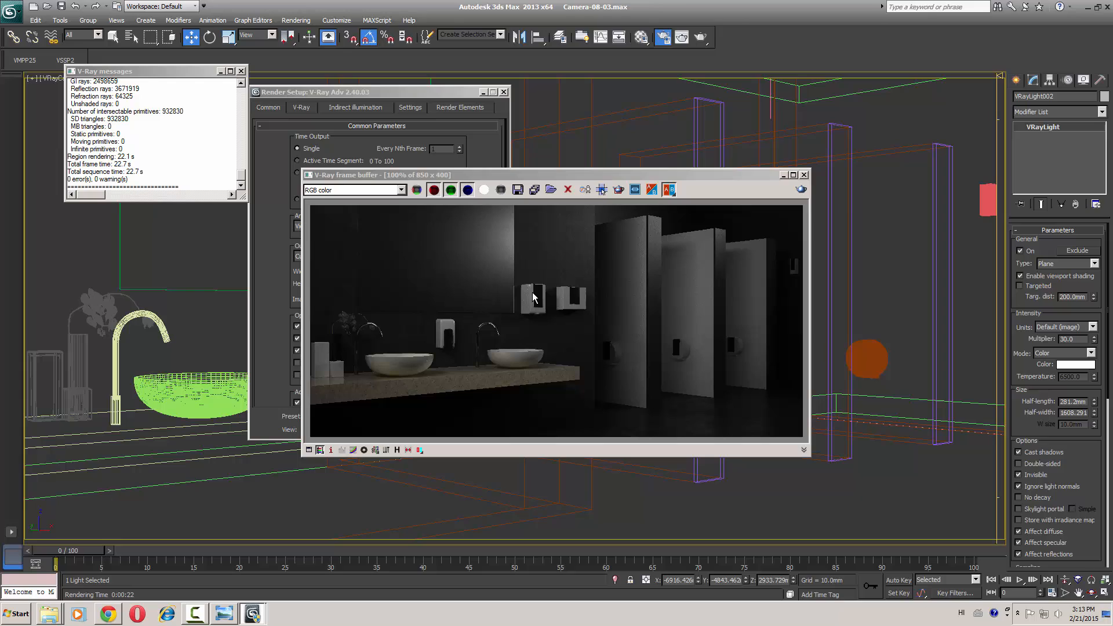
{"action": "mouse_move", "coordinate": [497, 248]}
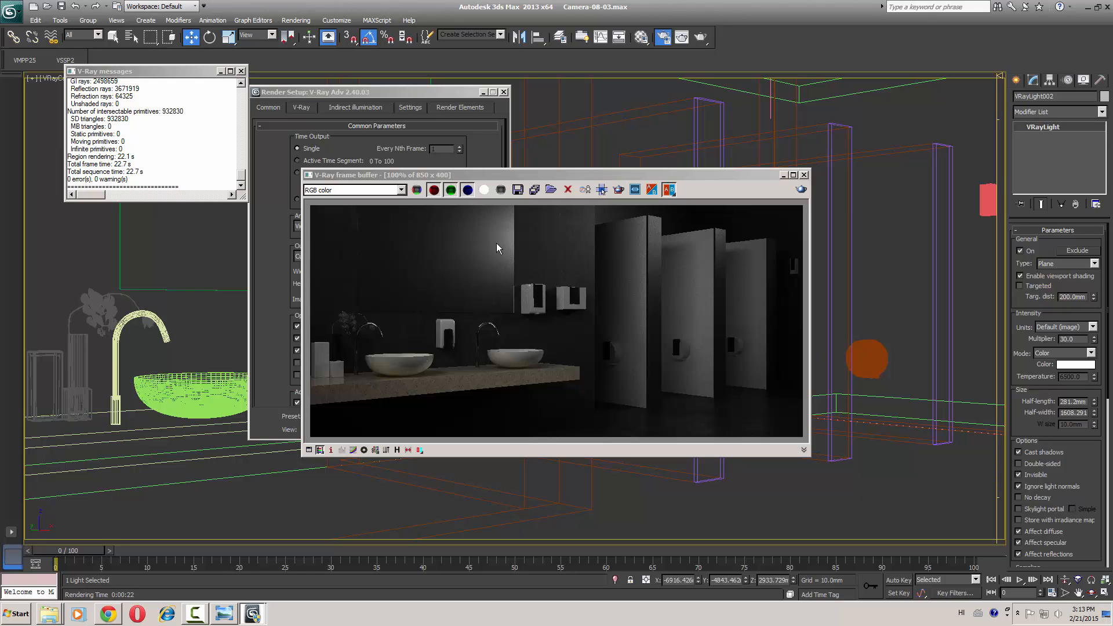
{"action": "mouse_move", "coordinate": [654, 237]}
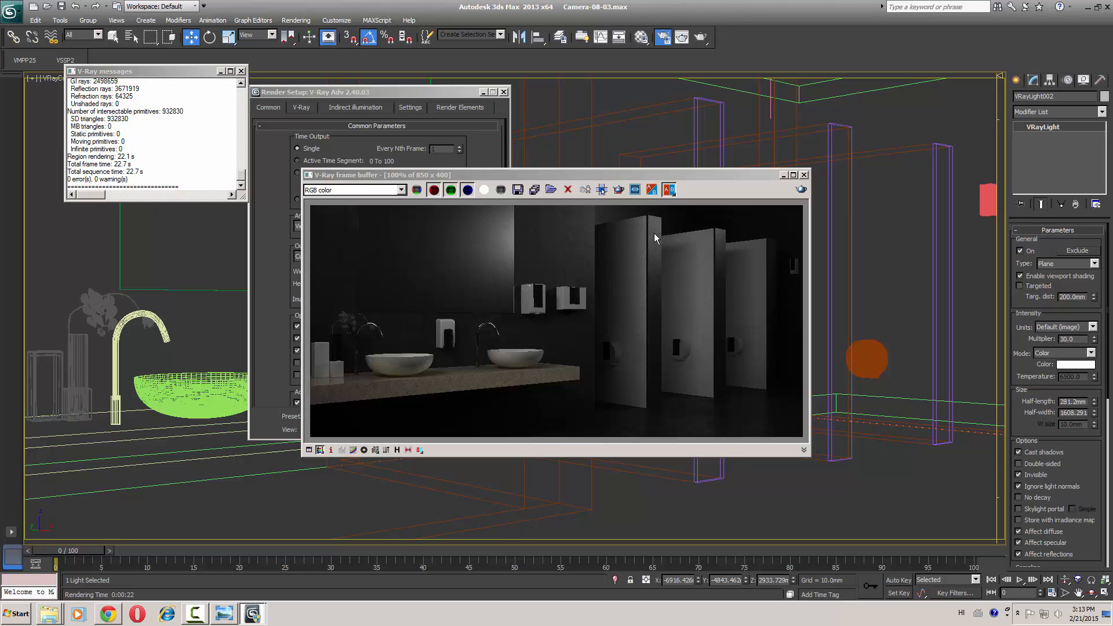
{"action": "mouse_move", "coordinate": [801, 223]}
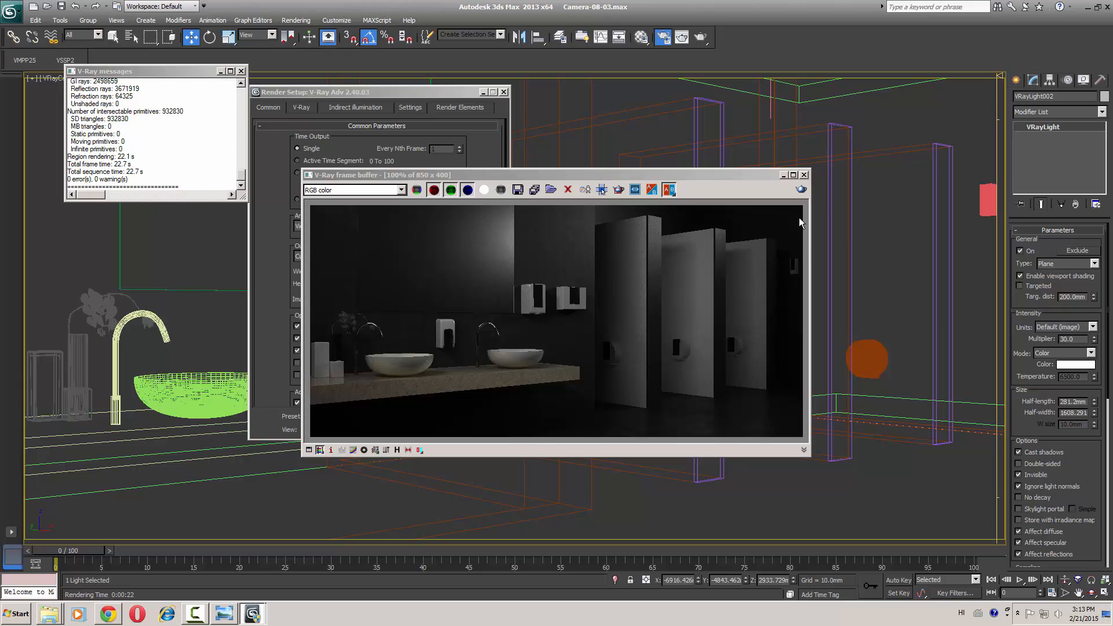
{"action": "mouse_move", "coordinate": [791, 255]}
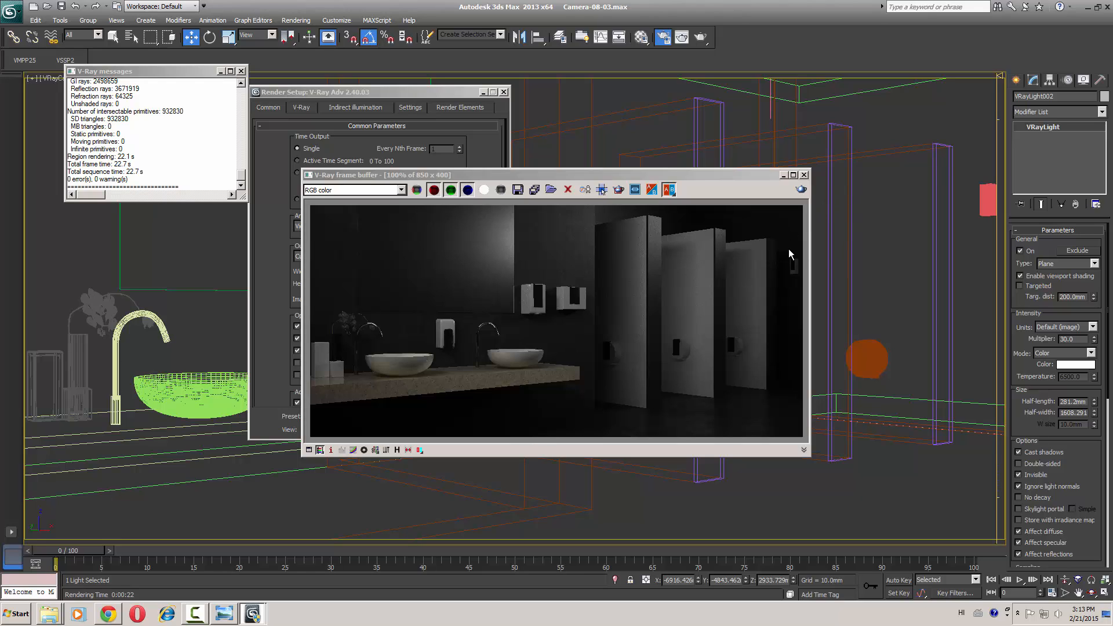
{"action": "mouse_move", "coordinate": [790, 239]}
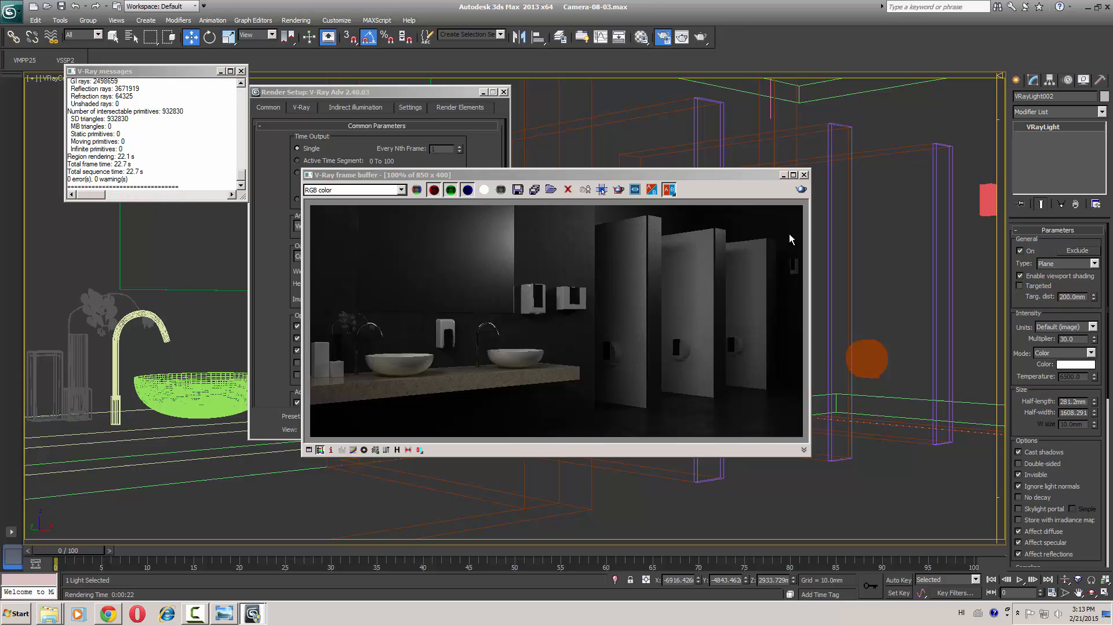
{"action": "mouse_move", "coordinate": [1073, 374]}
{"action": "type", "text": "60"}
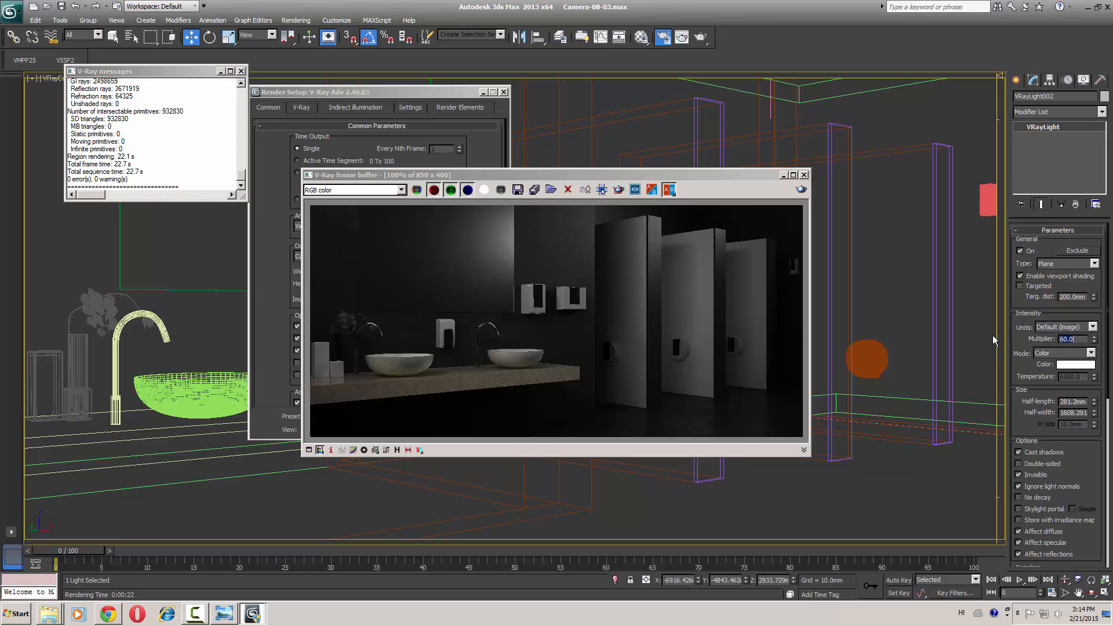
{"action": "mouse_move", "coordinate": [517, 311]}
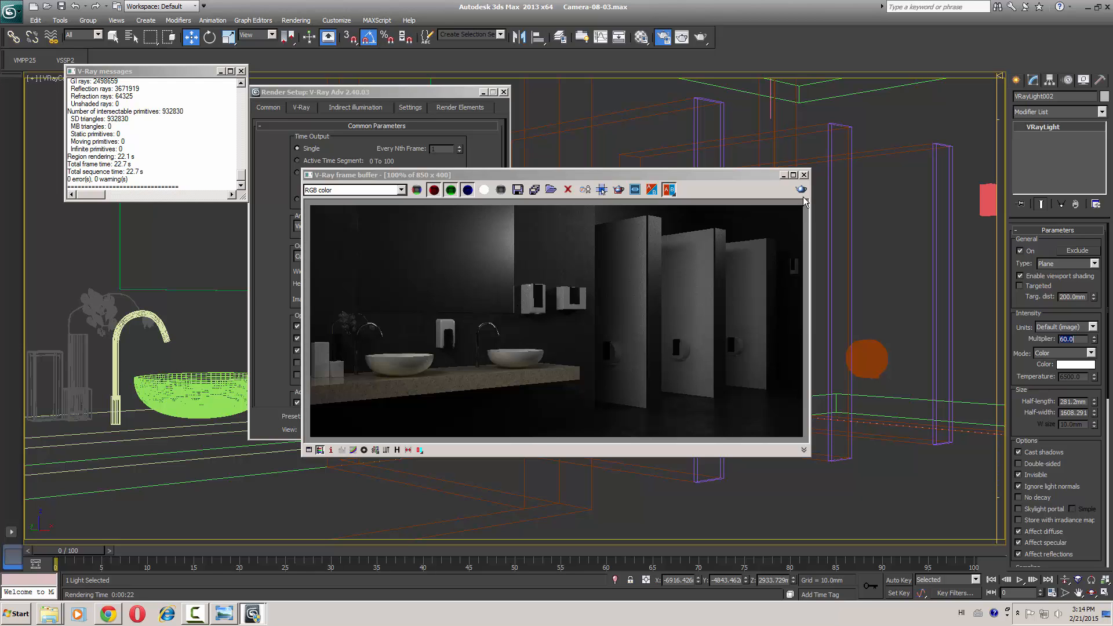
Re-render with the plane light multiplier at 60 and compare the brighter result with the concept photo.
{"action": "left_click", "coordinate": [801, 189]}
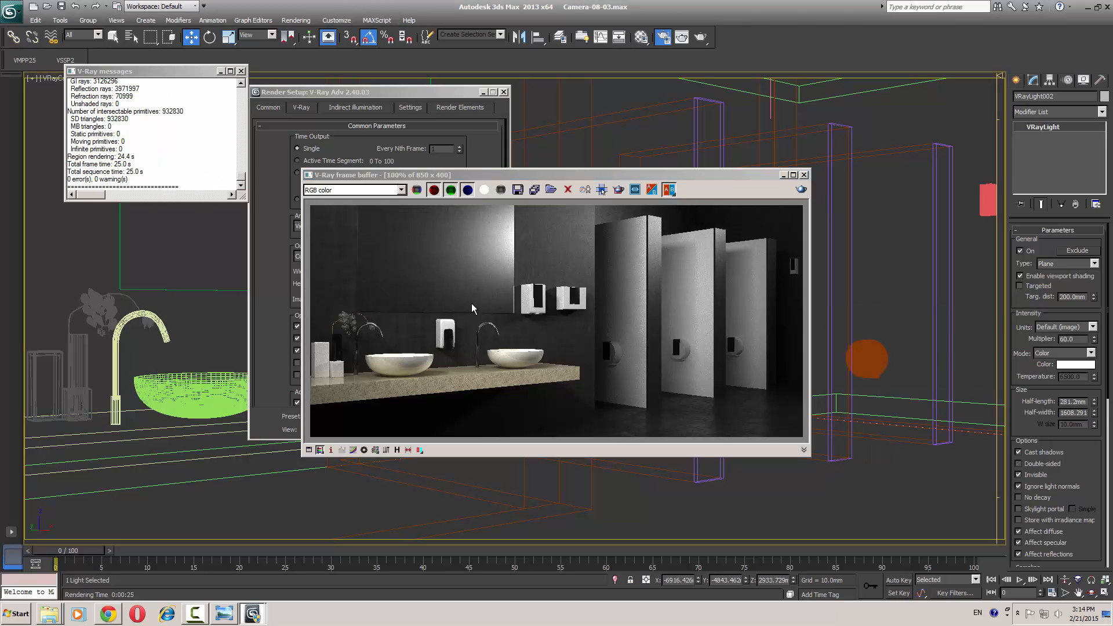
{"action": "mouse_move", "coordinate": [278, 619]}
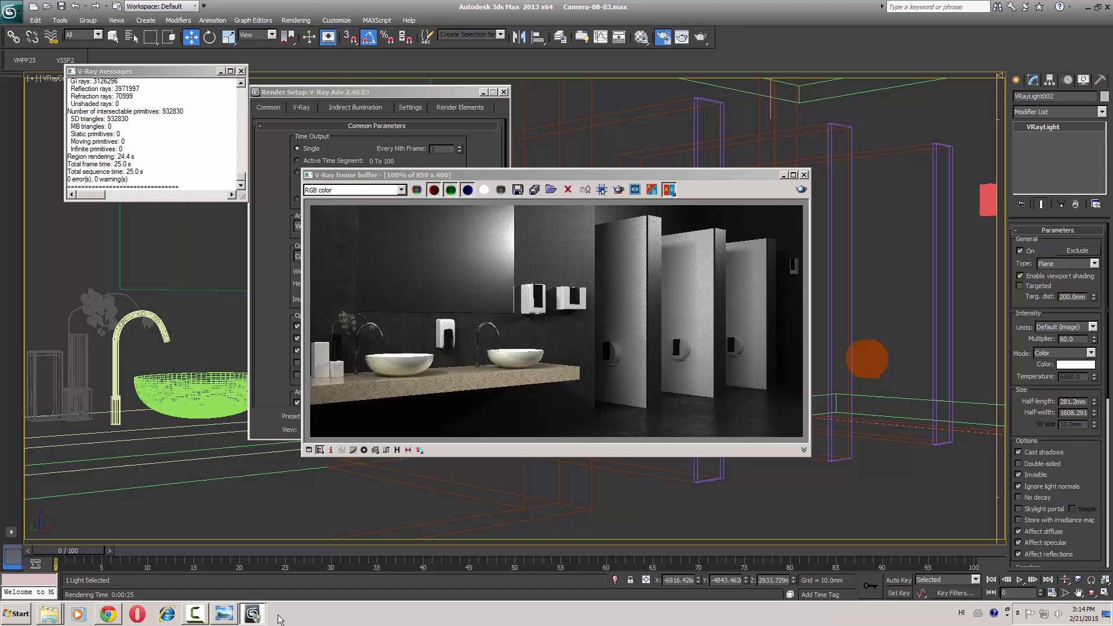
{"action": "left_click", "coordinate": [224, 613]}
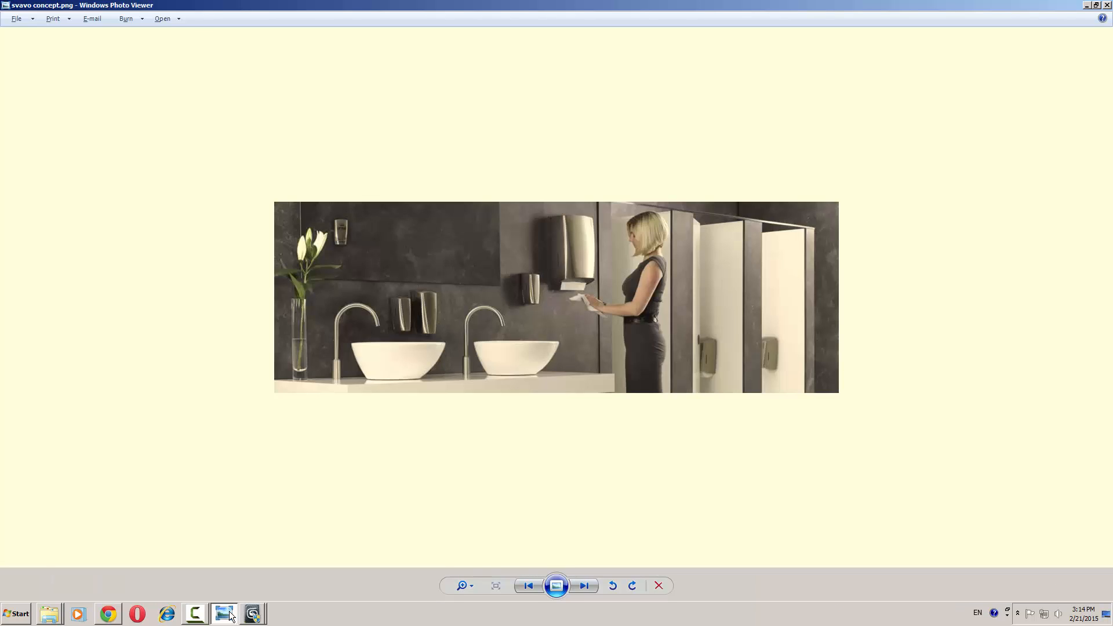
{"action": "left_click", "coordinate": [251, 613]}
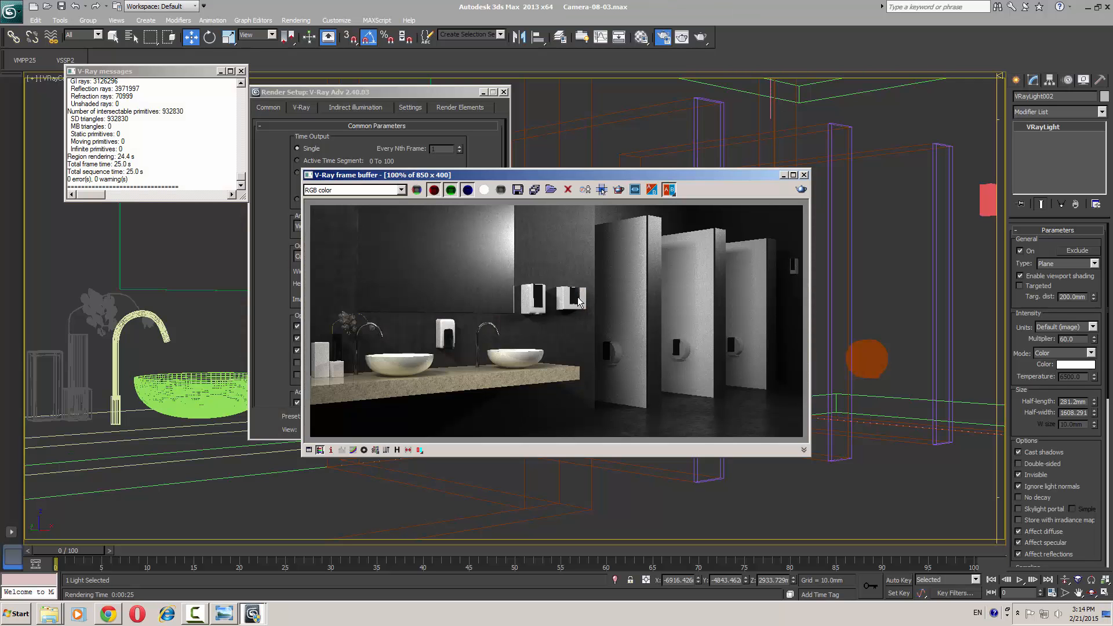
{"action": "mouse_move", "coordinate": [343, 131]}
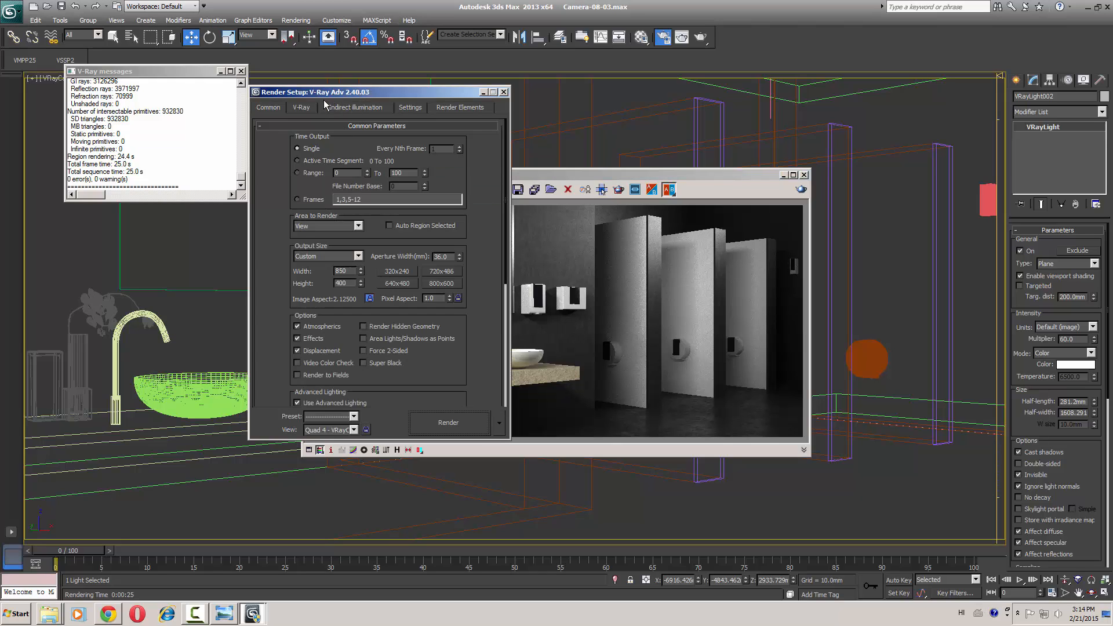
View a display-gamma 2.2 copy of the render, close it, and go to Customize > Preferences.
{"action": "left_click", "coordinate": [300, 107]}
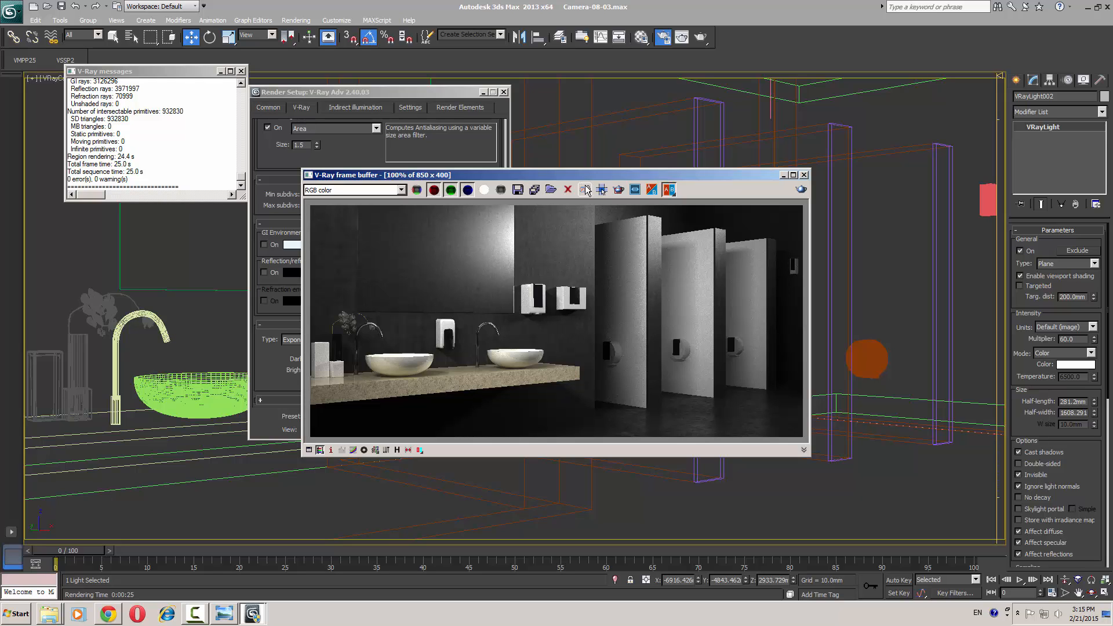
{"action": "left_click", "coordinate": [599, 189]}
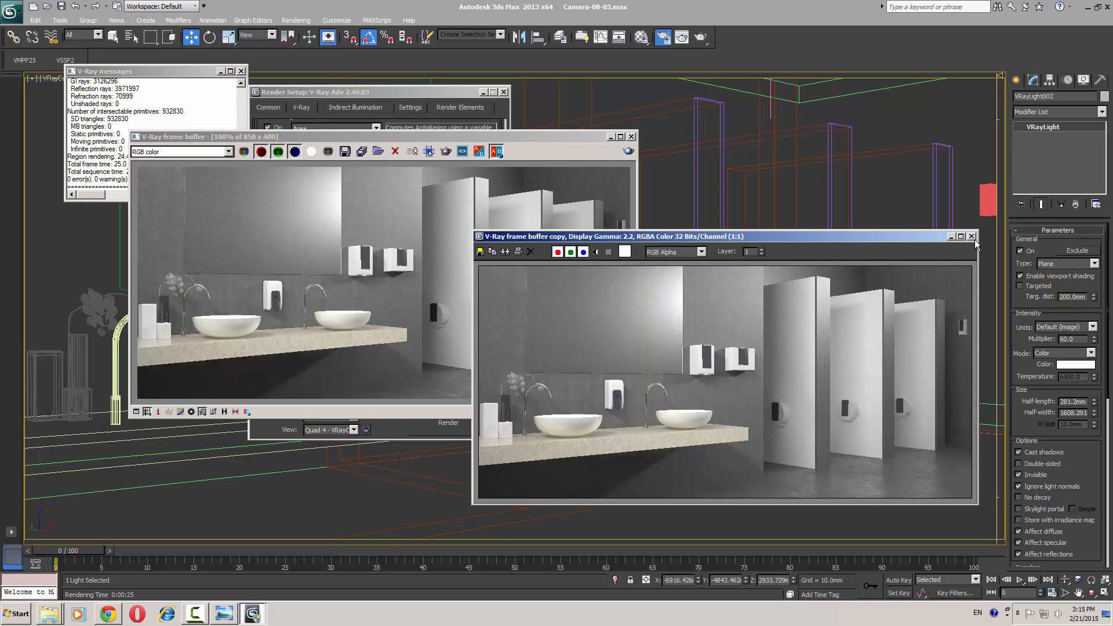
{"action": "left_click", "coordinate": [971, 237]}
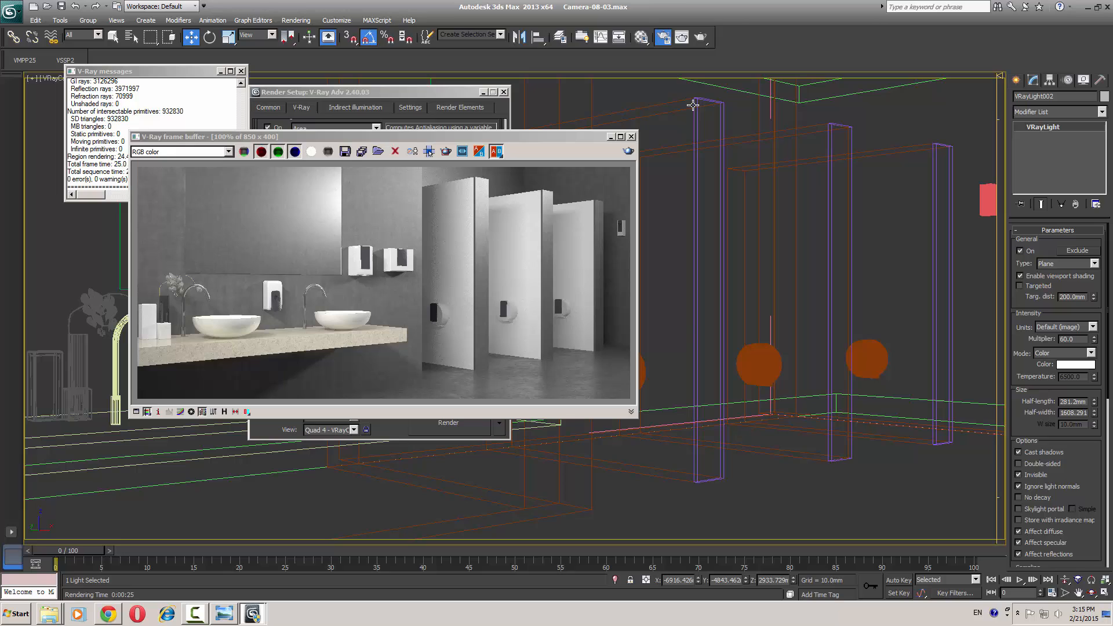
{"action": "left_click", "coordinate": [295, 20]}
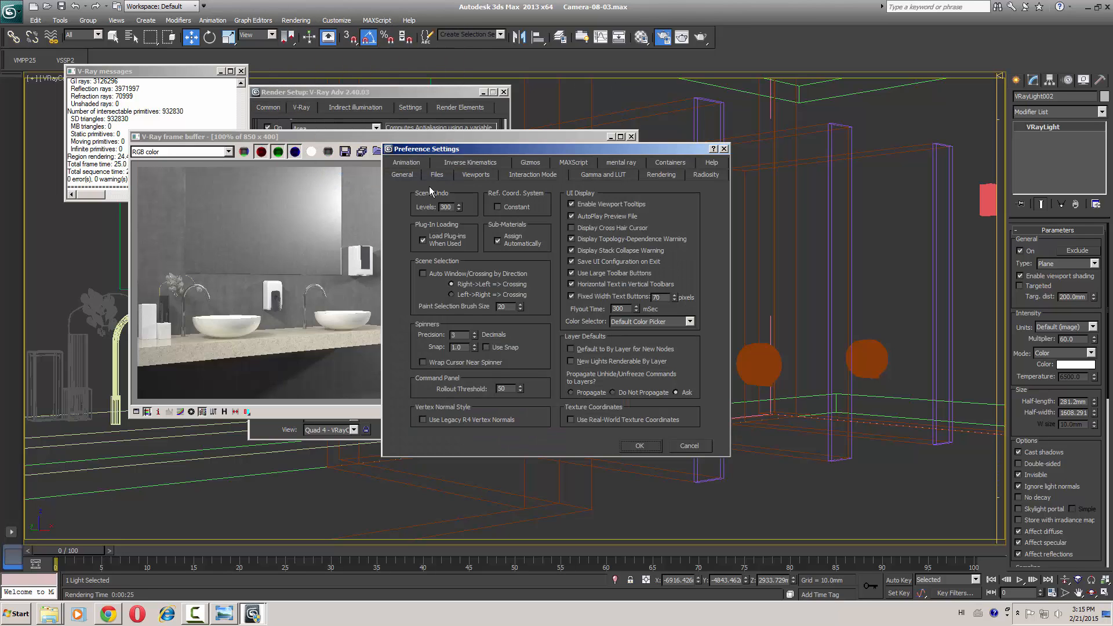
Enable Gamma/LUT correction at gamma 2.2 with bitmap input and output 2.2 and confirm.
{"action": "left_click", "coordinate": [601, 175]}
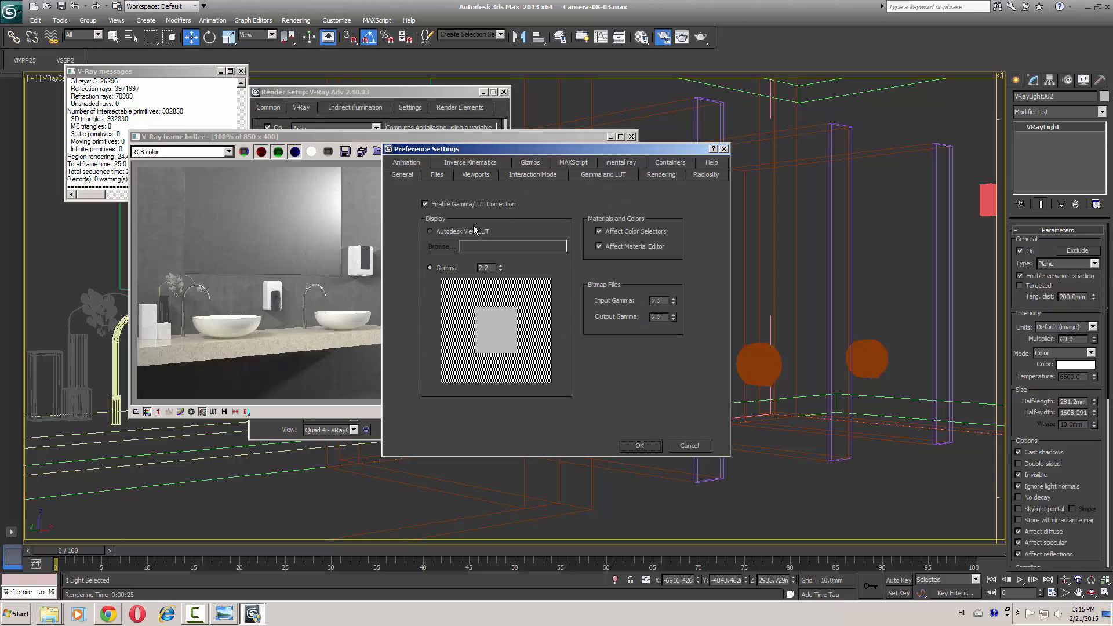
{"action": "mouse_move", "coordinate": [456, 277]}
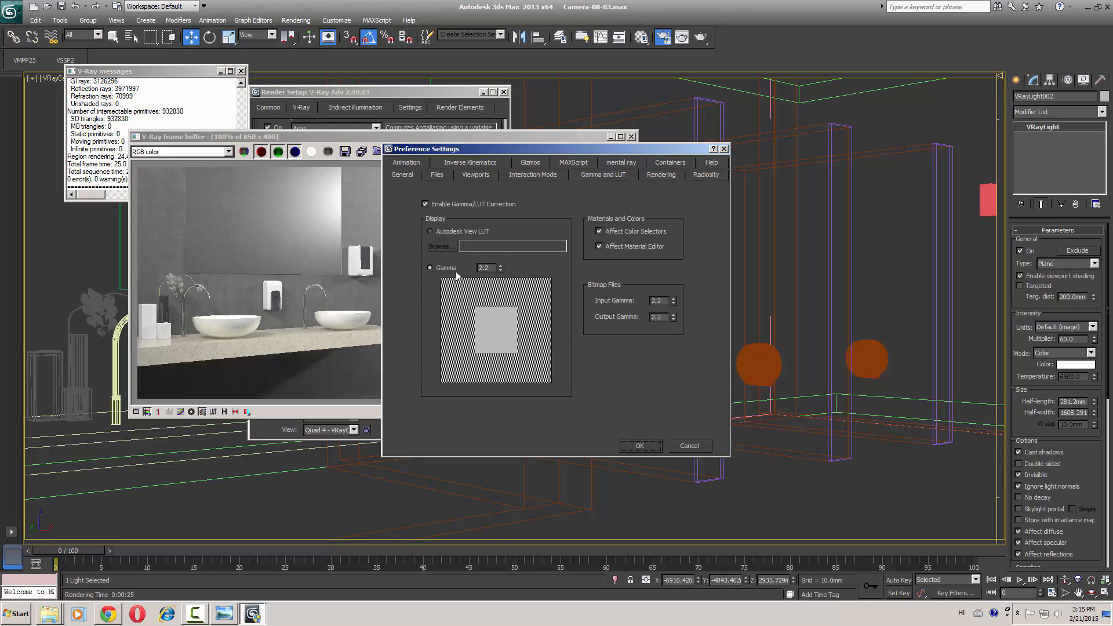
{"action": "left_click", "coordinate": [425, 204]}
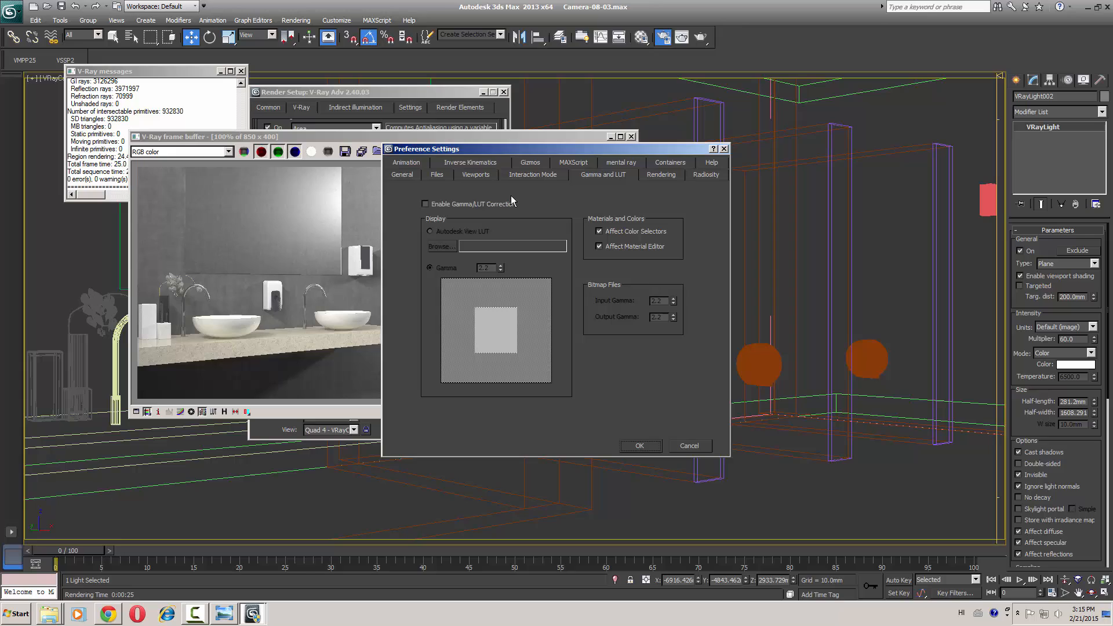
{"action": "left_click", "coordinate": [427, 204]}
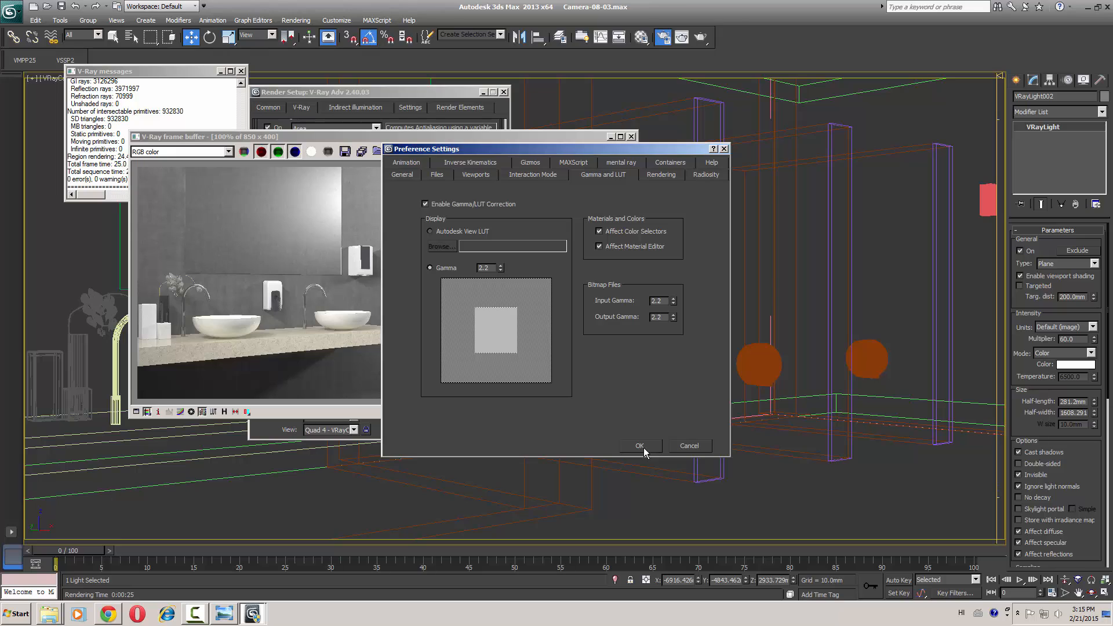
{"action": "left_click", "coordinate": [638, 445]}
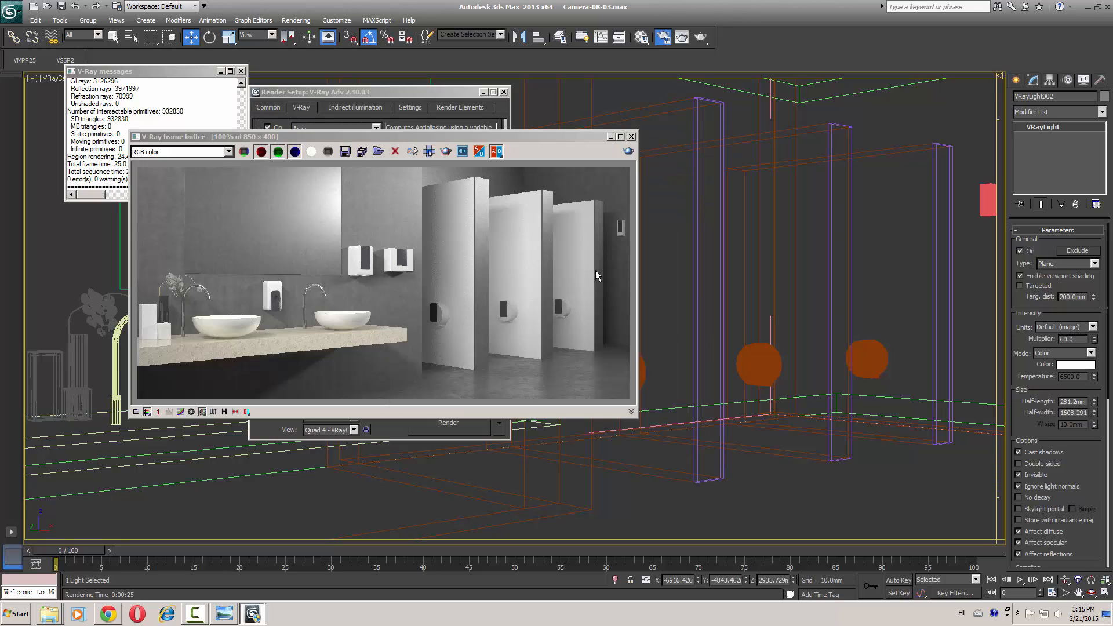
Move the frame buffer beside the Exponential gamma-2.2 colour mapping and open its Color corrections.
{"action": "left_click_drag", "start_coordinate": [384, 137], "coordinate": [383, 123]}
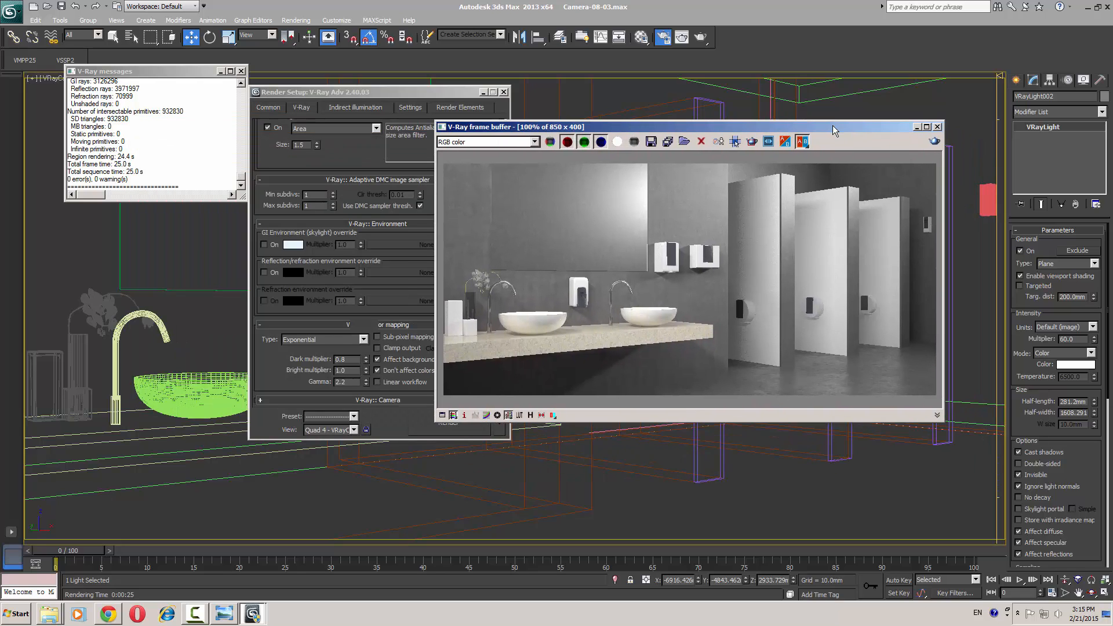
{"action": "mouse_move", "coordinate": [870, 264]}
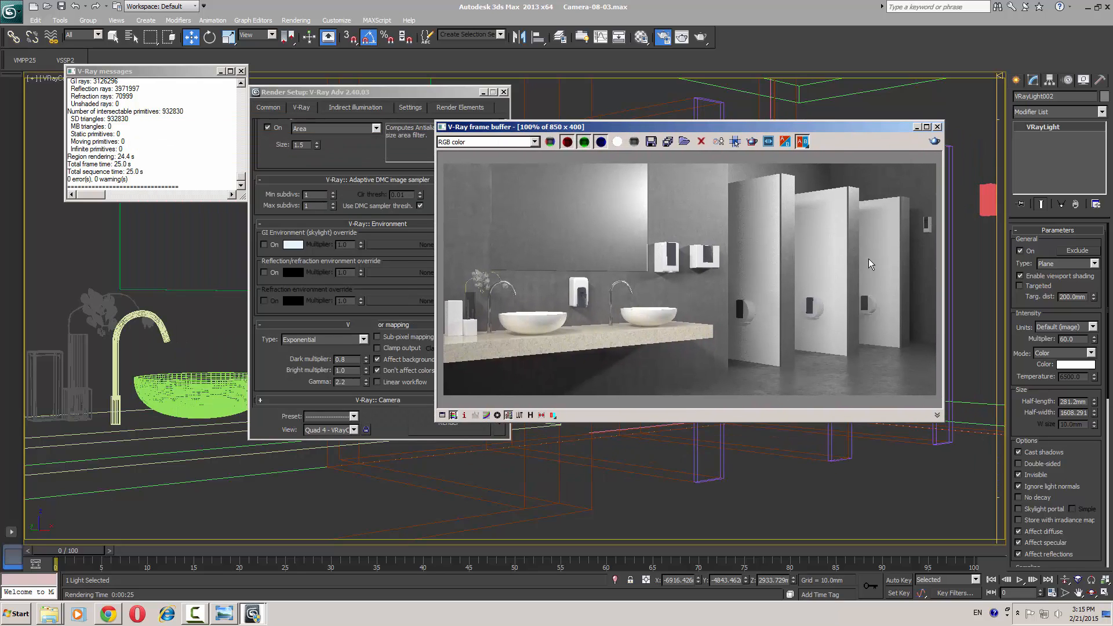
{"action": "mouse_move", "coordinate": [916, 264]}
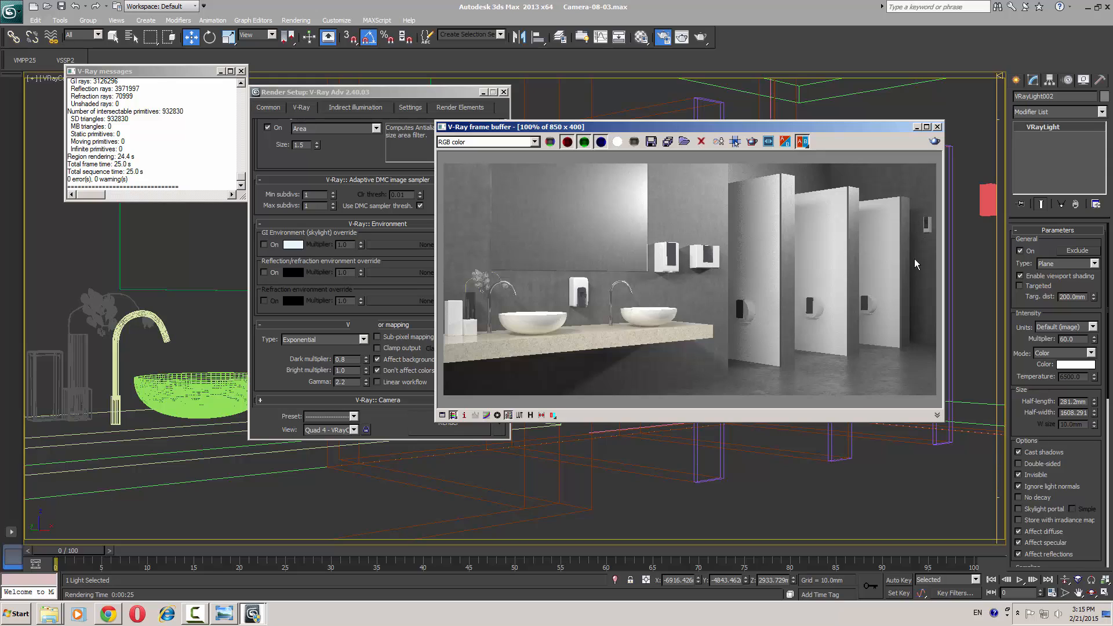
{"action": "mouse_move", "coordinate": [918, 237]}
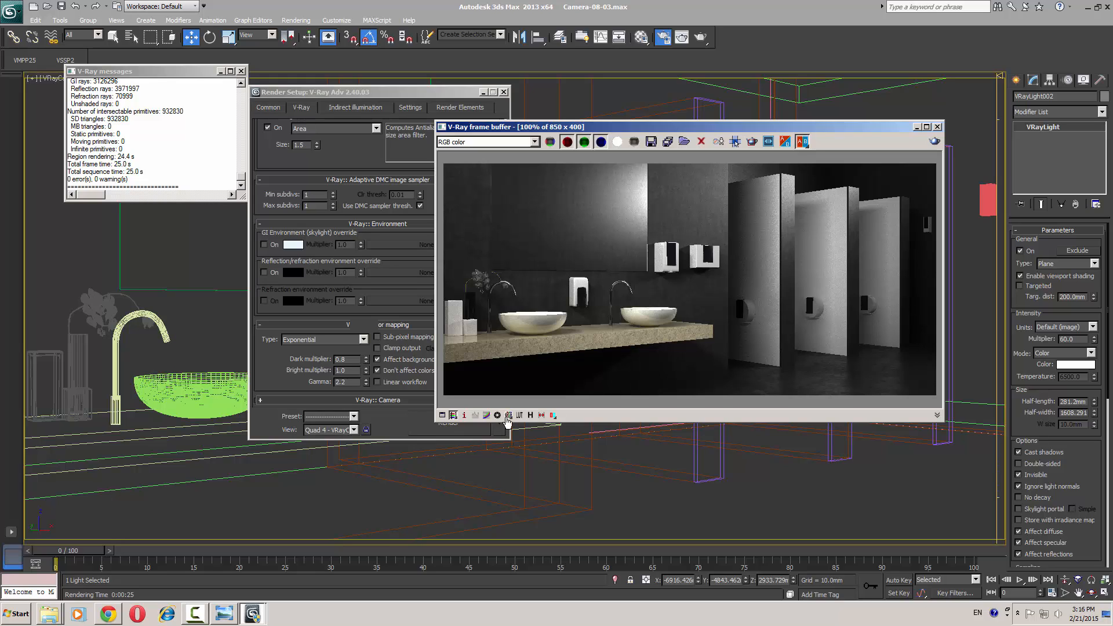
{"action": "mouse_move", "coordinate": [507, 415]}
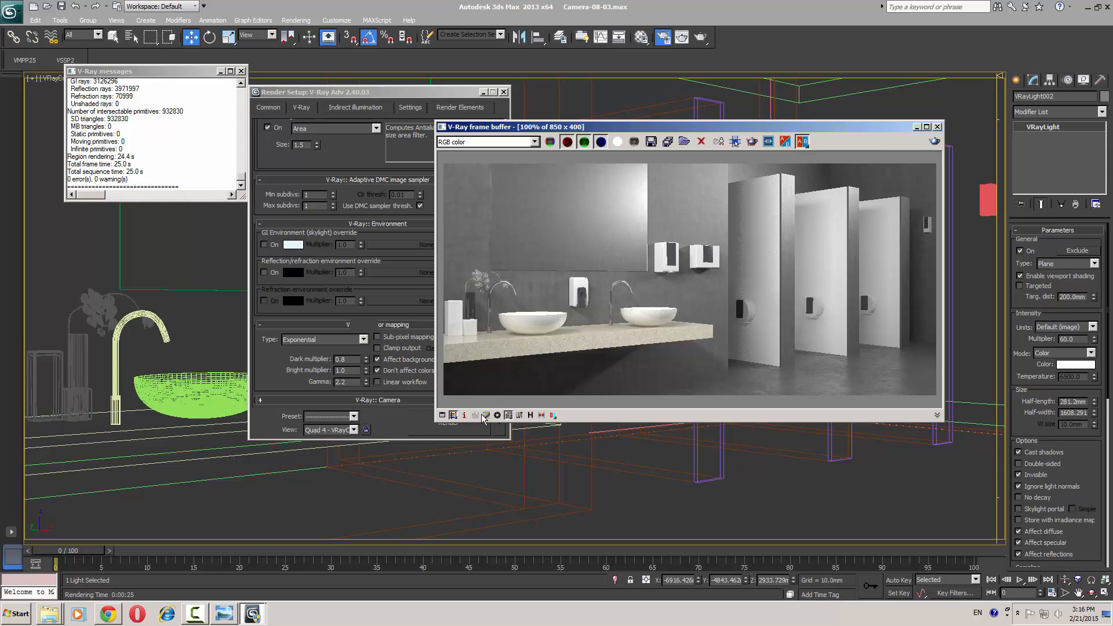
{"action": "left_click", "coordinate": [486, 415]}
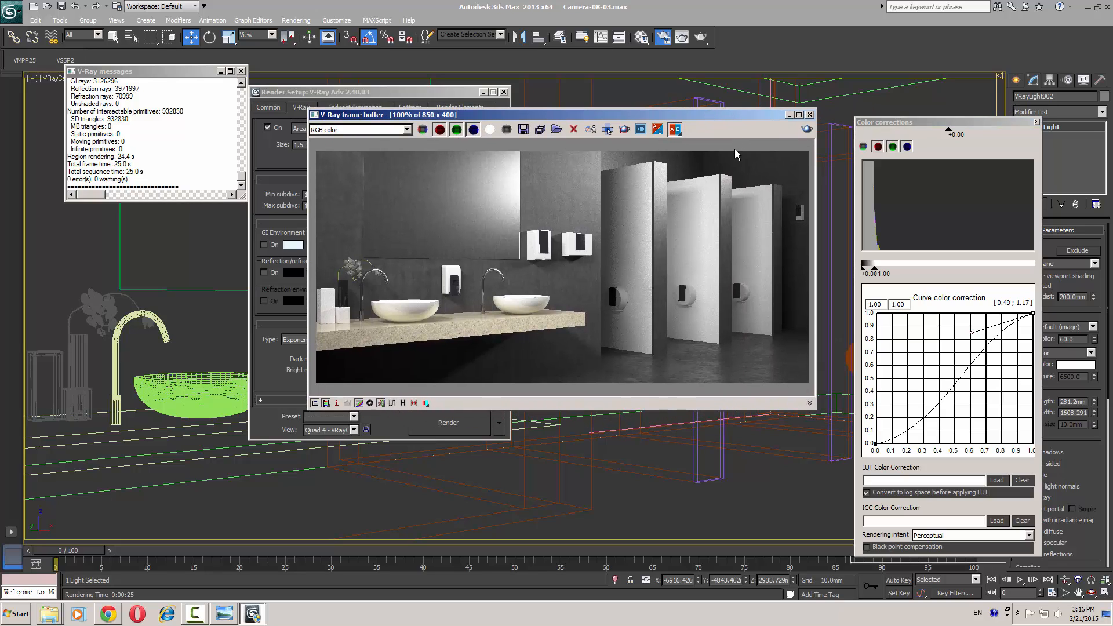
{"action": "mouse_move", "coordinate": [736, 152]}
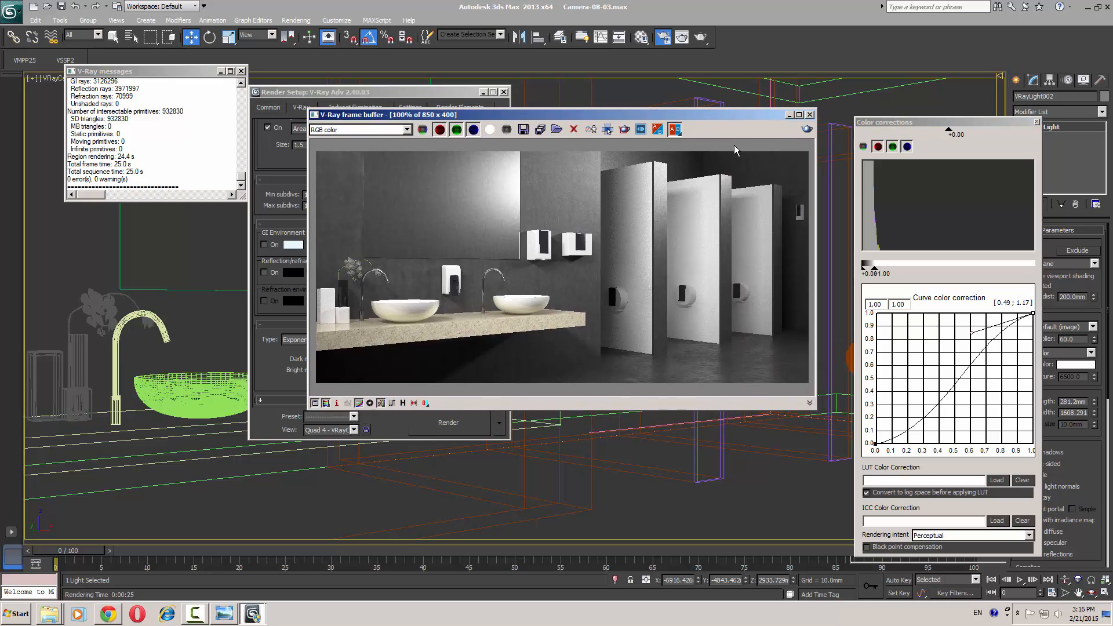
{"action": "mouse_move", "coordinate": [963, 180]}
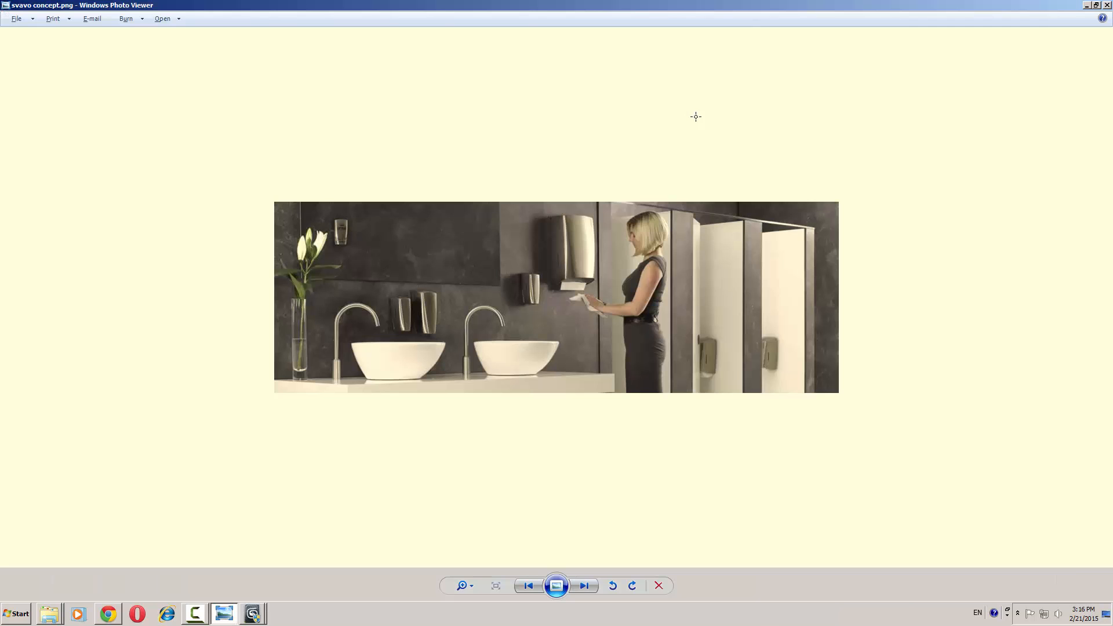
Return from the concept photo to the 3ds Max scene with the Sealed 7 material editor.
{"action": "left_click", "coordinate": [252, 613]}
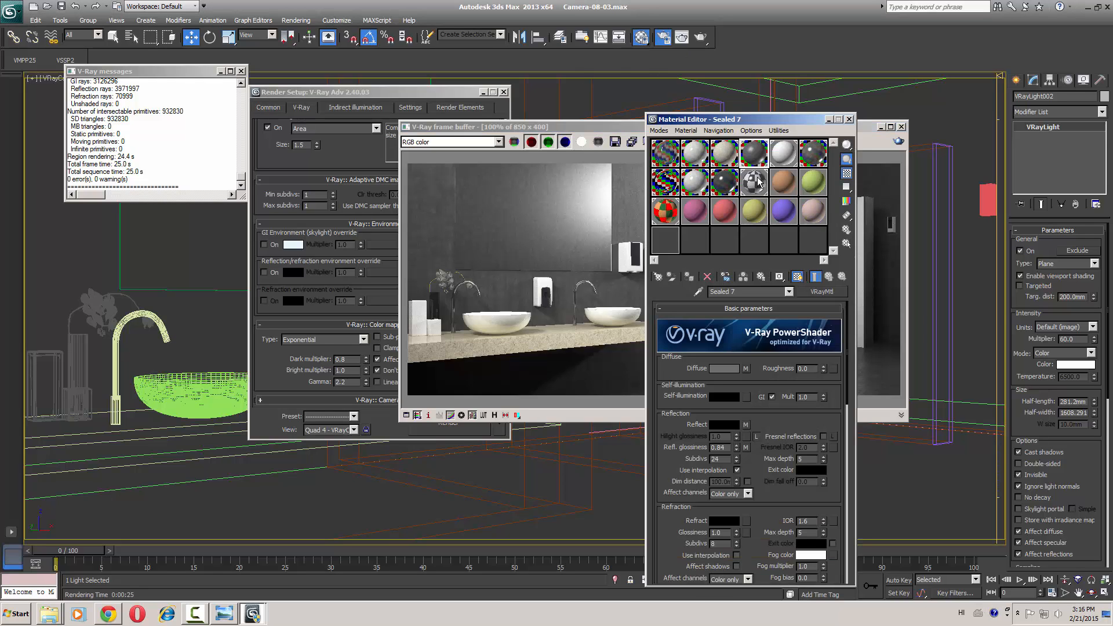
Close Render Setup and toggle the material editor to compare against the restroom render.
{"action": "left_click", "coordinate": [723, 367]}
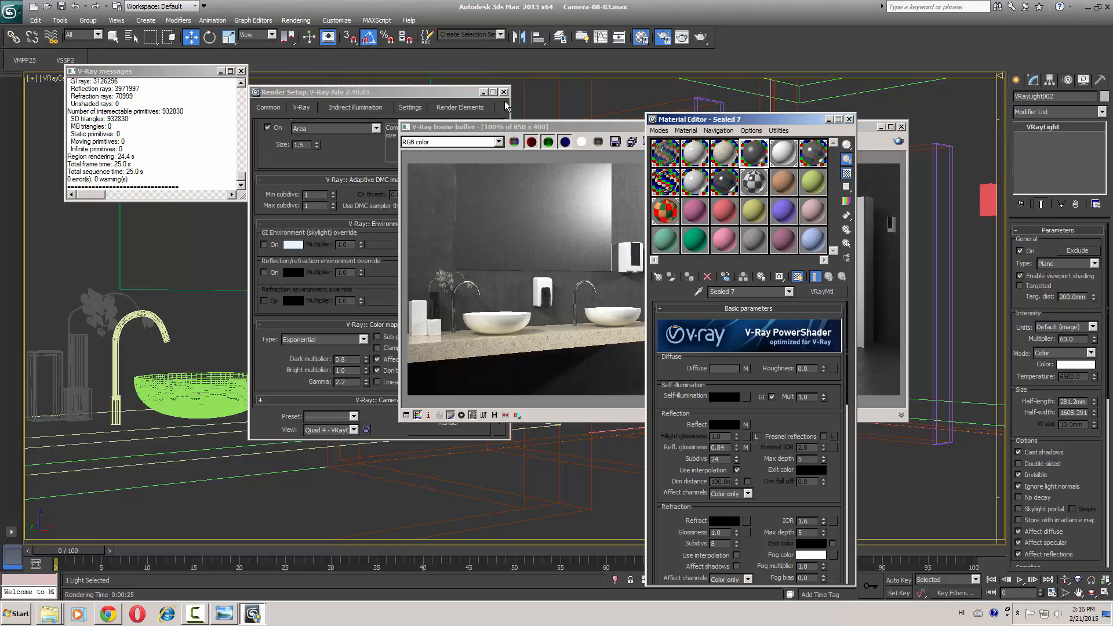
{"action": "left_click", "coordinate": [503, 92]}
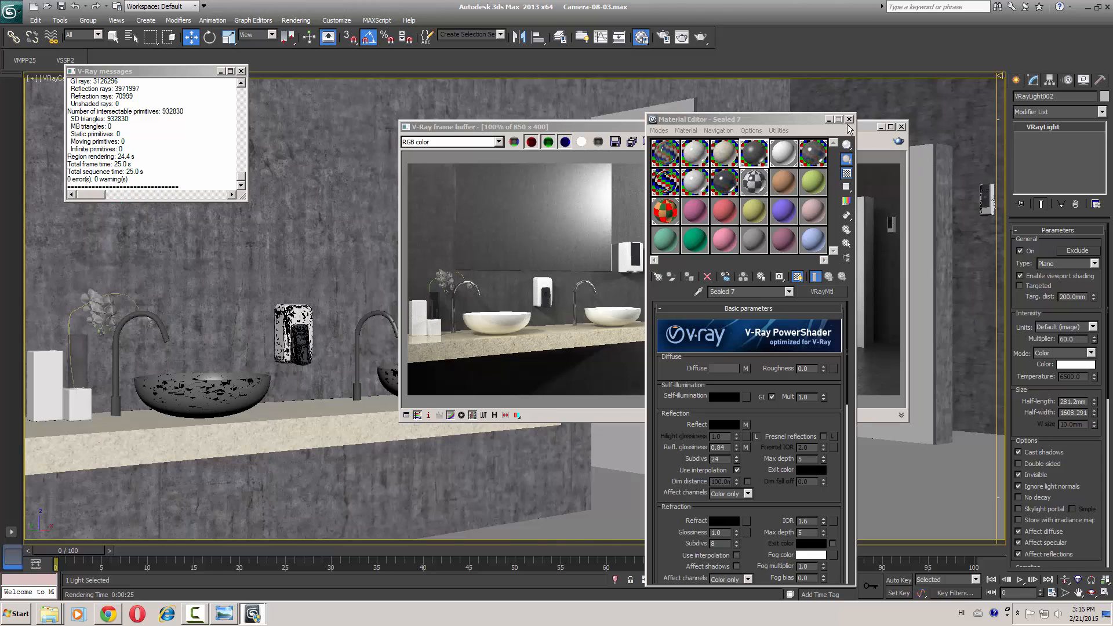
{"action": "left_click", "coordinate": [848, 118]}
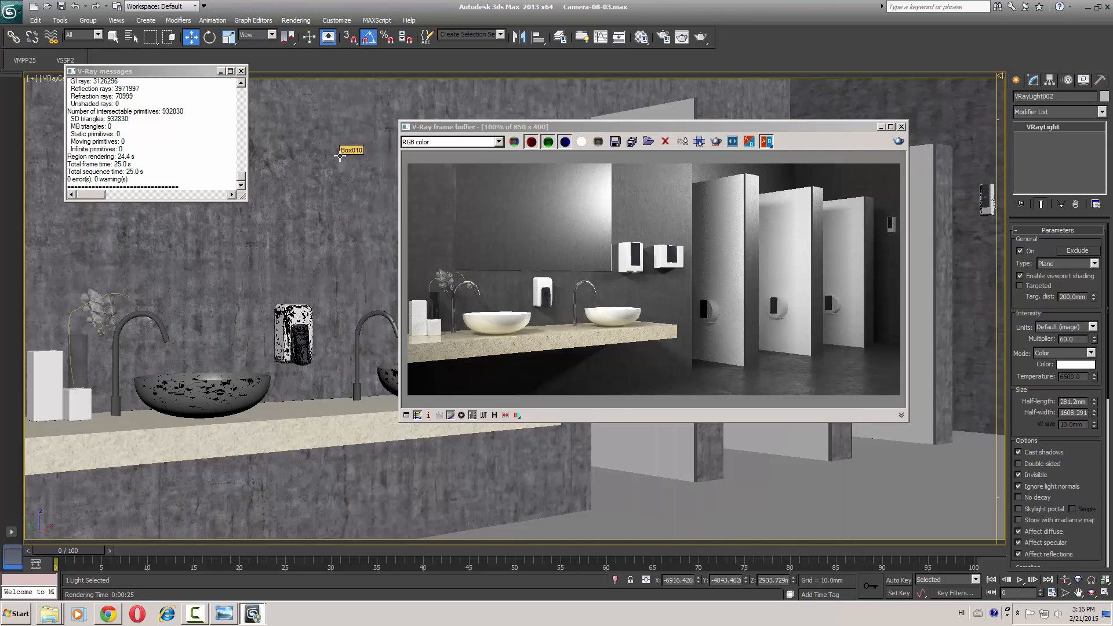
{"action": "left_click", "coordinate": [640, 37]}
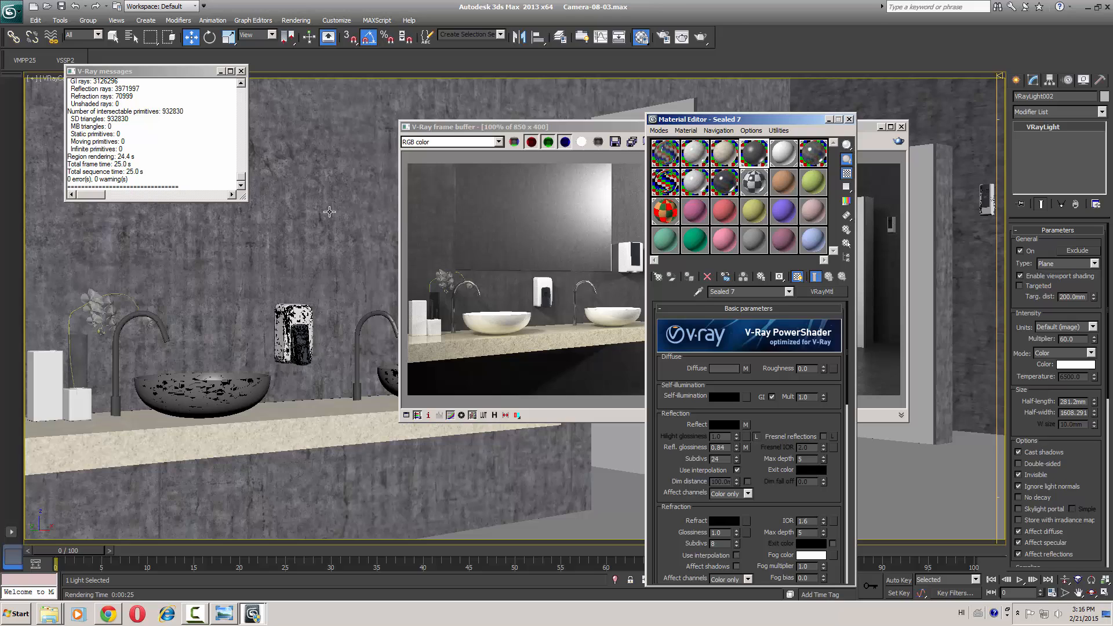
{"action": "mouse_move", "coordinate": [369, 244]}
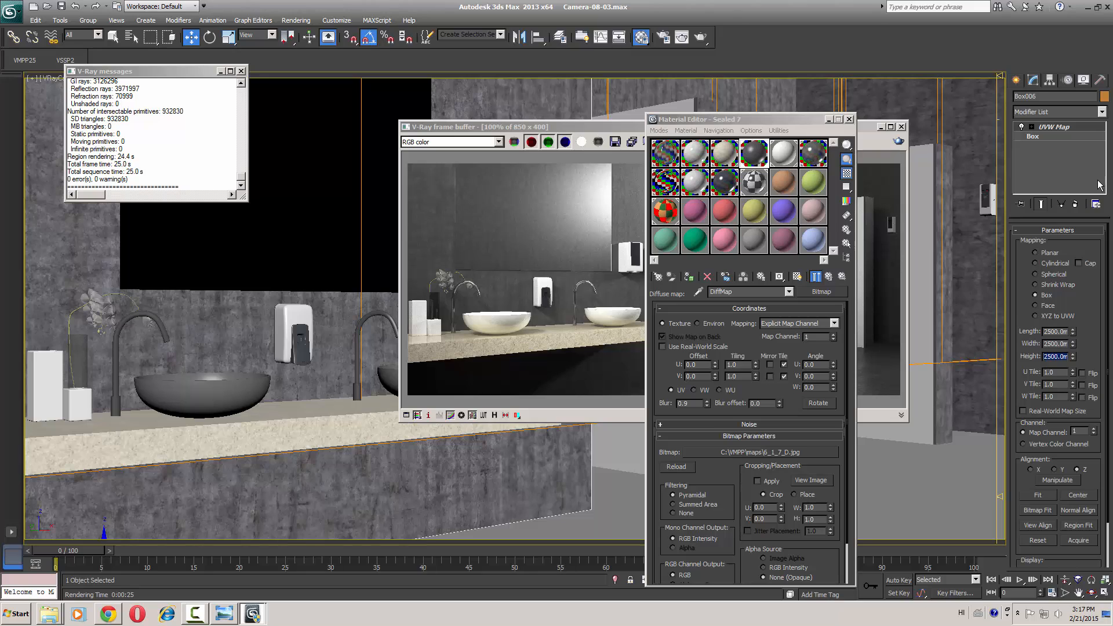
{"action": "mouse_move", "coordinate": [837, 285]}
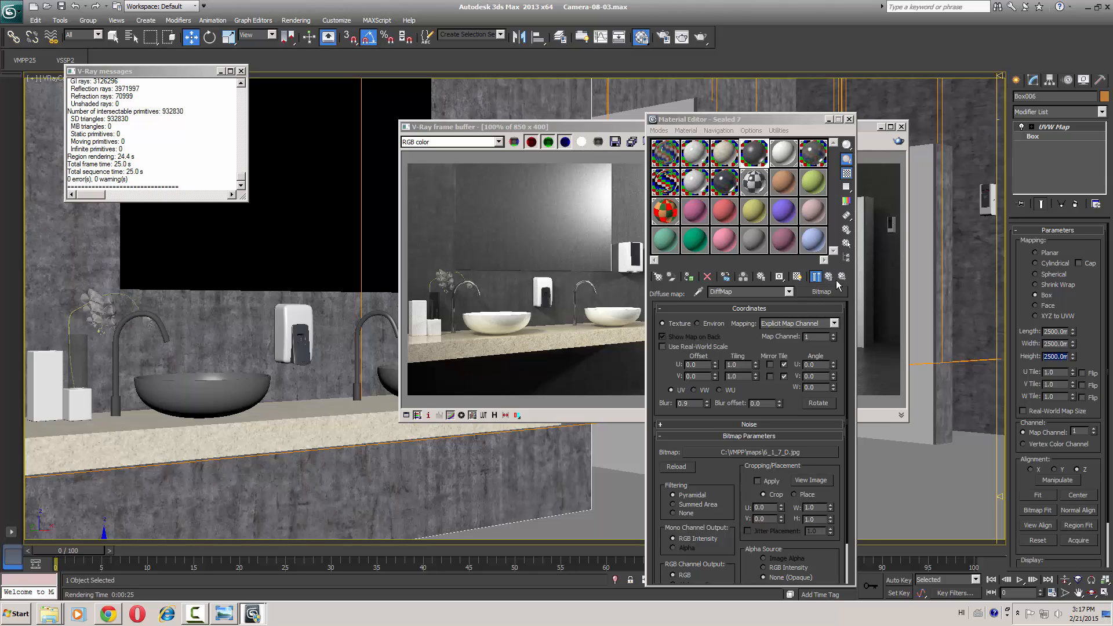
Return to Sealed 7's main settings, with reflection glossiness now 0.92, and close the enlarged preview.
{"action": "left_click", "coordinate": [814, 277]}
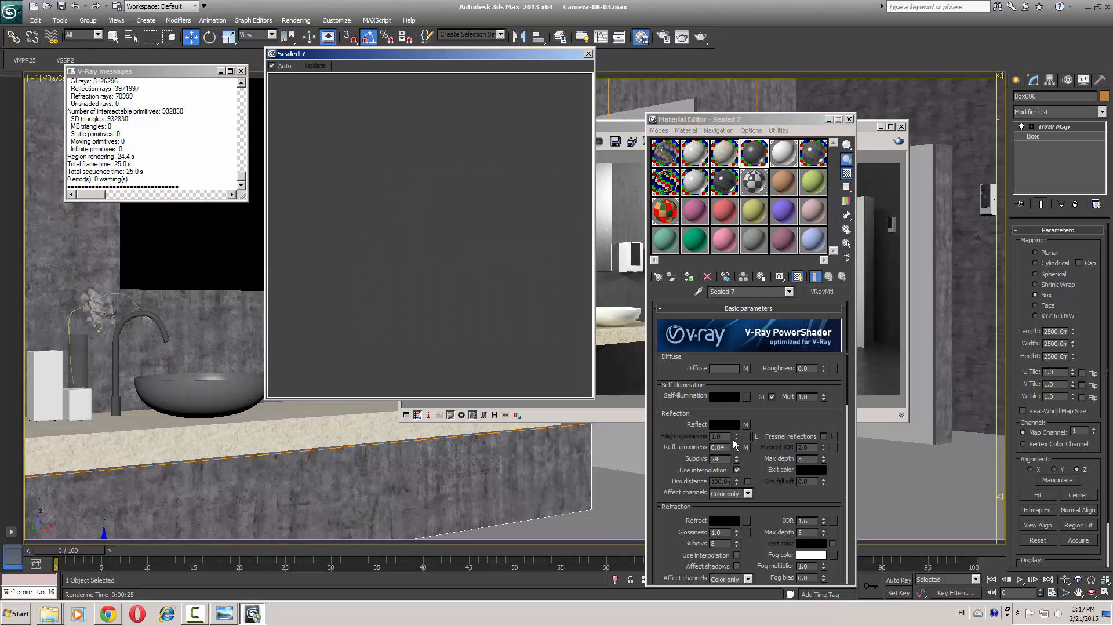
{"action": "left_click", "coordinate": [315, 65]}
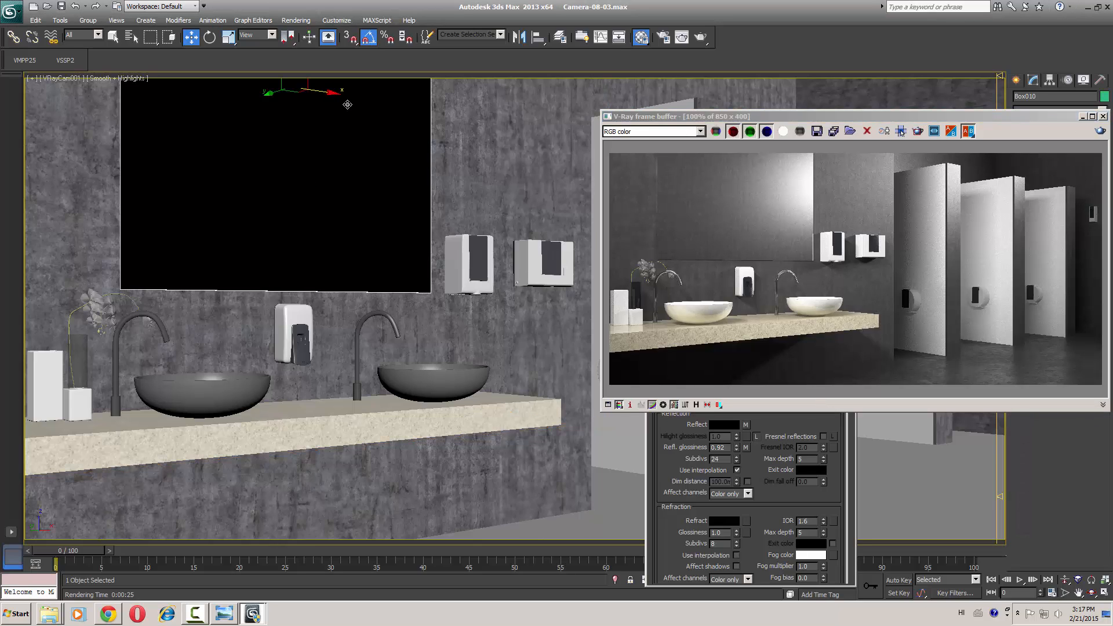
{"action": "mouse_move", "coordinate": [822, 259]}
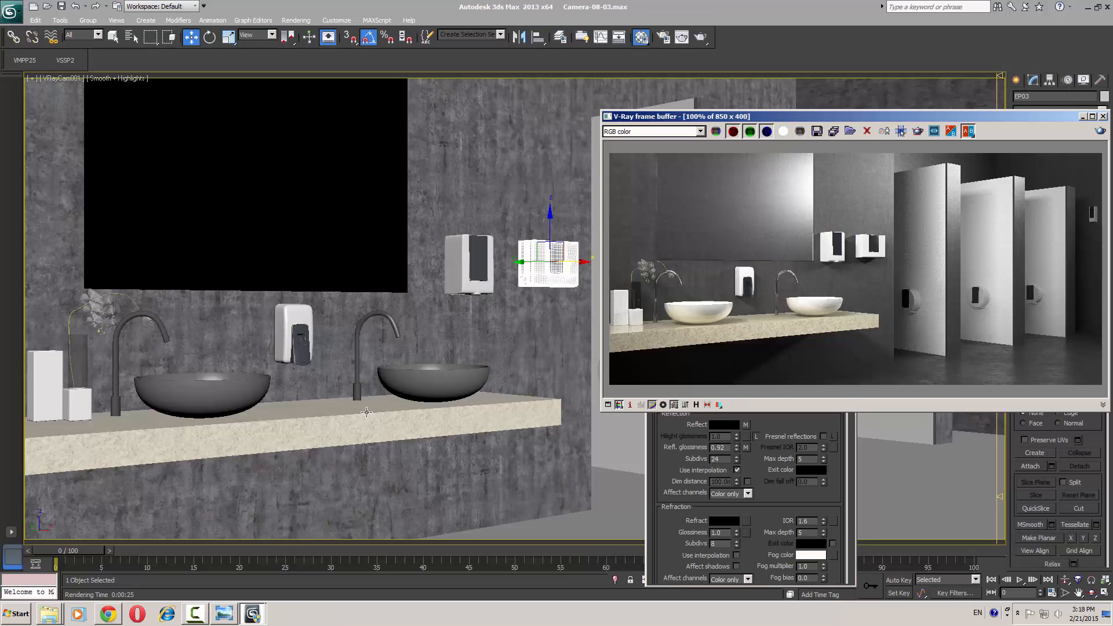
Select and deselect the right sink, compare with the concept photo, then close the V-Ray frame buffer.
{"action": "left_click", "coordinate": [426, 372]}
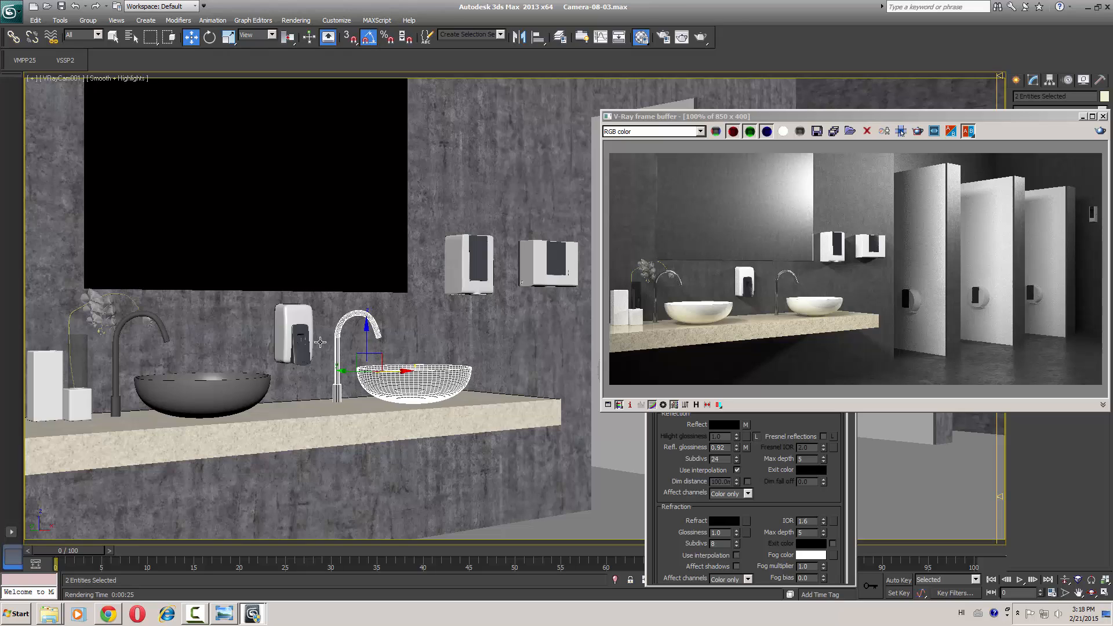
{"action": "left_click", "coordinate": [291, 334]}
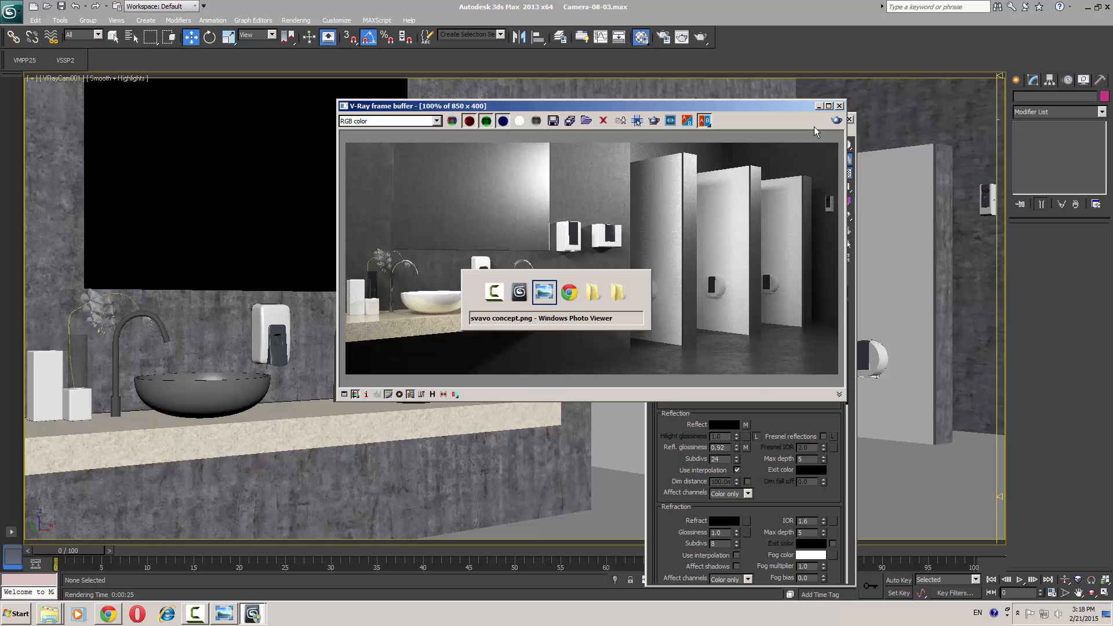
{"action": "left_click", "coordinate": [543, 292]}
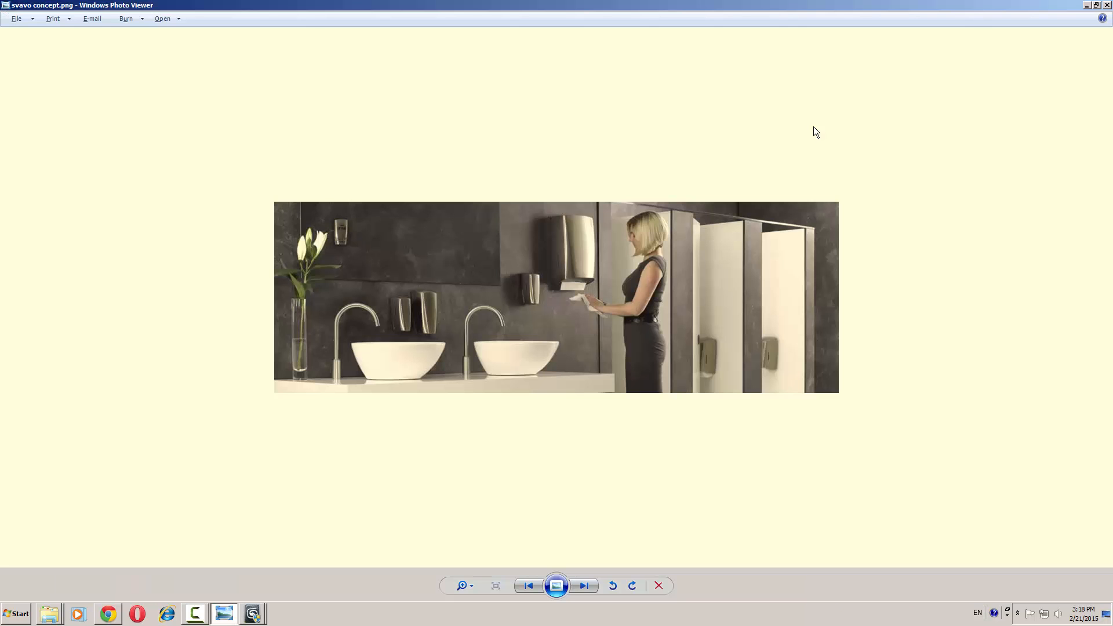
{"action": "left_click", "coordinate": [252, 613]}
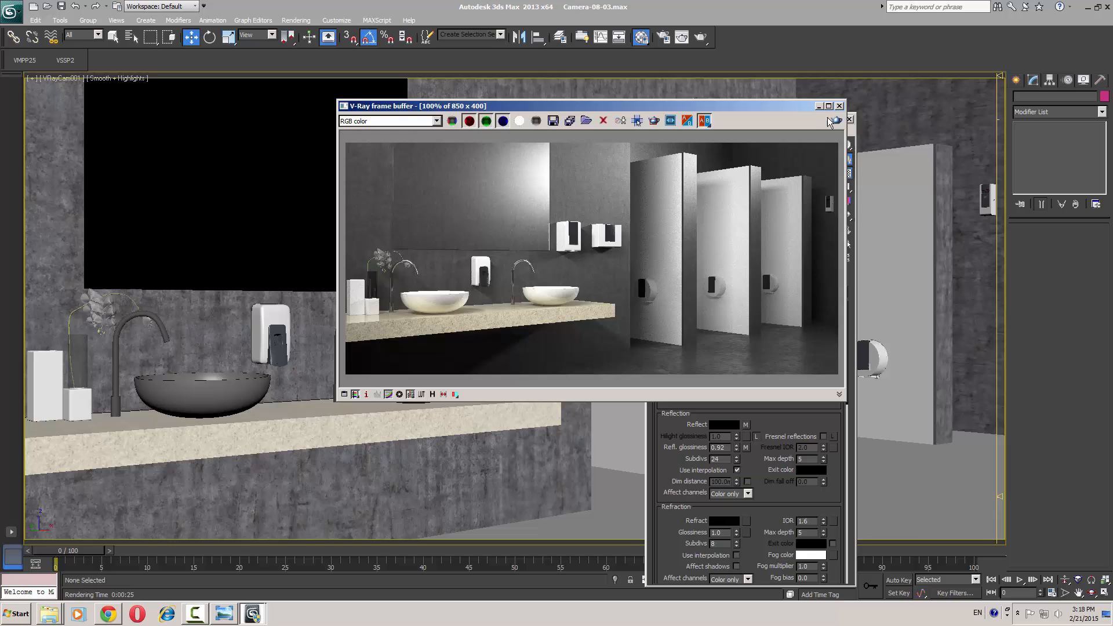
{"action": "left_click", "coordinate": [848, 118]}
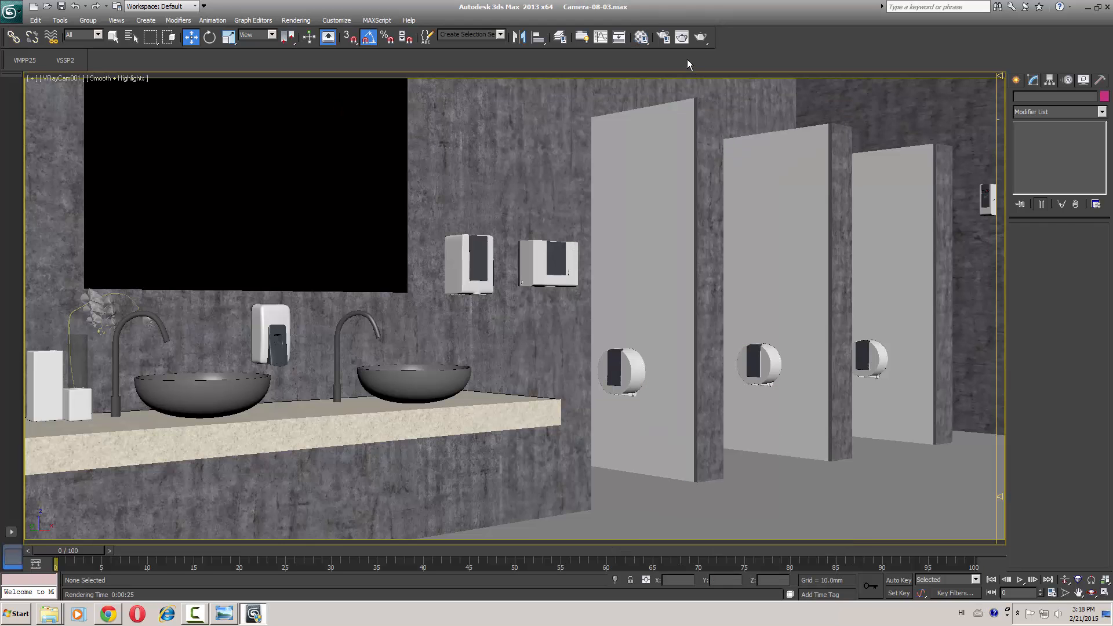
{"action": "mouse_move", "coordinate": [671, 52]}
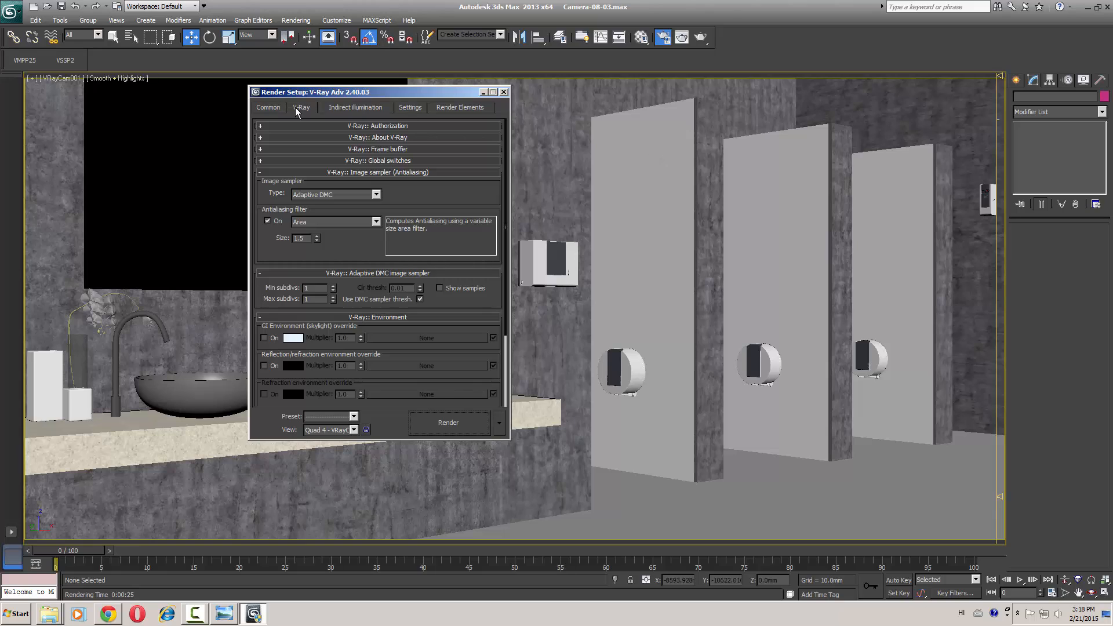
Set Adaptive DMC subdivisions to 2 minimum and 6 maximum.
{"action": "left_click", "coordinate": [332, 297]}
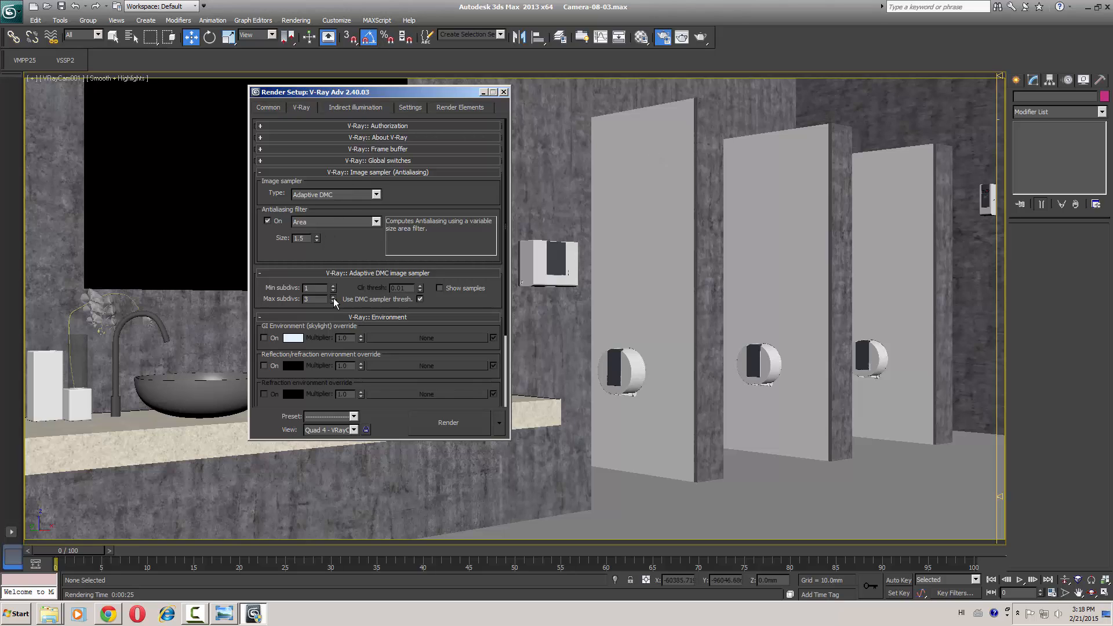
{"action": "left_click", "coordinate": [333, 296]}
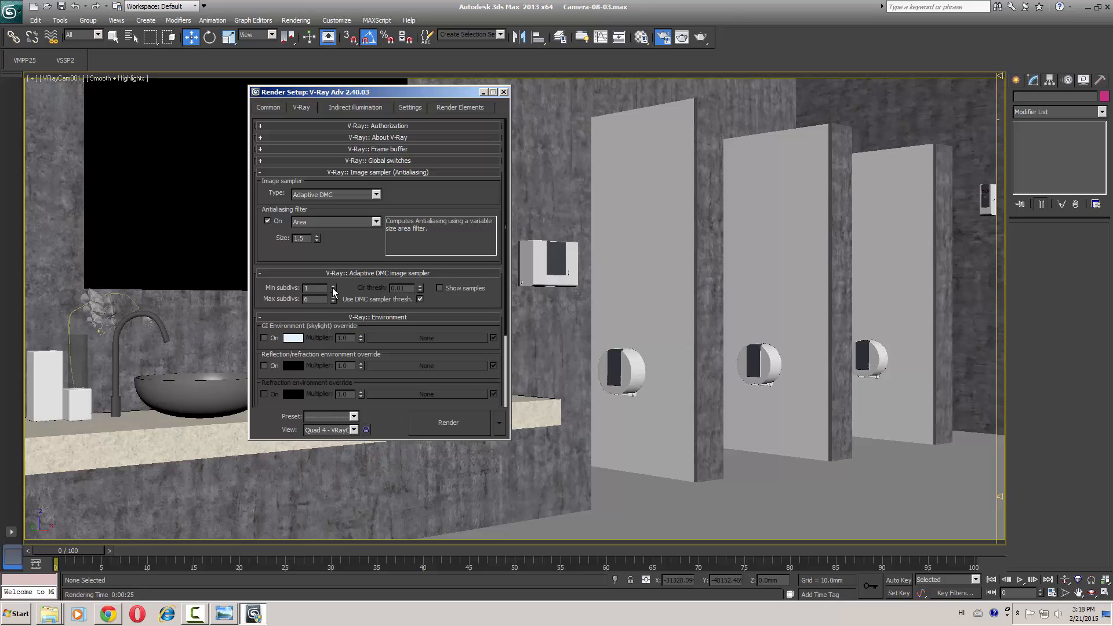
{"action": "left_click", "coordinate": [331, 286]}
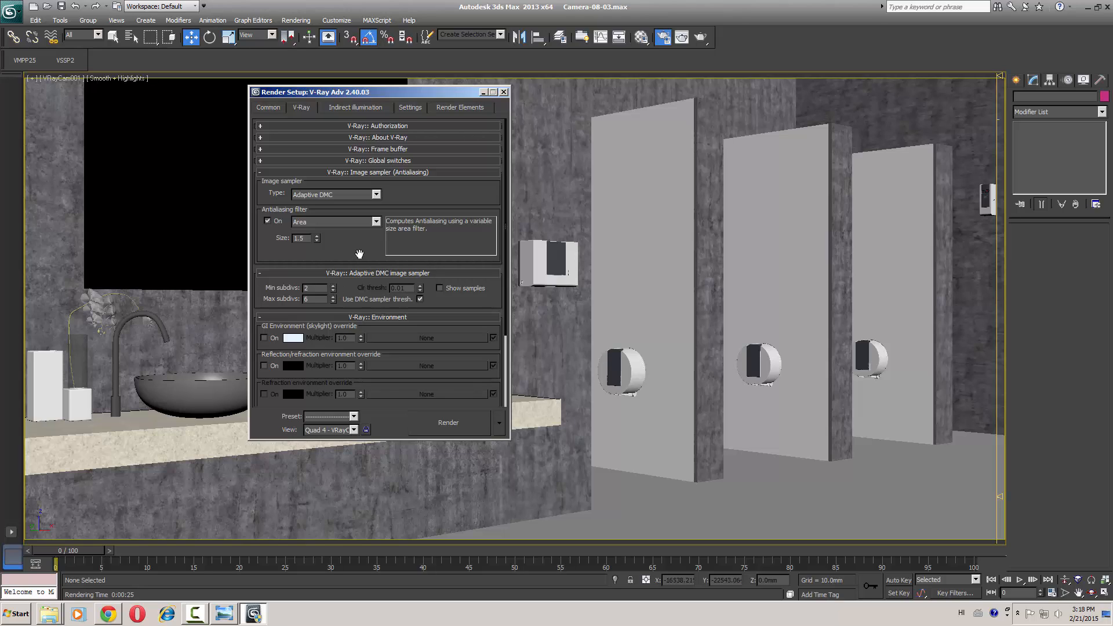
{"action": "mouse_move", "coordinate": [363, 246]}
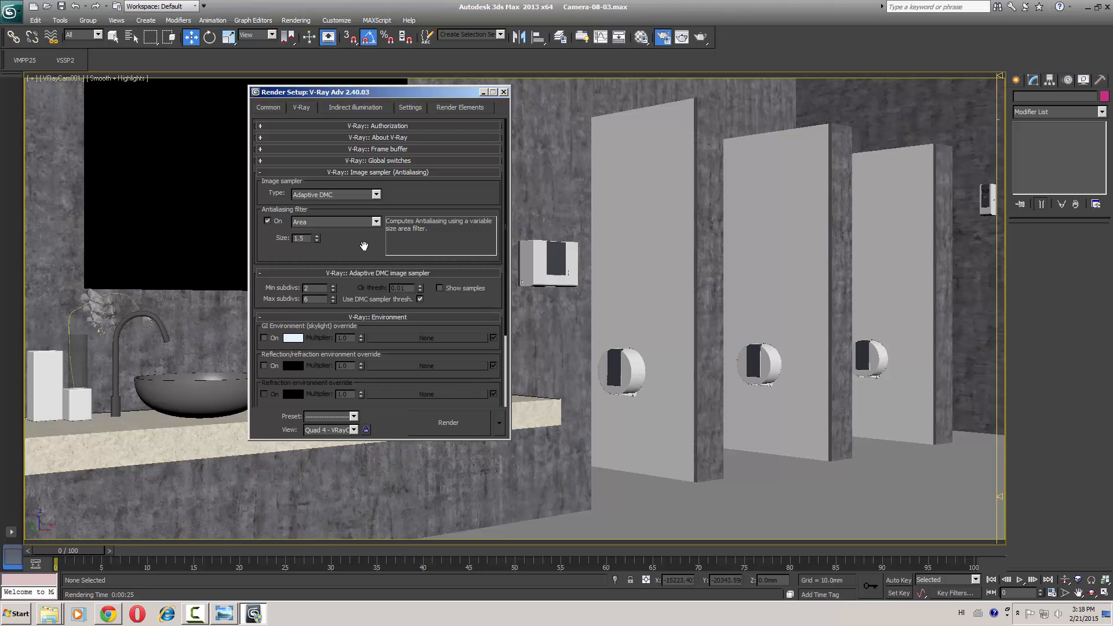
Switch the antialiasing filter to Catmull-Rom.
{"action": "scroll", "scroll_direction": "down", "scroll_amount": 3}
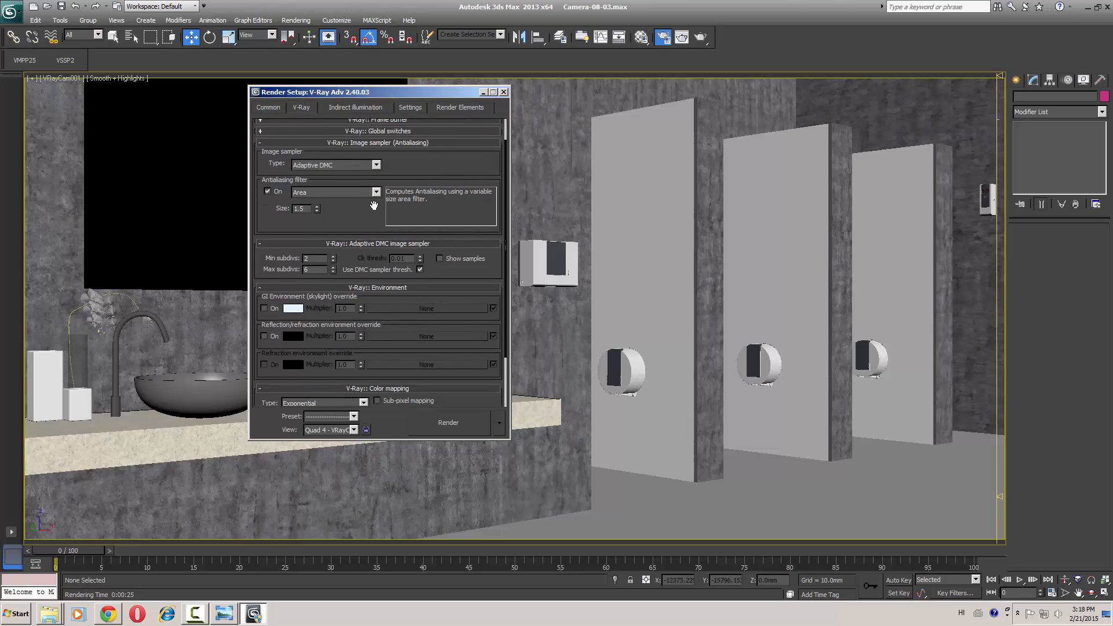
{"action": "scroll", "scroll_direction": "down", "scroll_amount": 3}
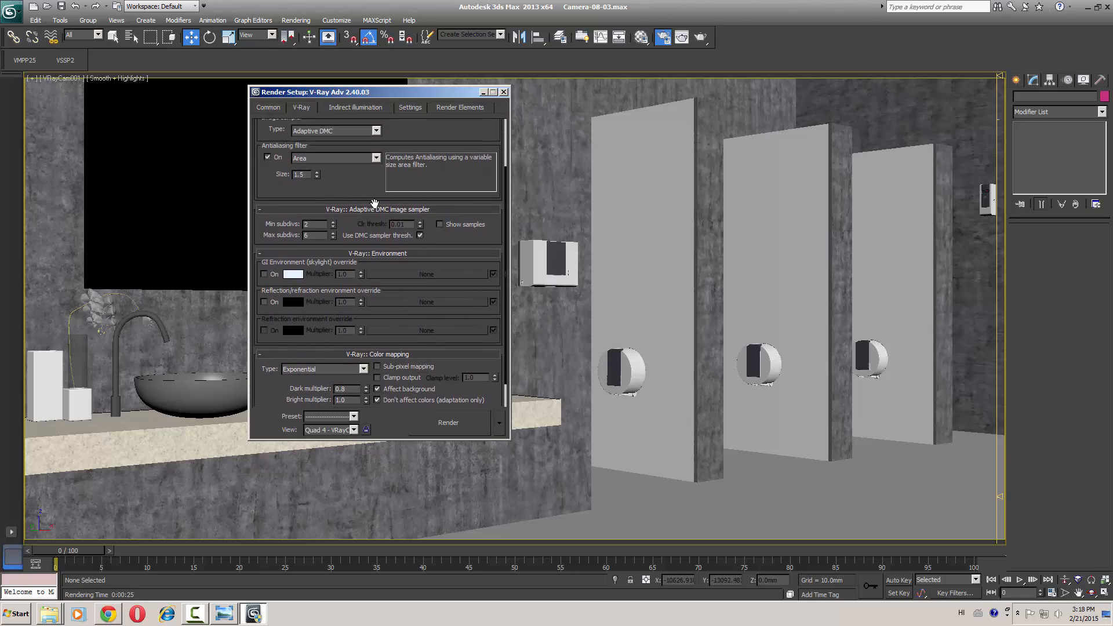
{"action": "left_click", "coordinate": [375, 220]}
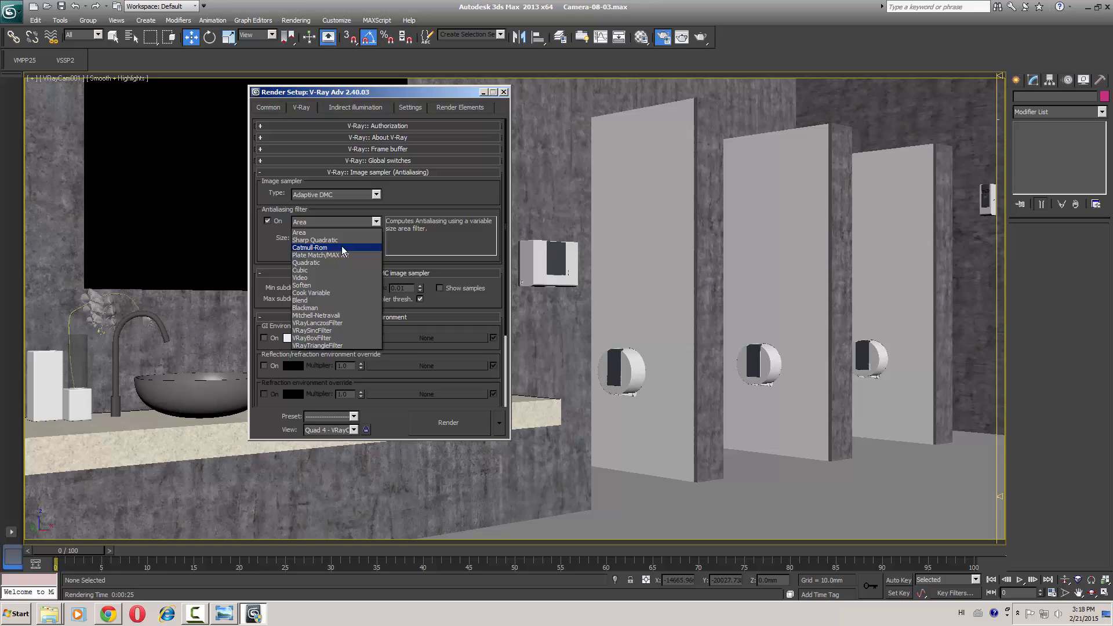
{"action": "left_click", "coordinate": [310, 247]}
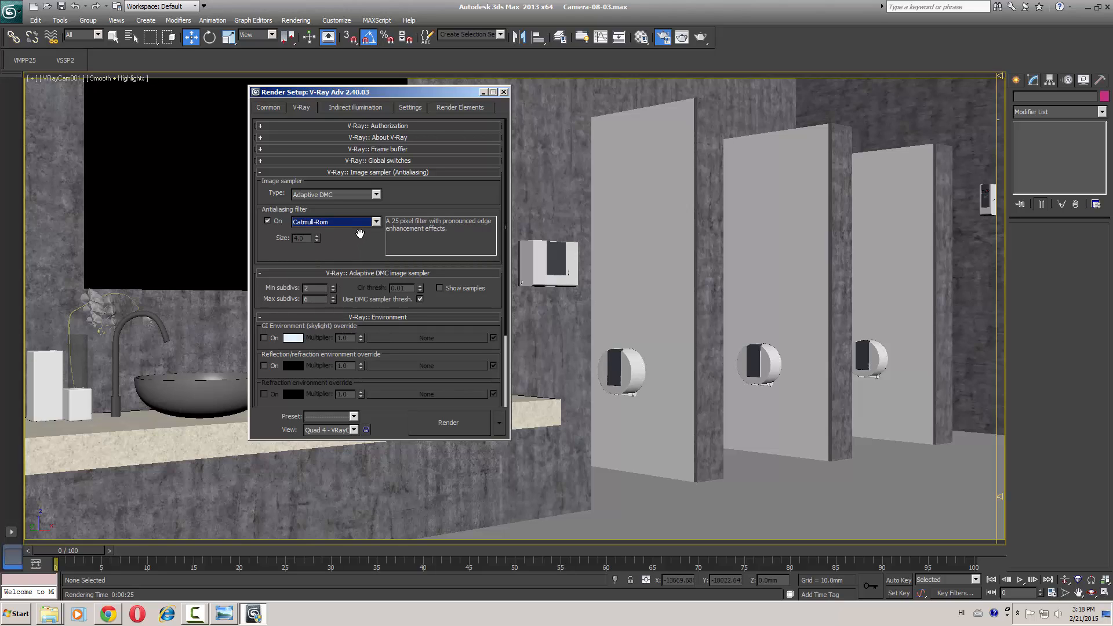
{"action": "mouse_move", "coordinate": [341, 110]}
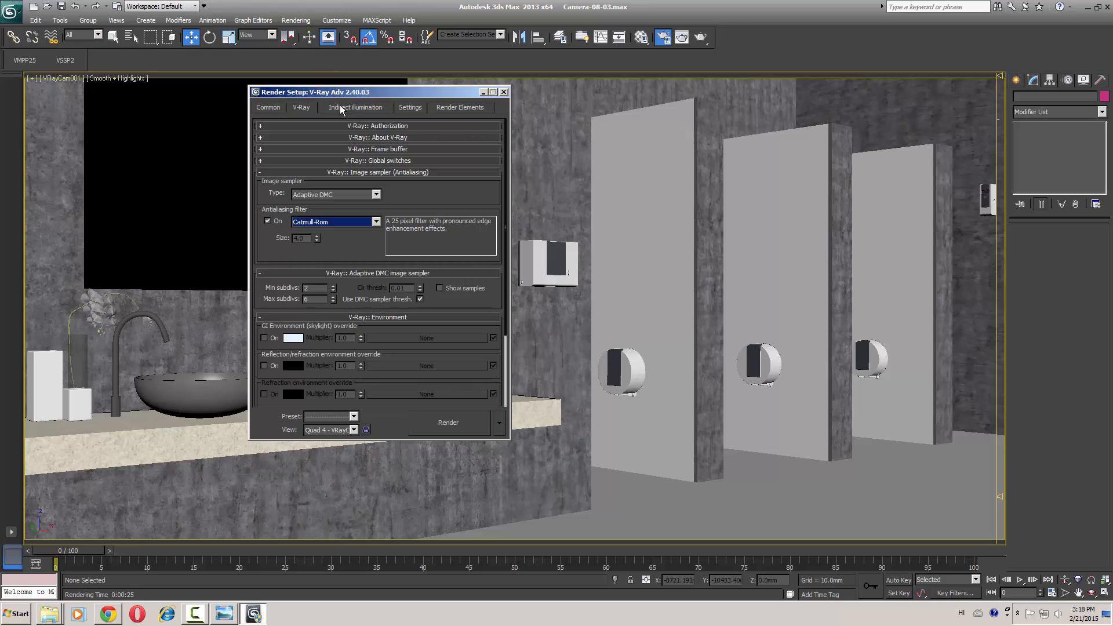
In Indirect illumination, change the irradiance map preset from Very low to Low.
{"action": "left_click", "coordinate": [355, 106]}
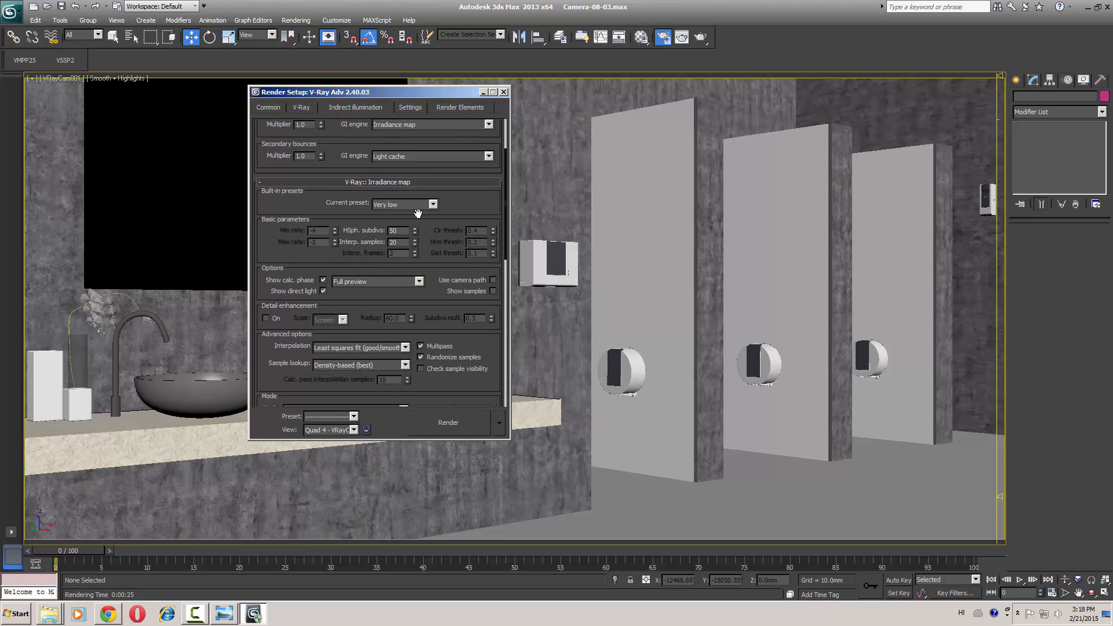
{"action": "left_click", "coordinate": [402, 204]}
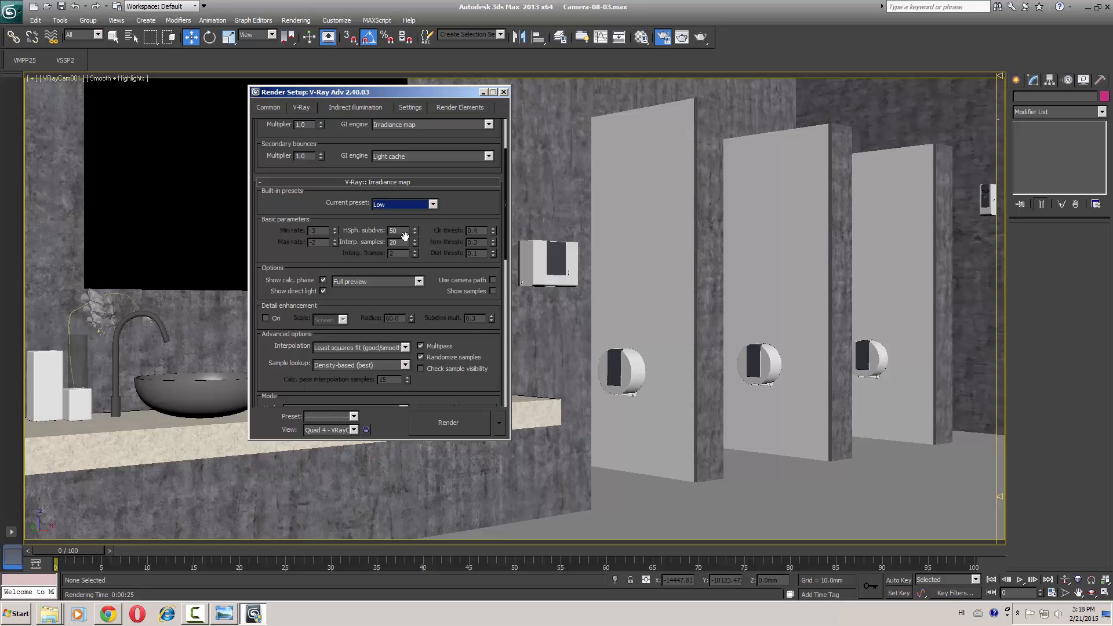
{"action": "triple_click", "coordinate": [392, 242]}
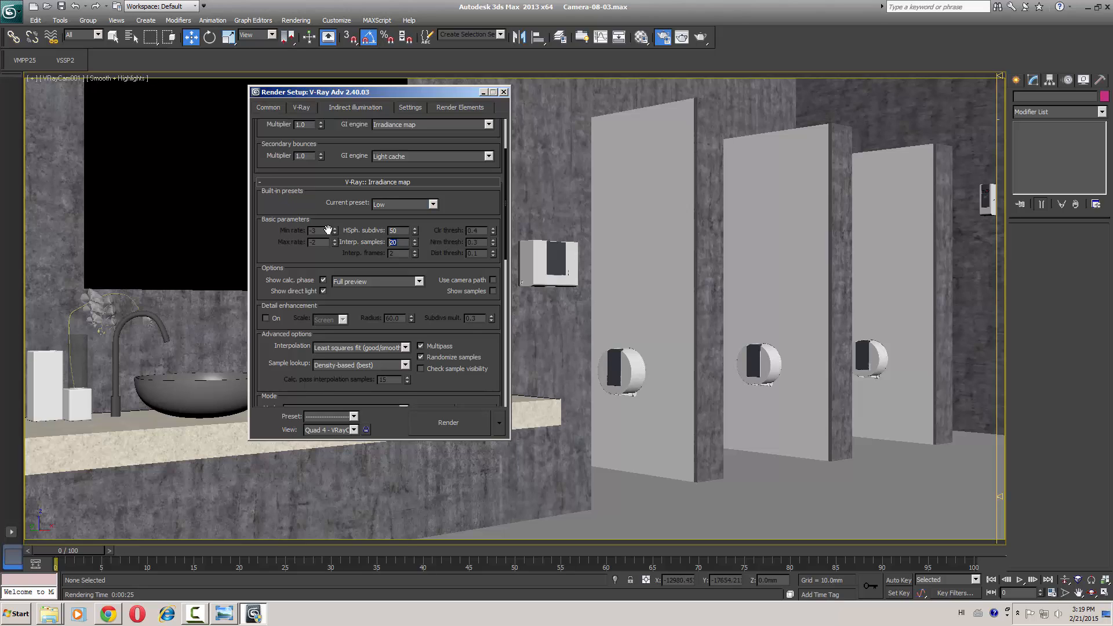